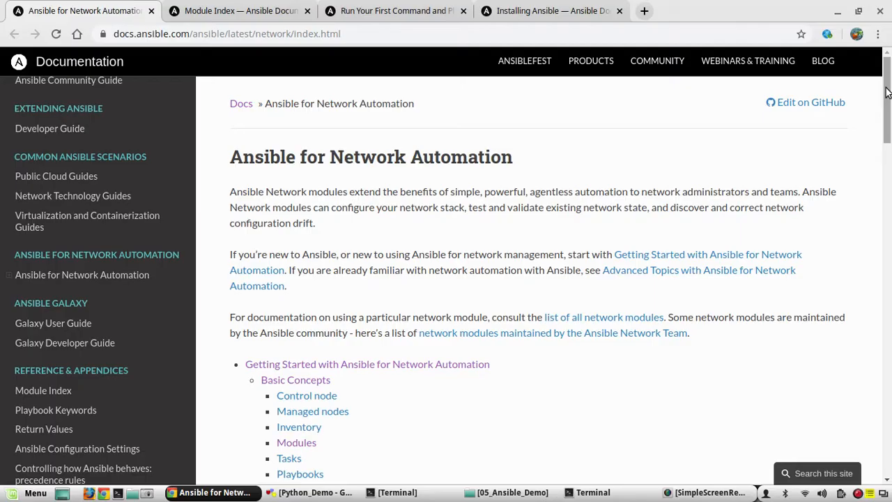
pyautogui.moveTo(865, 97)
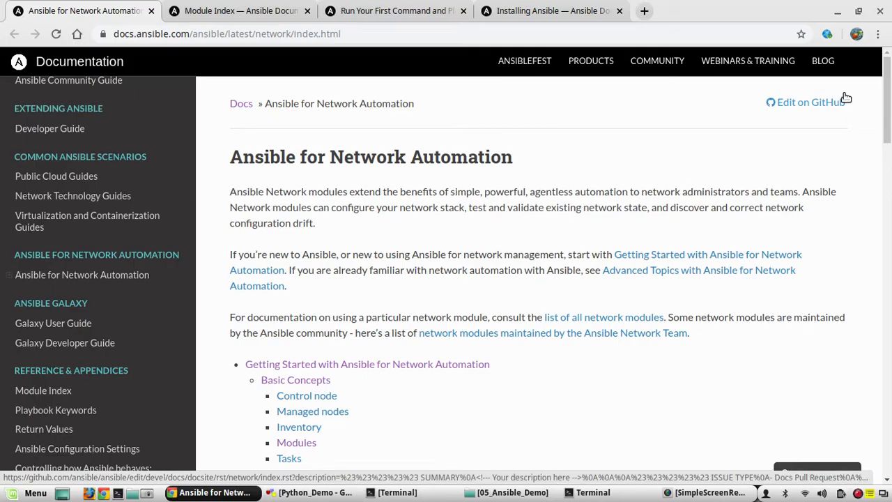
# Open the Module Index from the sidebar in a new tab and switch to it.
pyautogui.scroll(-3)
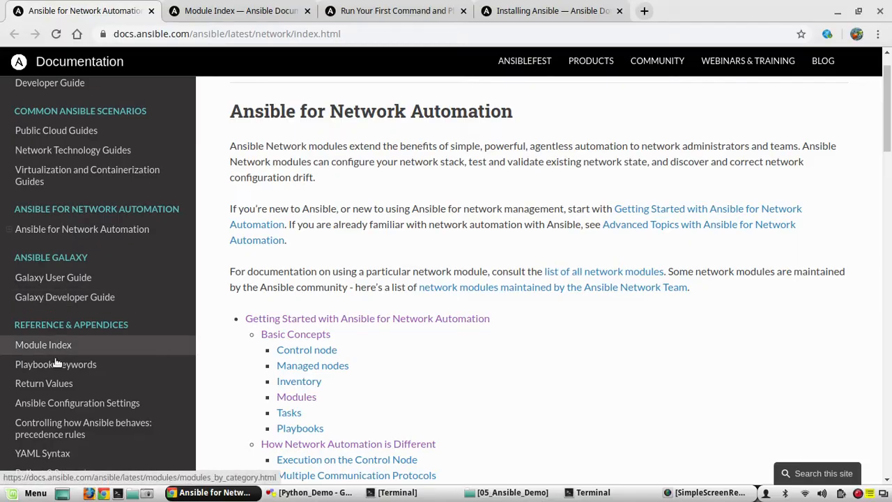
pyautogui.rightClick(44, 344)
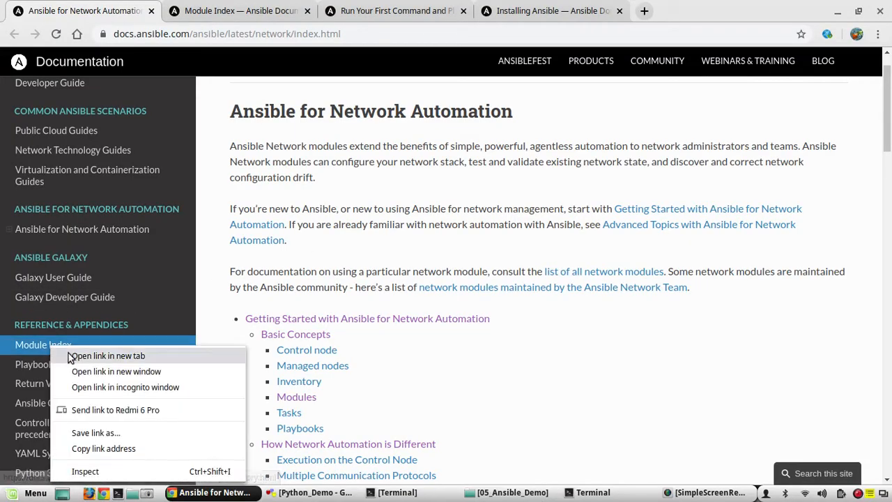
pyautogui.click(109, 355)
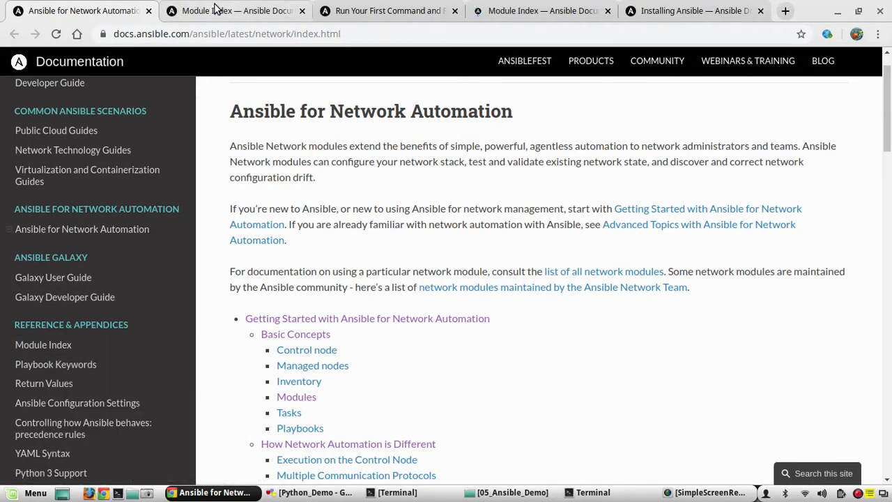
pyautogui.click(237, 11)
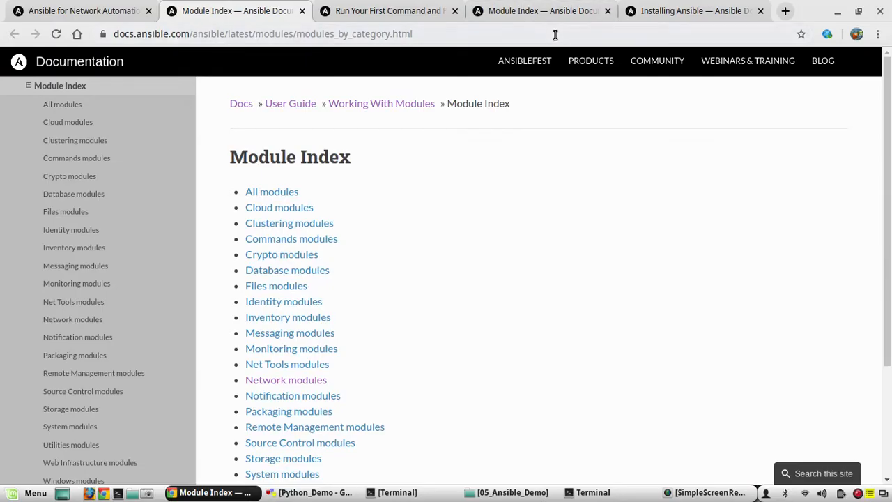
# Follow the Network modules link from the Module Index categories.
pyautogui.scroll(-3)
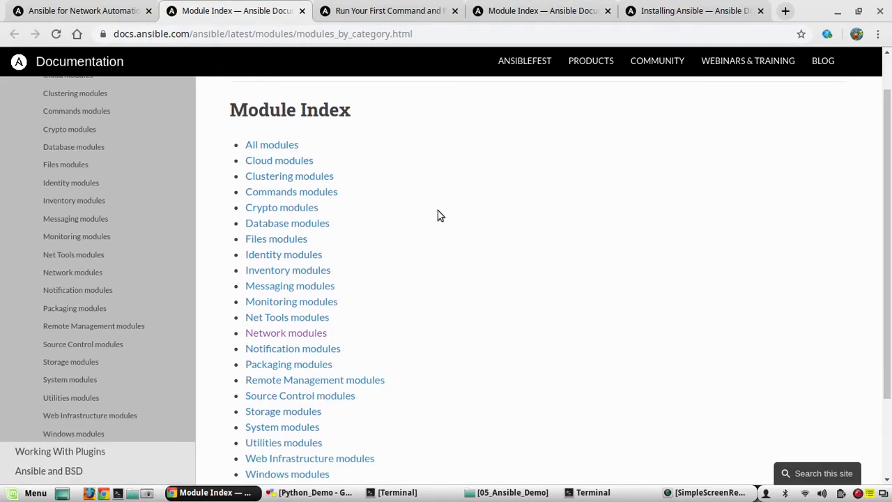
pyautogui.scroll(3)
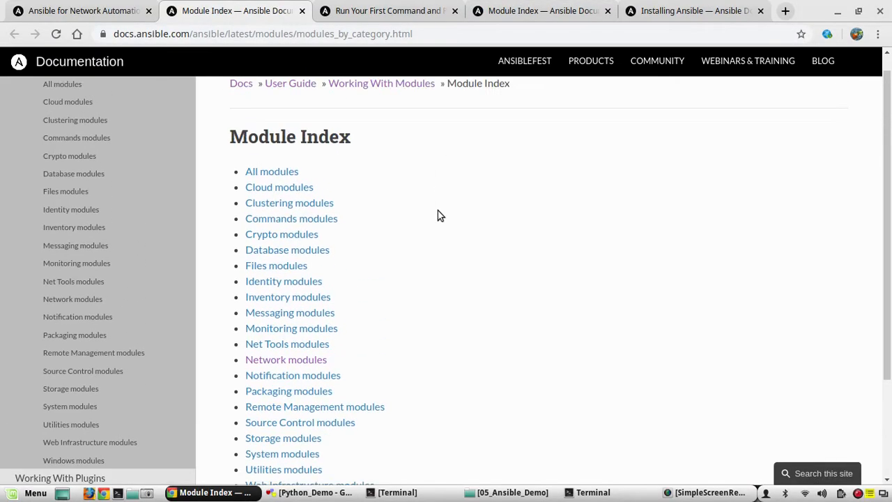
pyautogui.moveTo(286, 359)
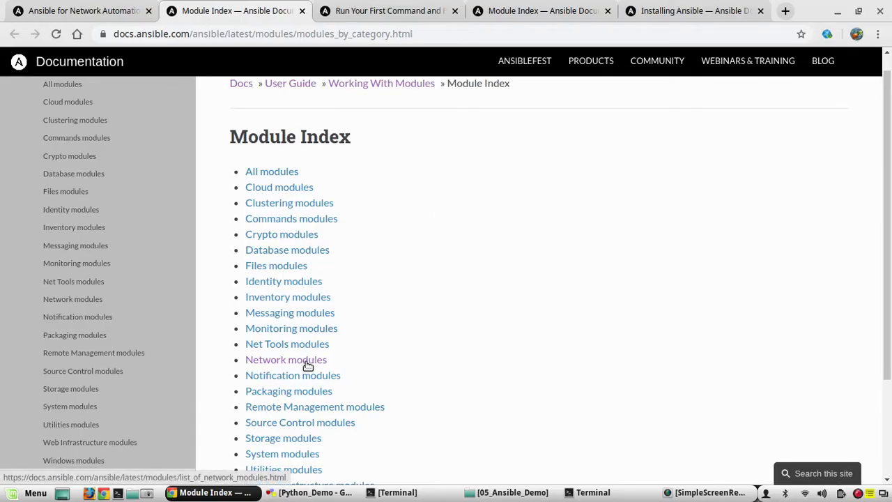
pyautogui.click(286, 359)
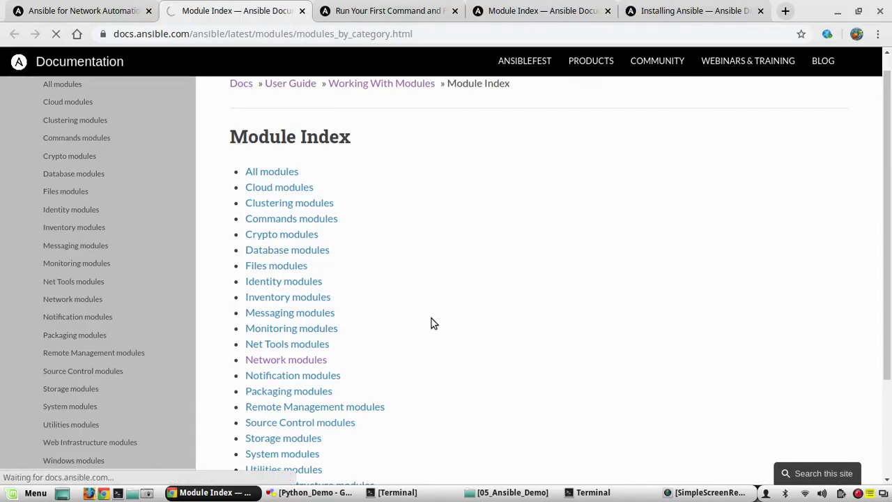
# Search the Network modules list for IOS and land on the Ios section with ios_facts.
pyautogui.click(286, 358)
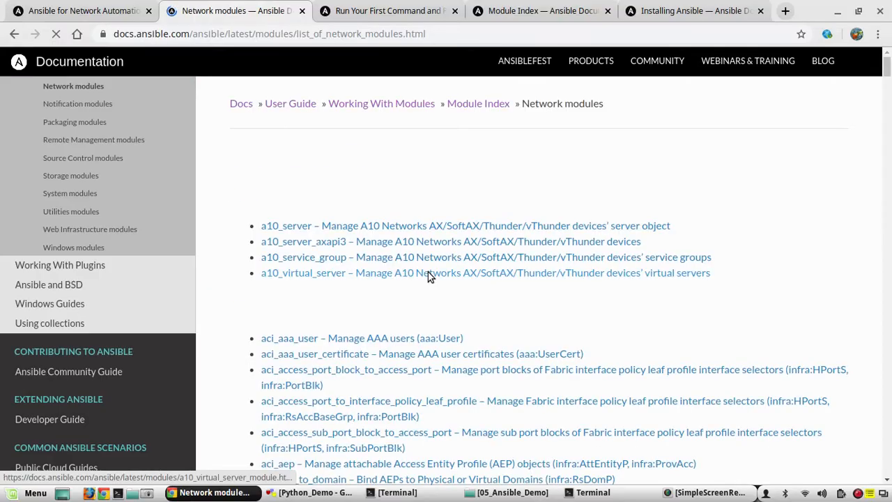
pyautogui.scroll(-3)
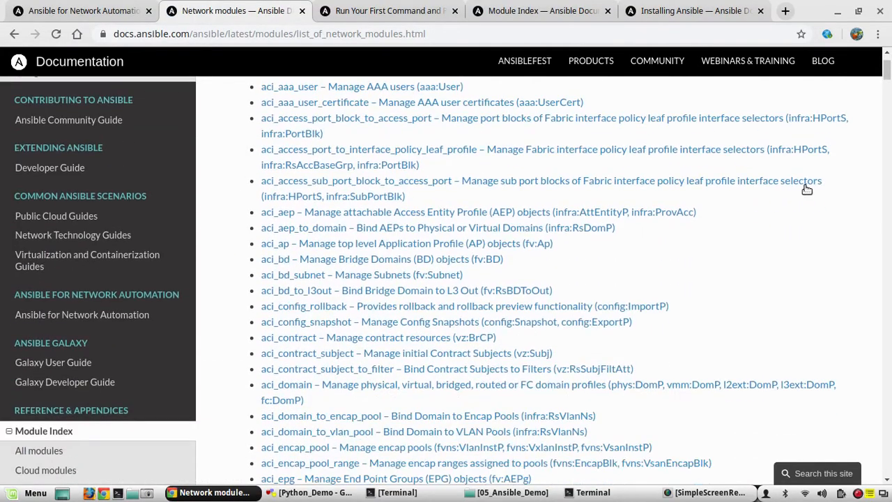
pyautogui.scroll(3)
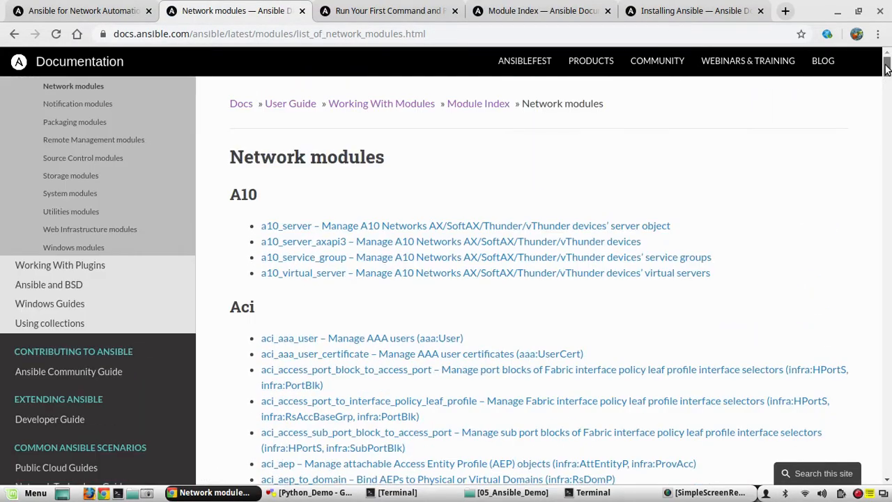
pyautogui.scroll(-3)
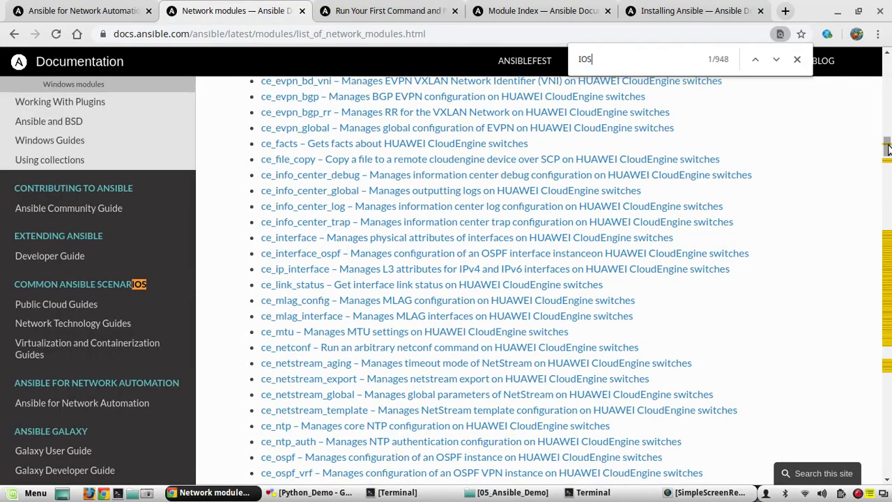
pyautogui.click(775, 58)
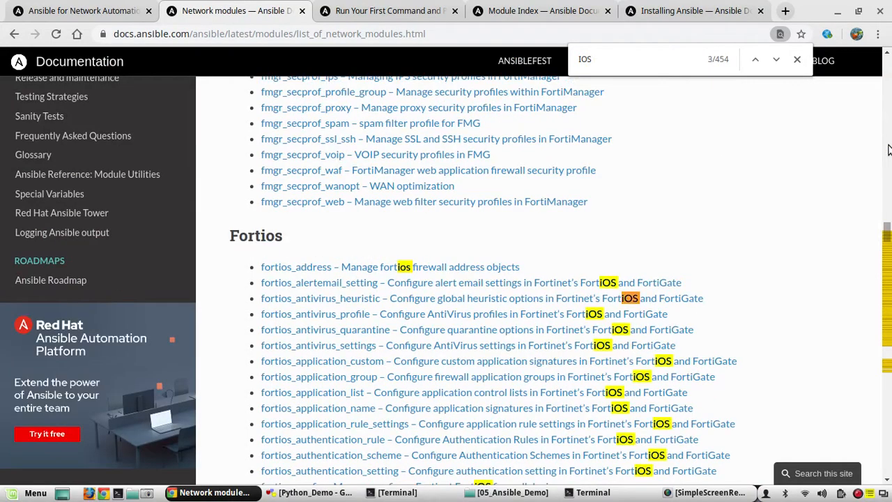
pyautogui.click(776, 59)
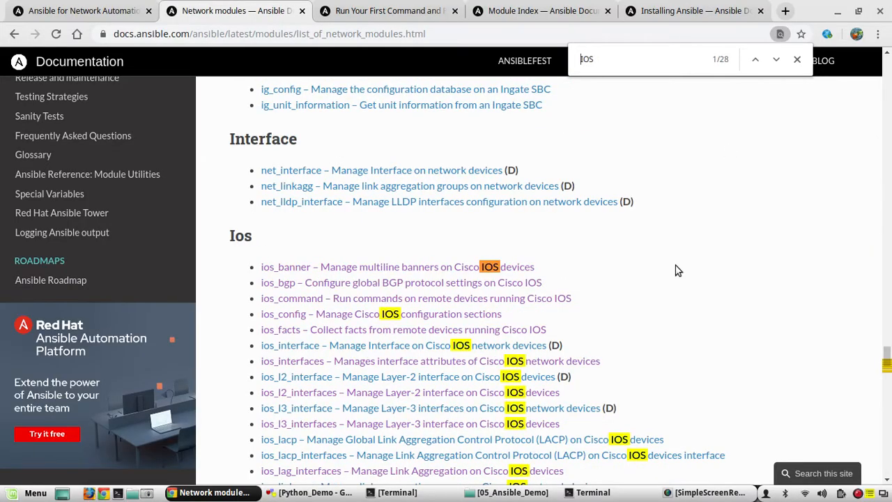
pyautogui.scroll(-3)
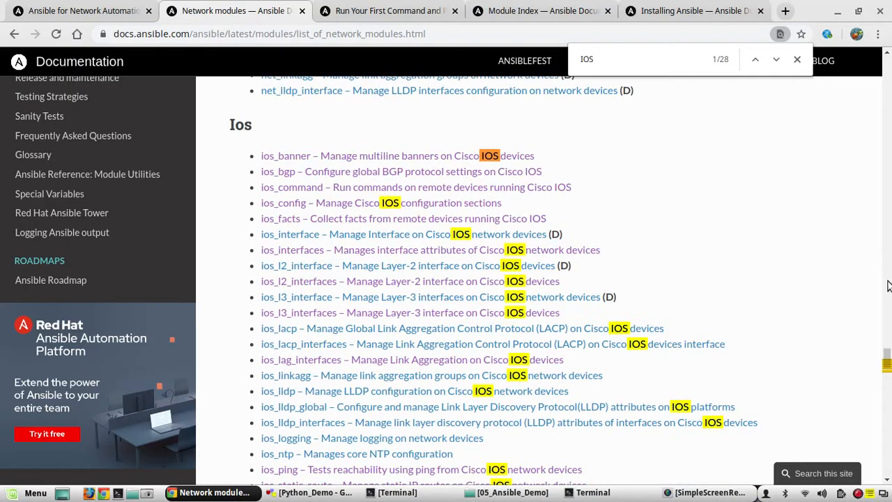
pyautogui.scroll(3)
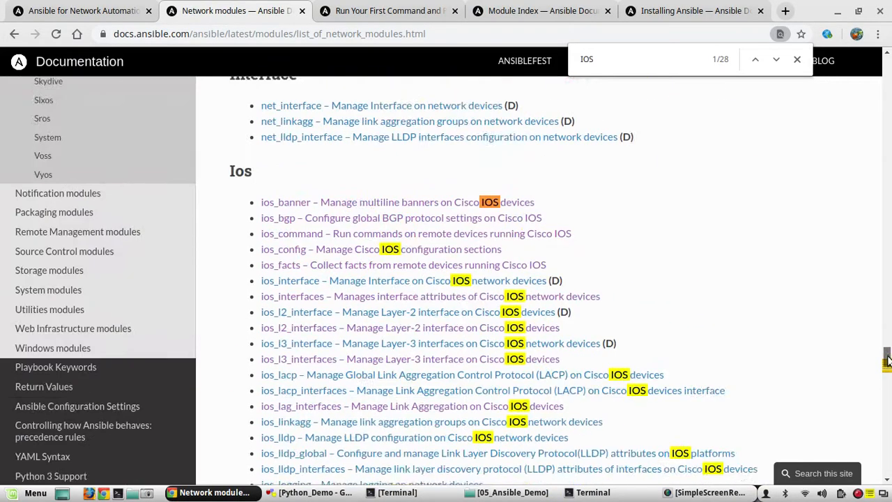
pyautogui.scroll(3)
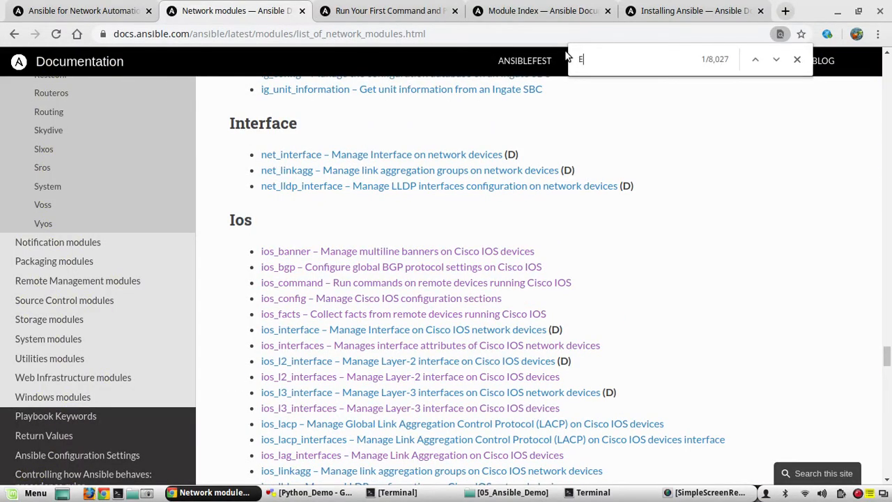
# Search for EOS and jump to the Eos section of Arista EOS modules via the sidebar.
pyautogui.write('OS')
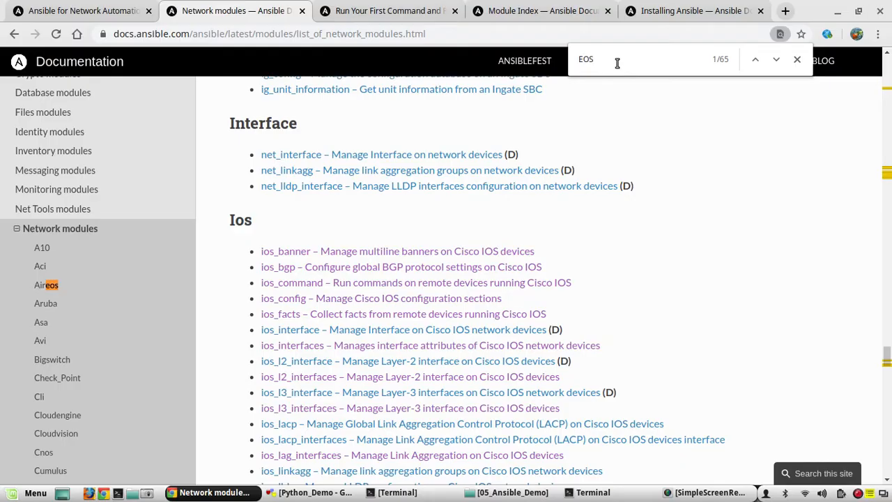
pyautogui.click(776, 59)
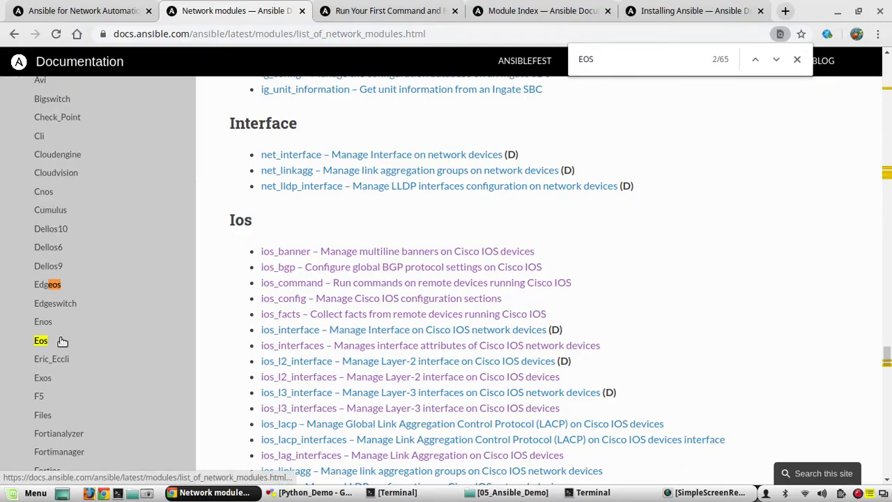
pyautogui.click(40, 340)
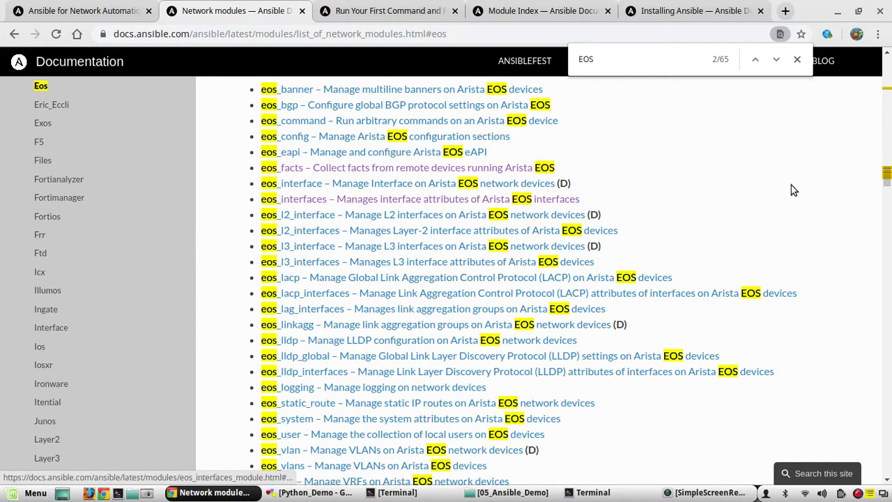
pyautogui.scroll(3)
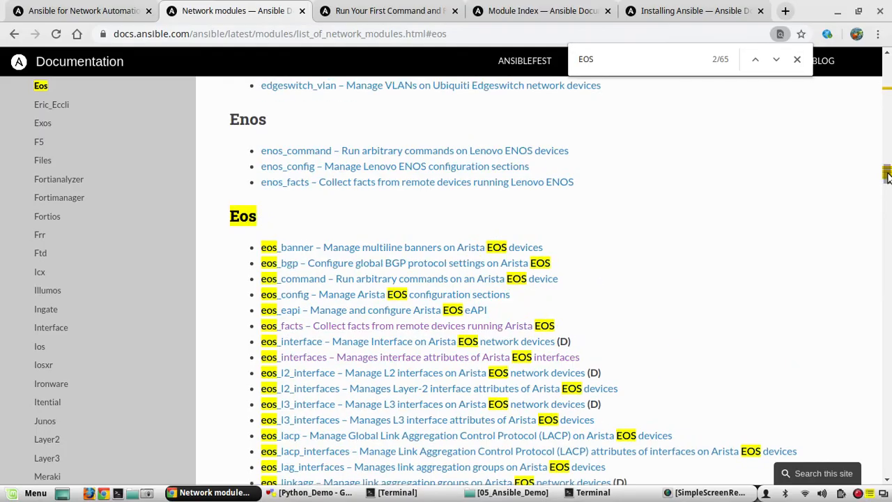
pyautogui.scroll(-3)
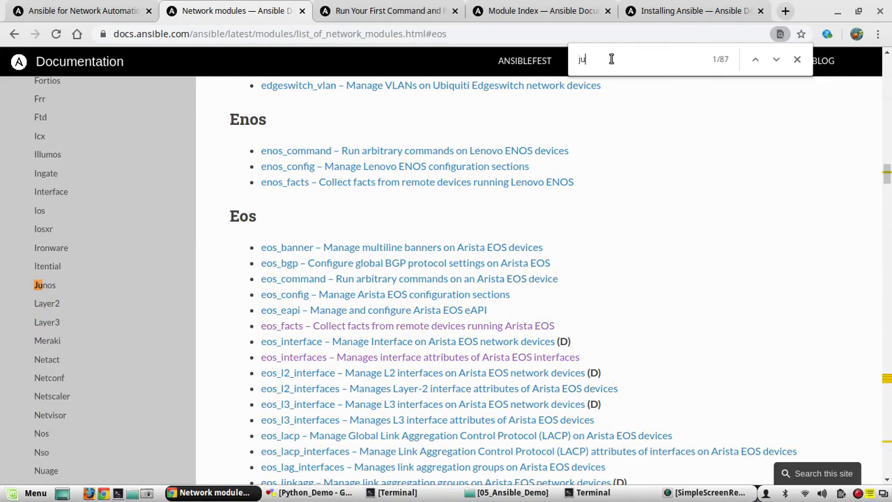
# Look up the Junos section, then return to the Ansible for Network Automation tab.
pyautogui.write('no')
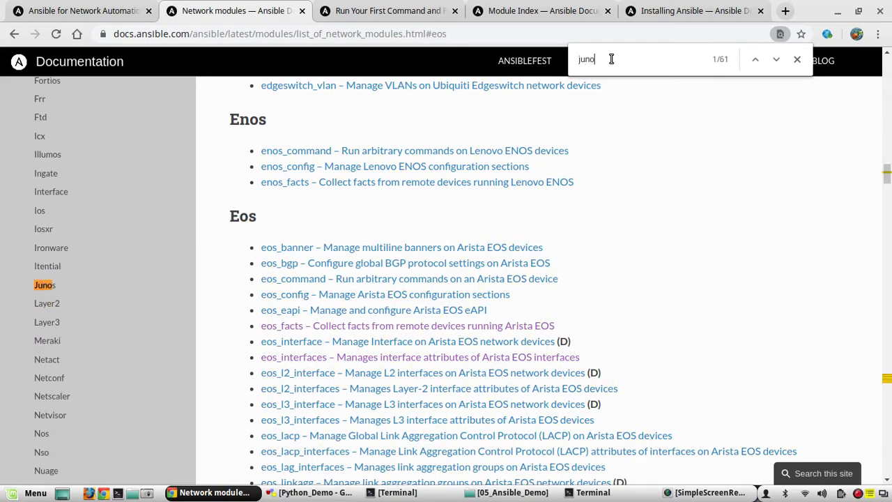
pyautogui.write('s')
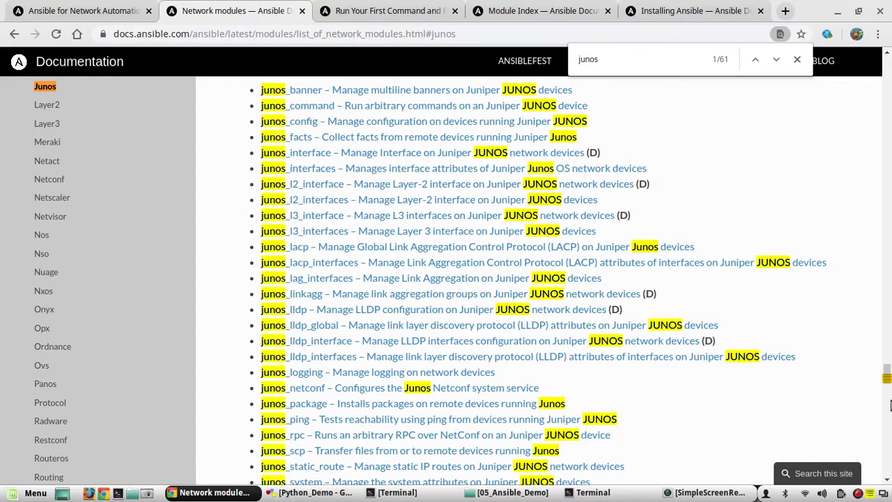
pyautogui.scroll(3)
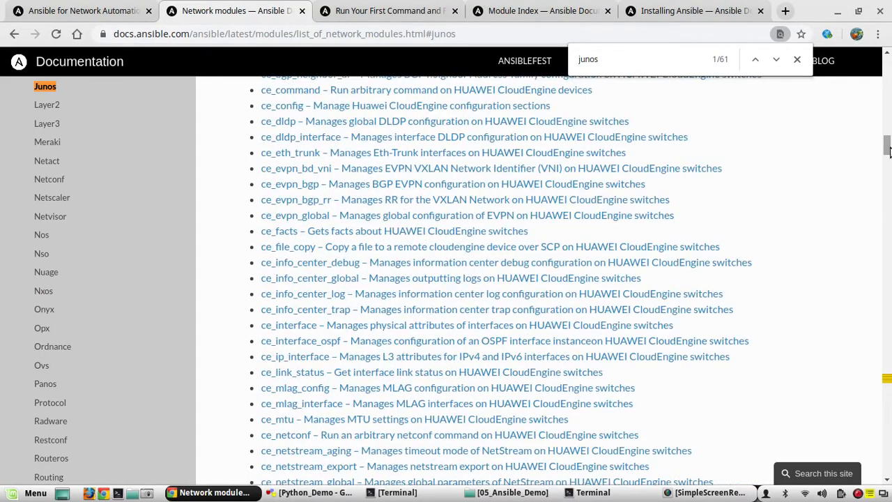
pyautogui.scroll(3)
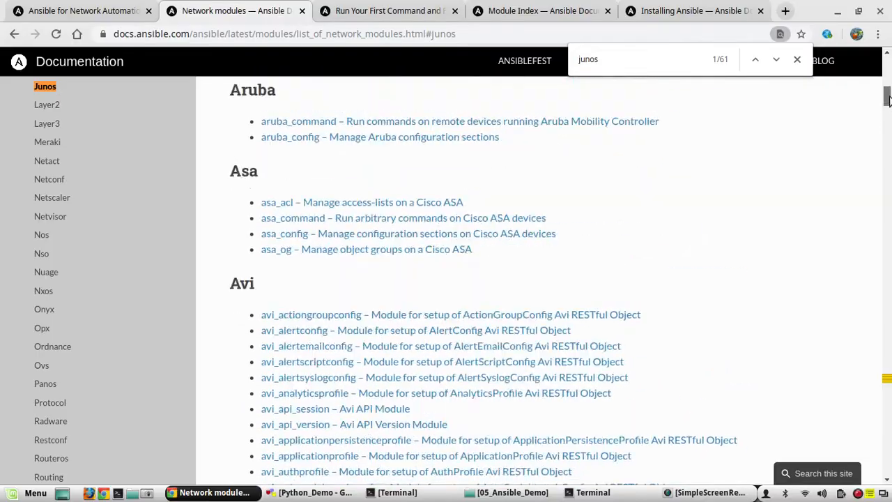
pyautogui.scroll(3)
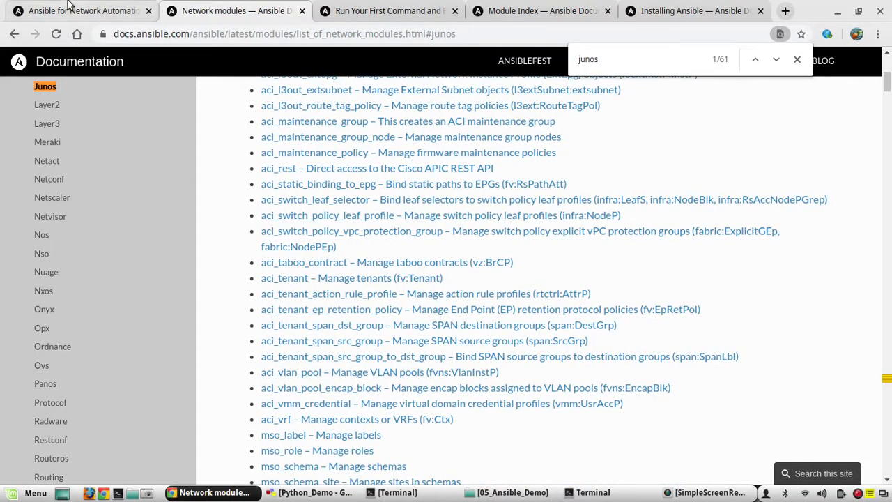
pyautogui.click(80, 11)
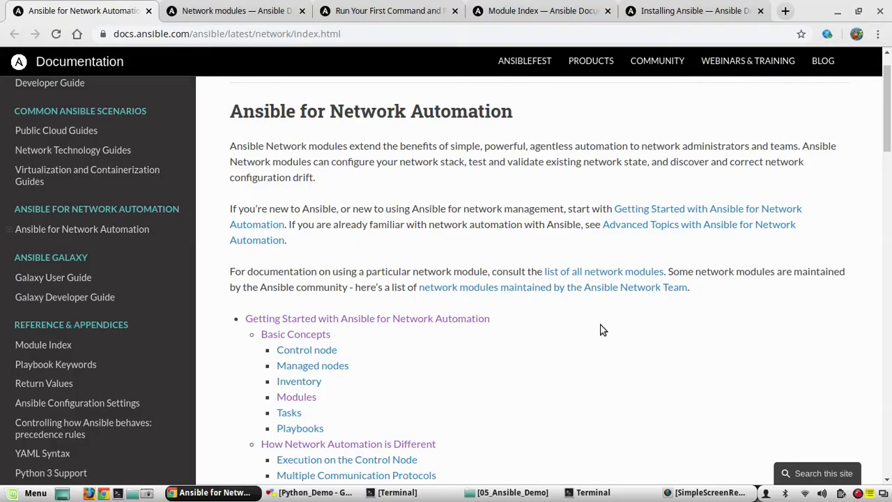
pyautogui.moveTo(537, 399)
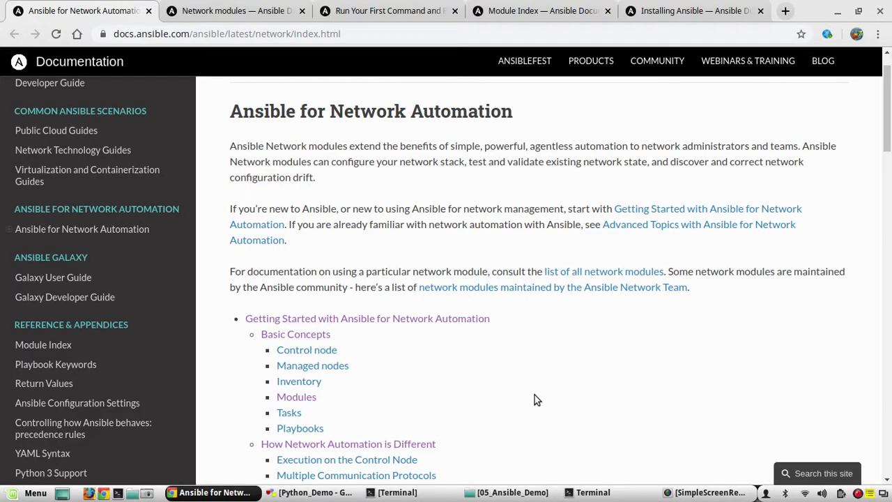
pyautogui.scroll(-3)
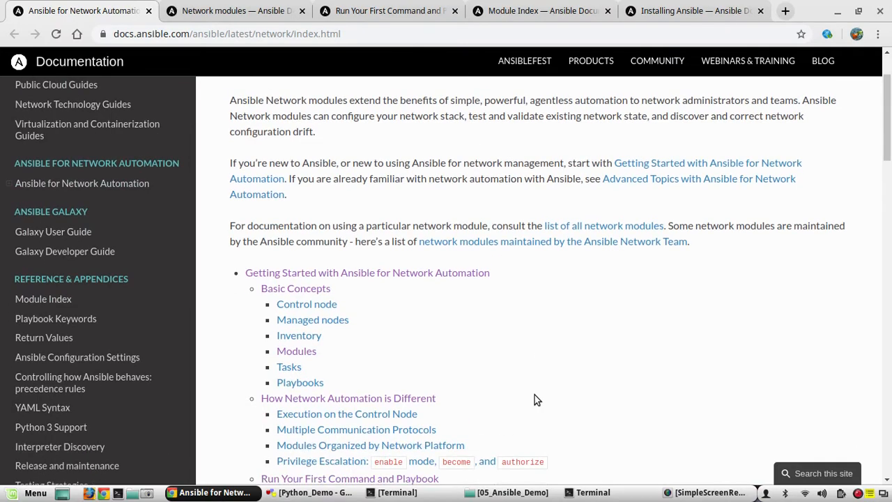
pyautogui.moveTo(432, 358)
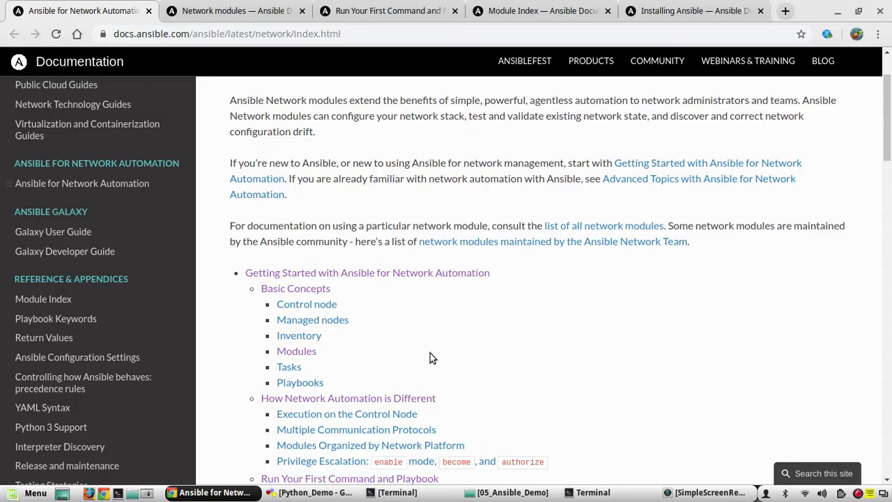
pyautogui.moveTo(404, 337)
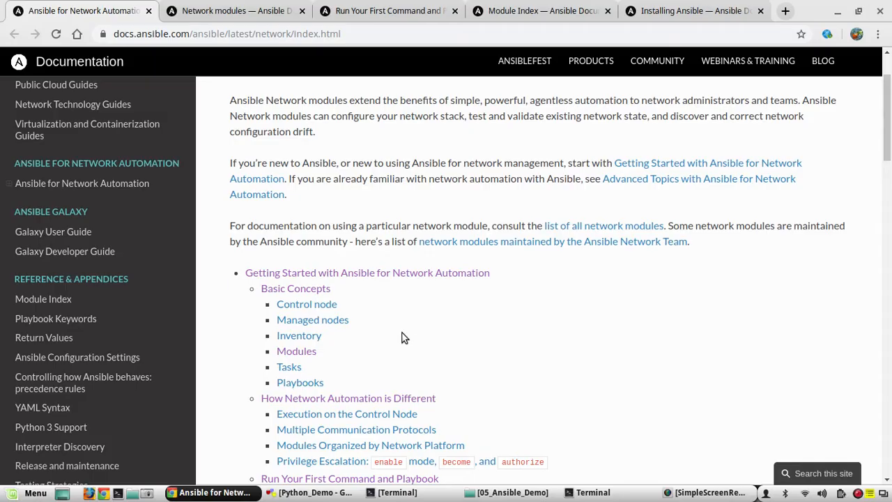
pyautogui.scroll(-3)
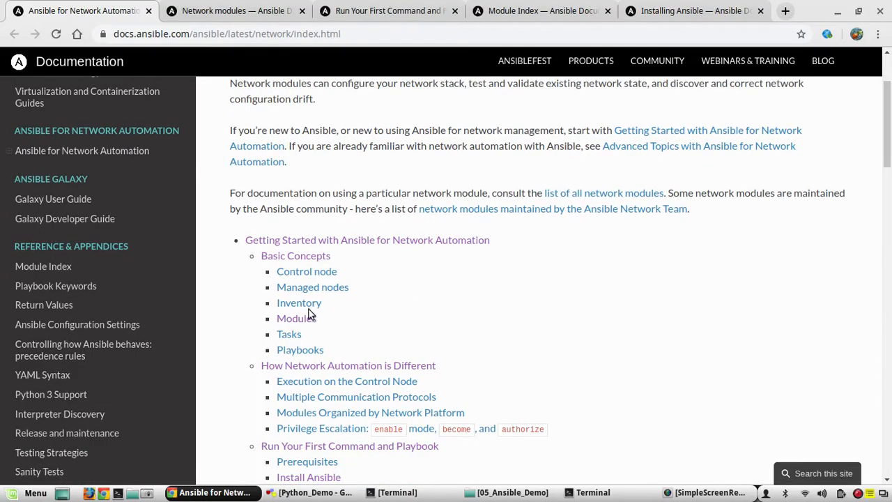
pyautogui.moveTo(299, 303)
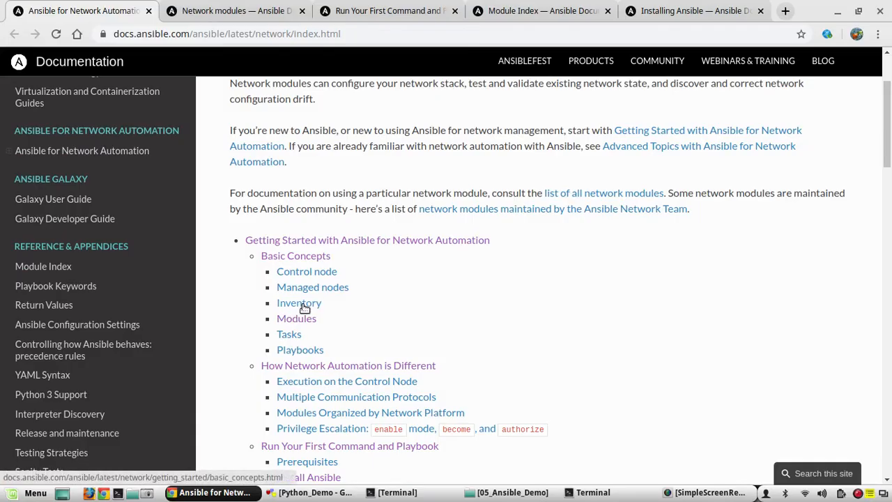
pyautogui.moveTo(451, 309)
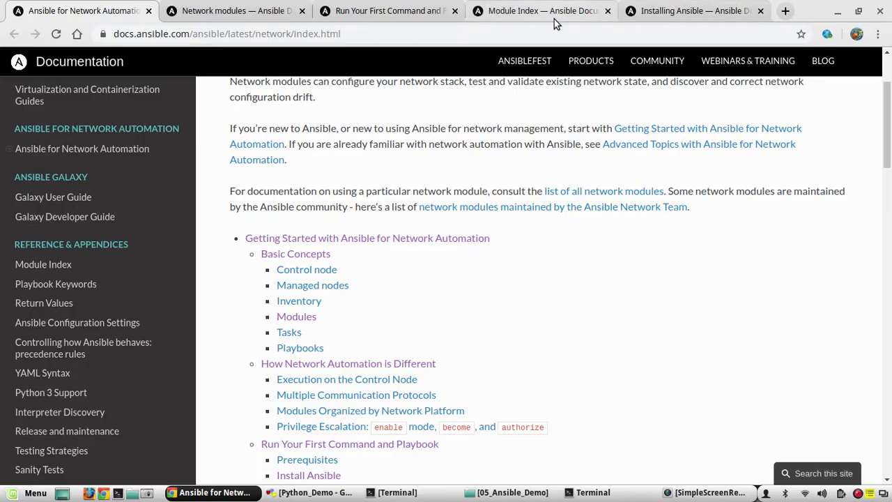
# Glance through the Module Index and Network modules tabs, then return to the overview tab.
pyautogui.click(544, 10)
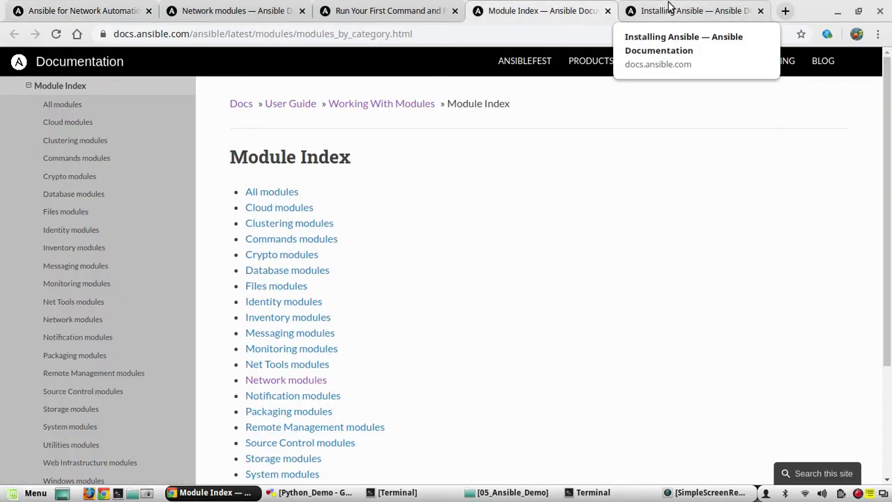
pyautogui.click(233, 11)
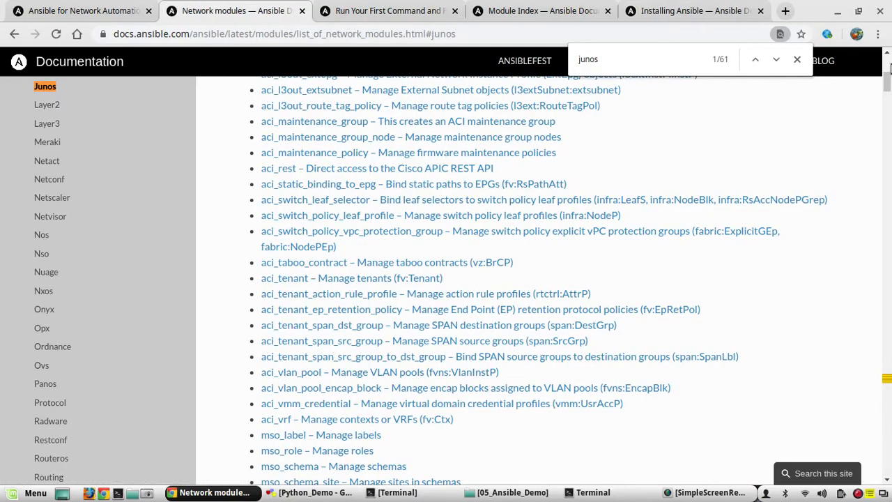
pyautogui.scroll(-3)
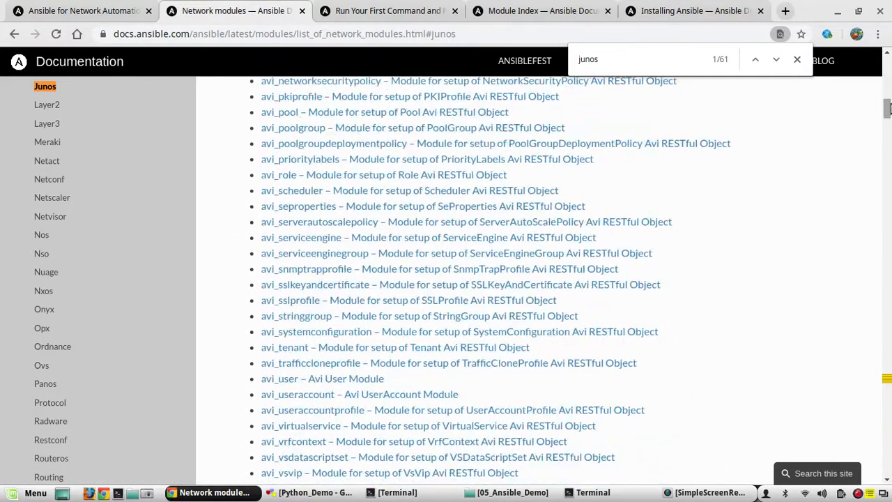
pyautogui.click(76, 11)
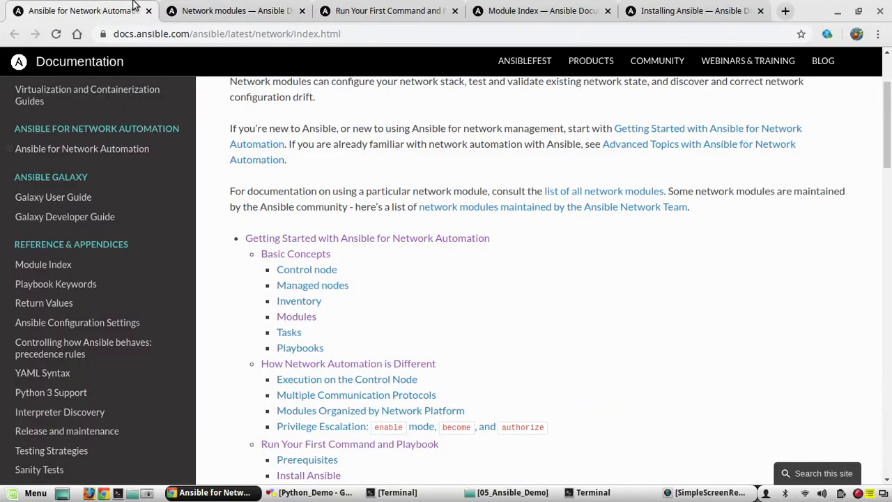
pyautogui.moveTo(541, 142)
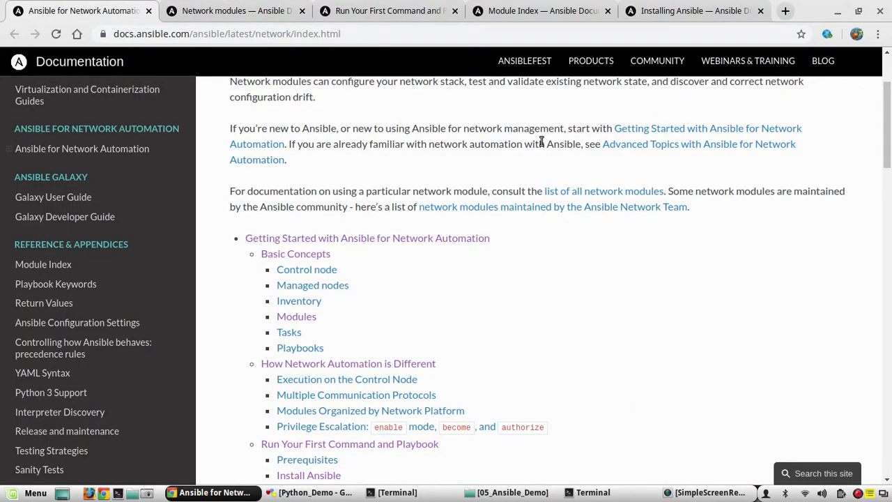
pyautogui.moveTo(388, 312)
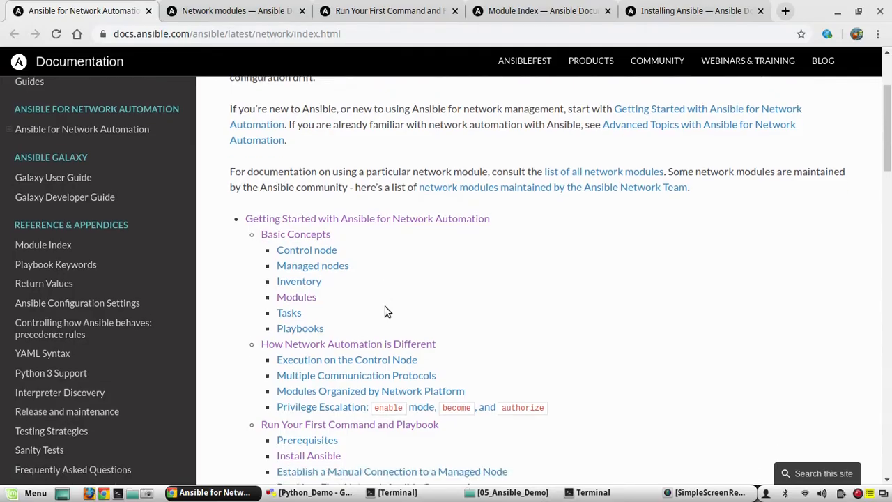
# Scroll the network automation overview back to its top with the Installation Guide in the sidebar.
pyautogui.scroll(-3)
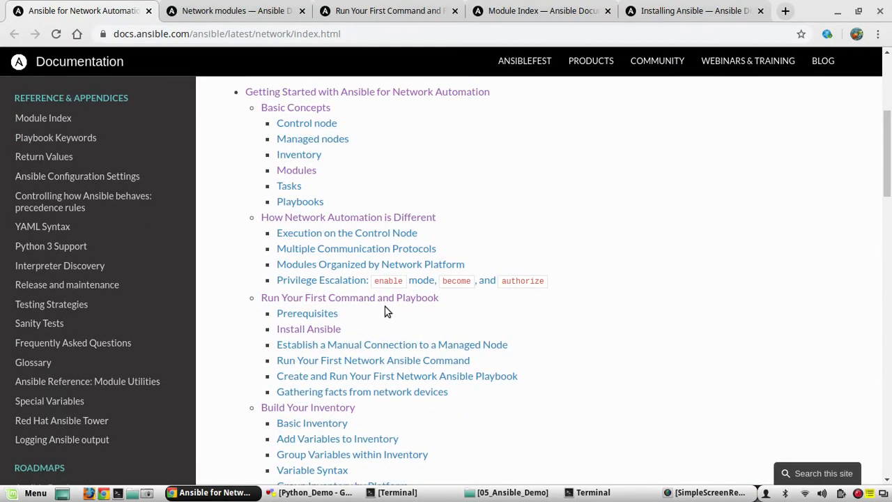
pyautogui.scroll(3)
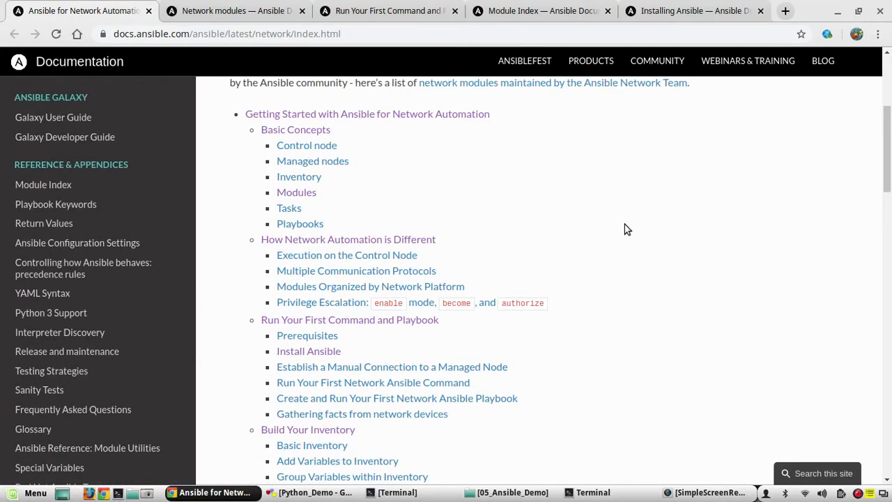
pyautogui.scroll(3)
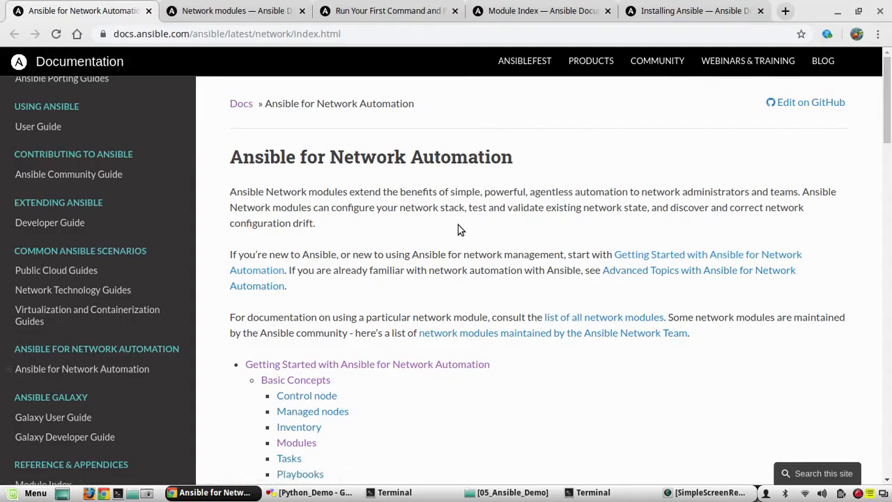
pyautogui.scroll(3)
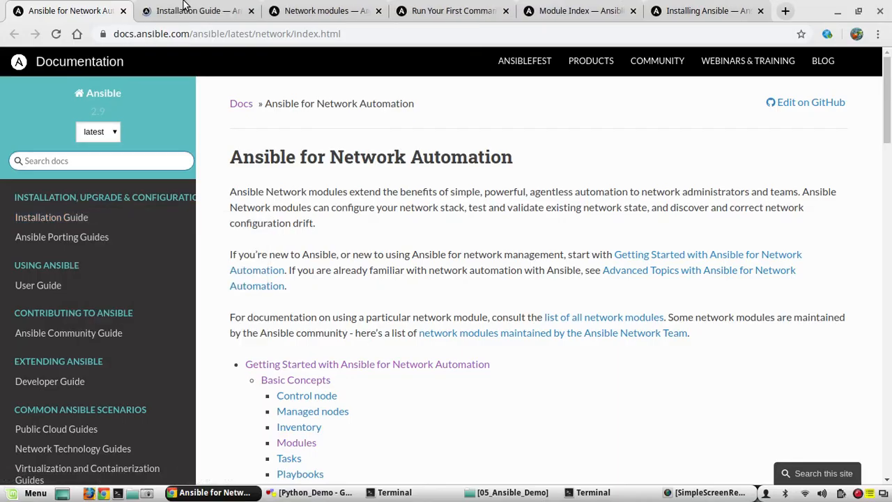
# Open Installing Ansible on Ubuntu with its PPA apt commands, then bring the terminal forward.
pyautogui.click(188, 10)
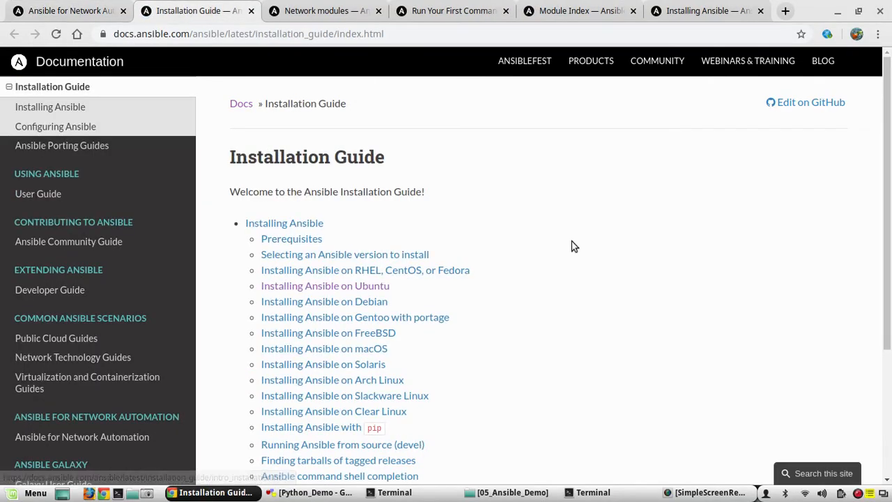
pyautogui.scroll(-3)
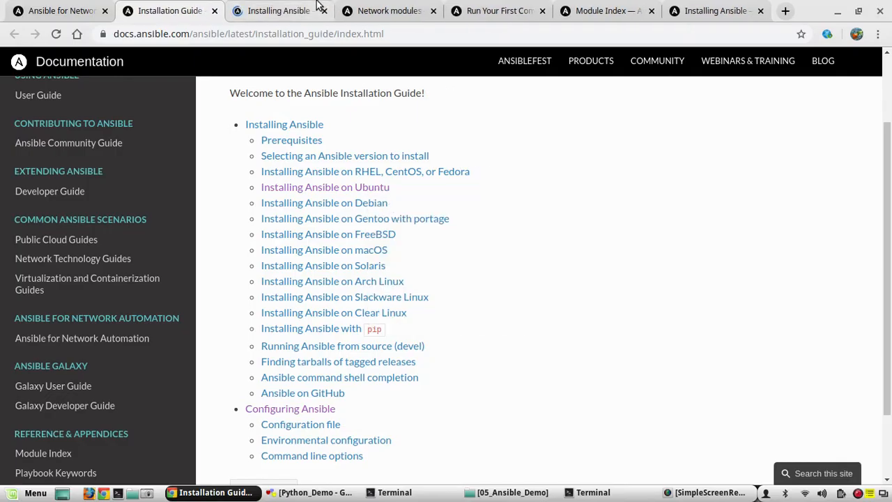
pyautogui.click(324, 187)
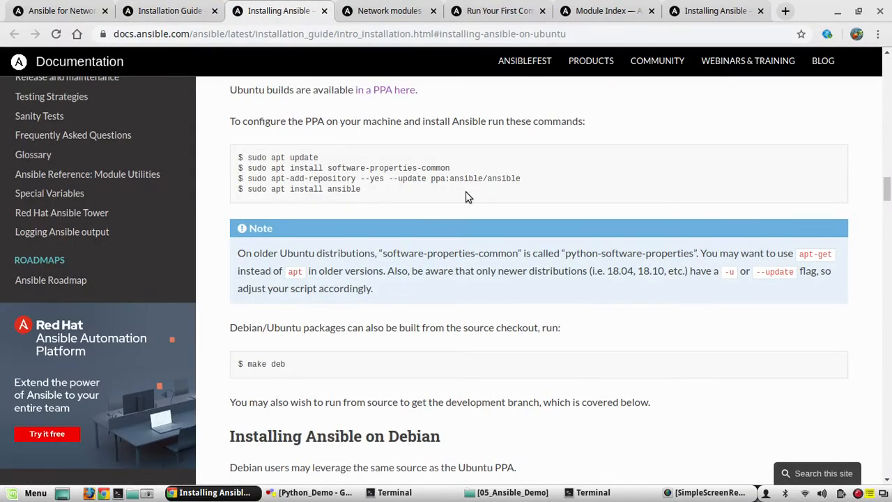
pyautogui.scroll(3)
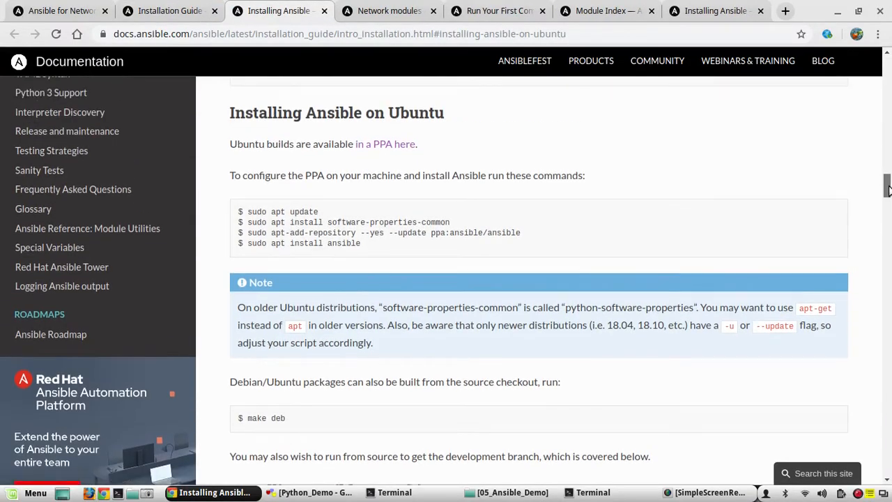
pyautogui.scroll(-3)
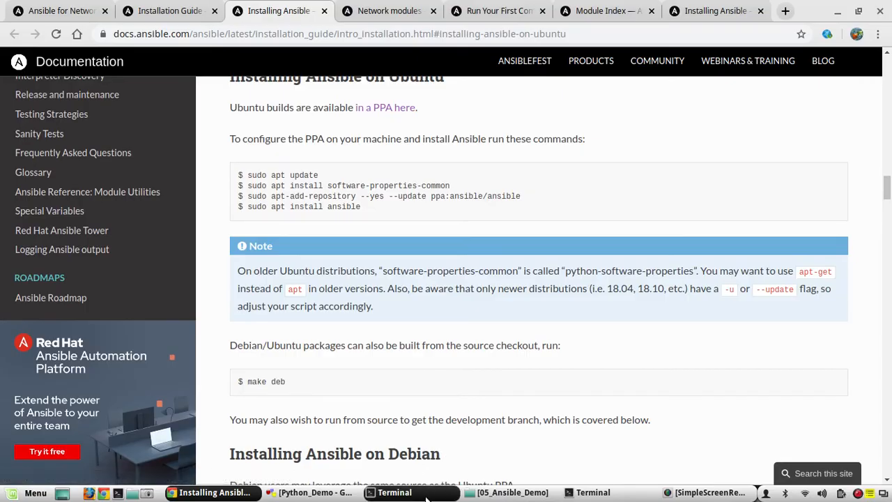
pyautogui.click(394, 492)
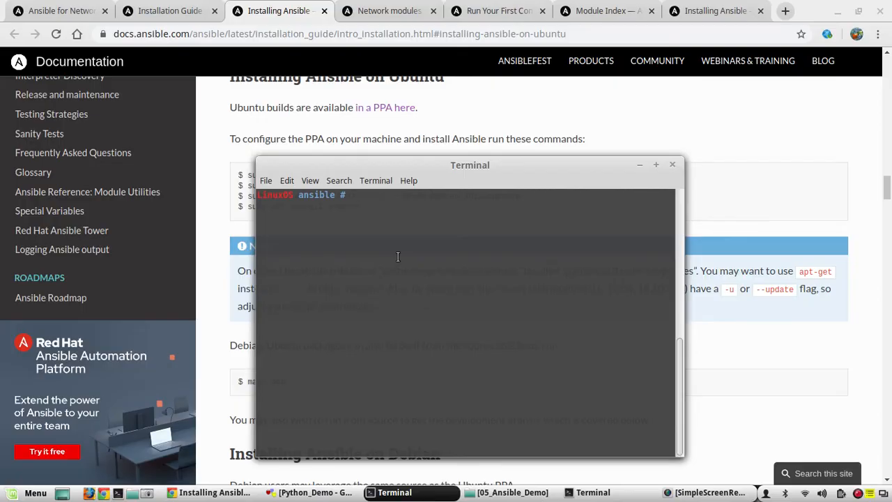
# cd into /etc/ansible, list ansible.cfg, hosts and roles, and prepare vi ansible.cfg.
pyautogui.write('cd /etc/')
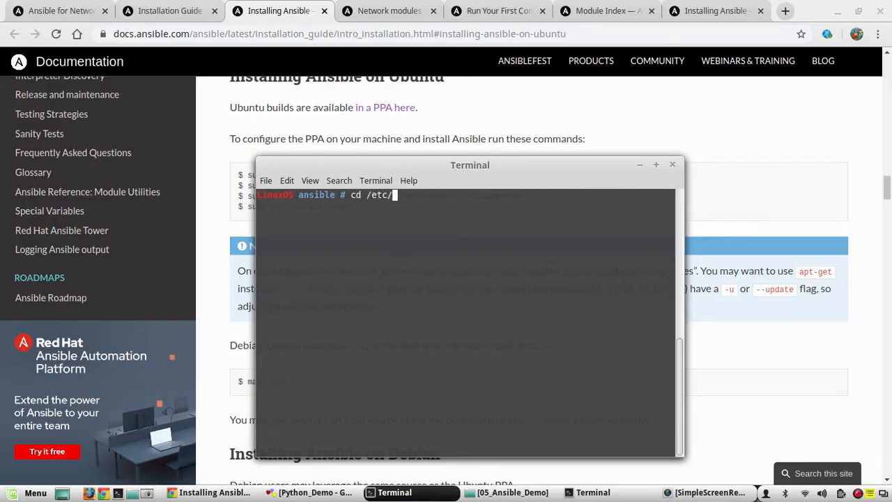
pyautogui.press('Return')
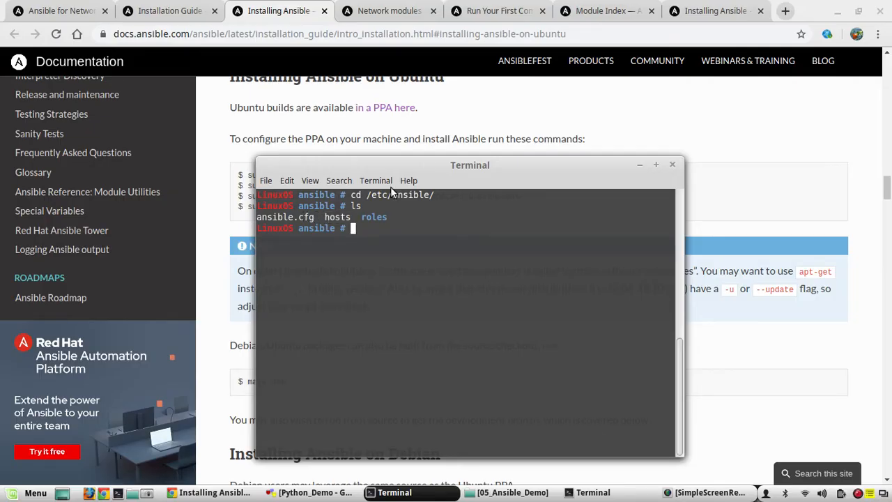
pyautogui.moveTo(470, 165); pyautogui.dragTo(510, 137)
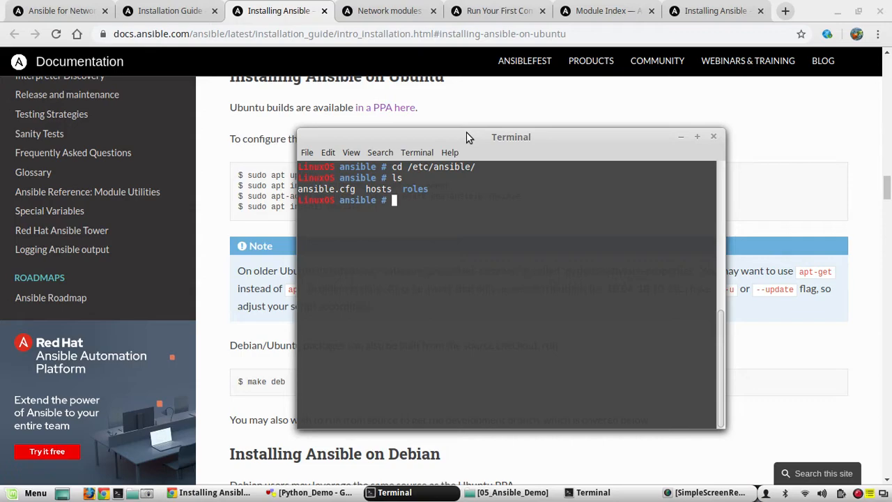
pyautogui.moveTo(511, 137); pyautogui.dragTo(488, 112)
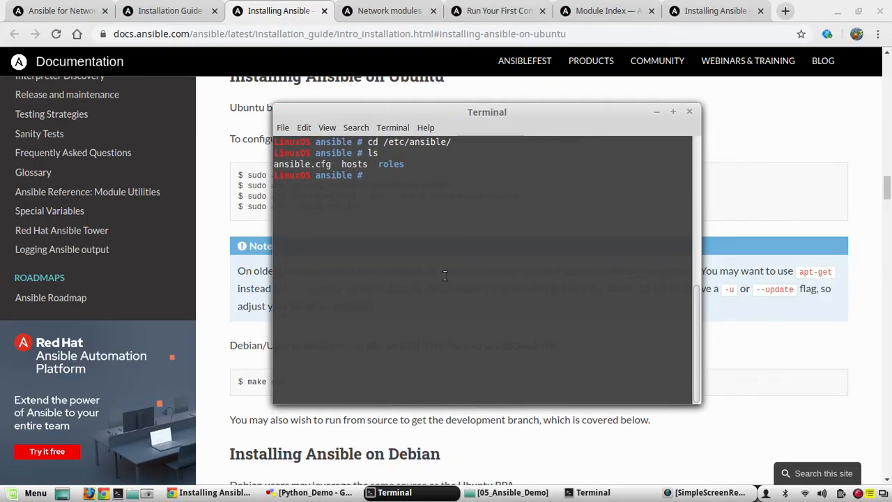
pyautogui.write('vi ansible.cfg')
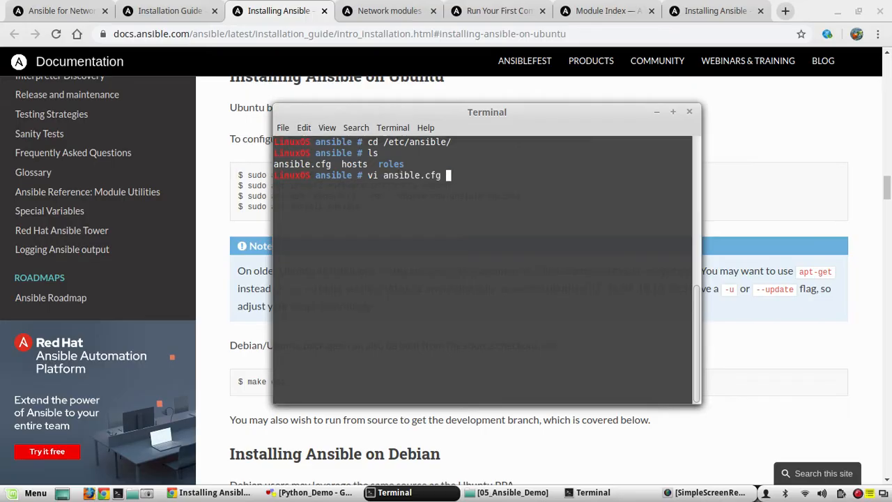
# Open ansible.cfg in vi full-screen and read down through its settings.
pyautogui.press('Return')
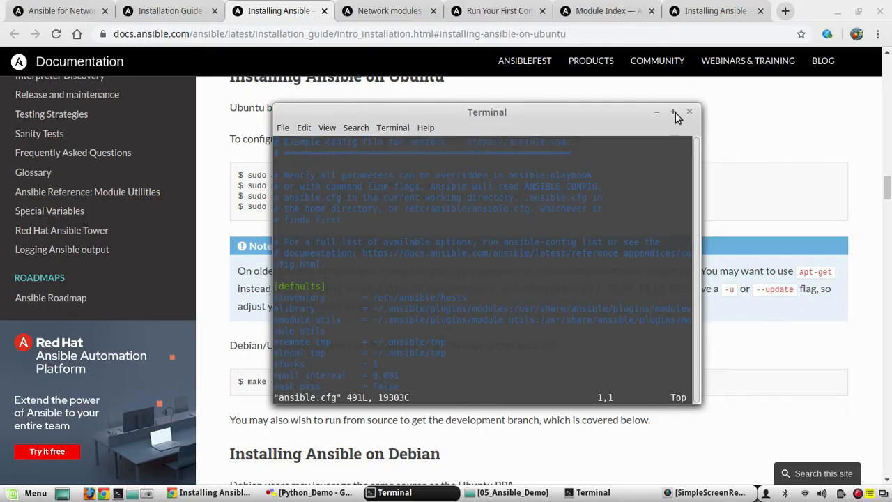
pyautogui.click(673, 113)
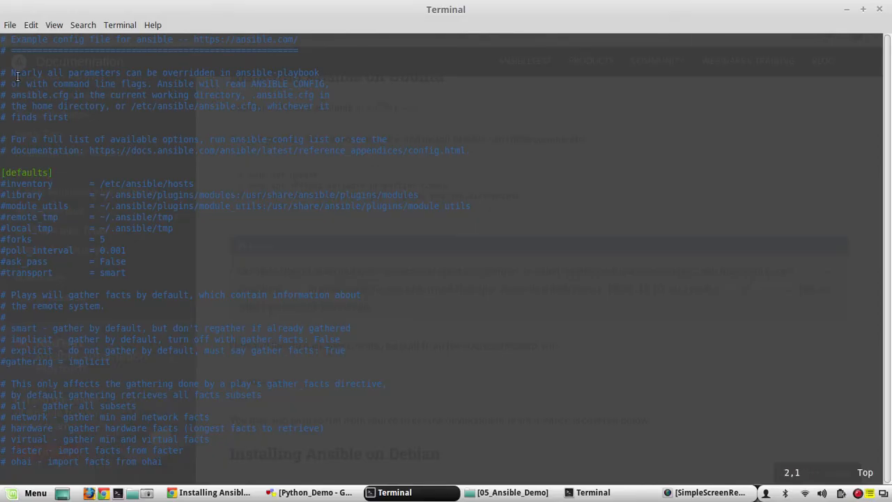
pyautogui.moveTo(146, 138)
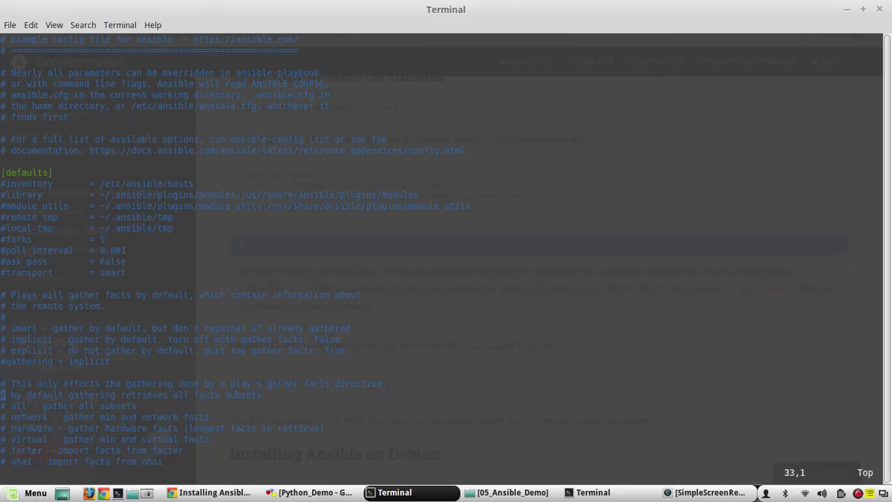
pyautogui.scroll(-3)
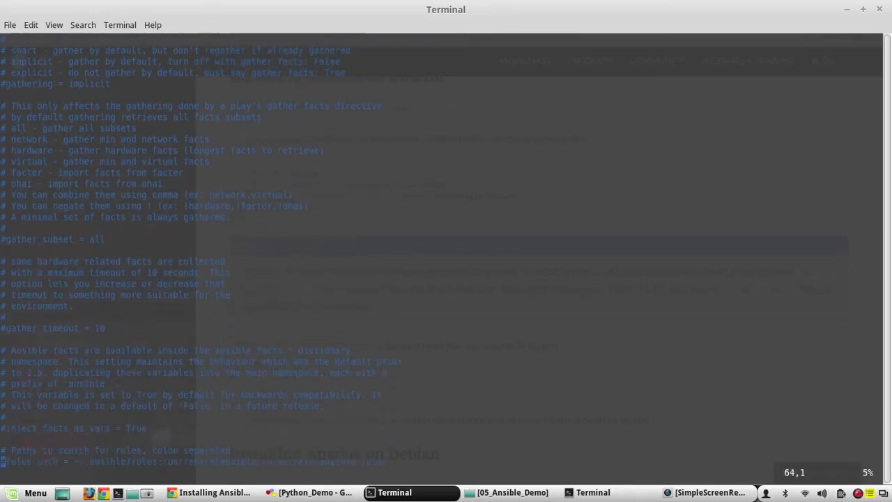
pyautogui.scroll(-3)
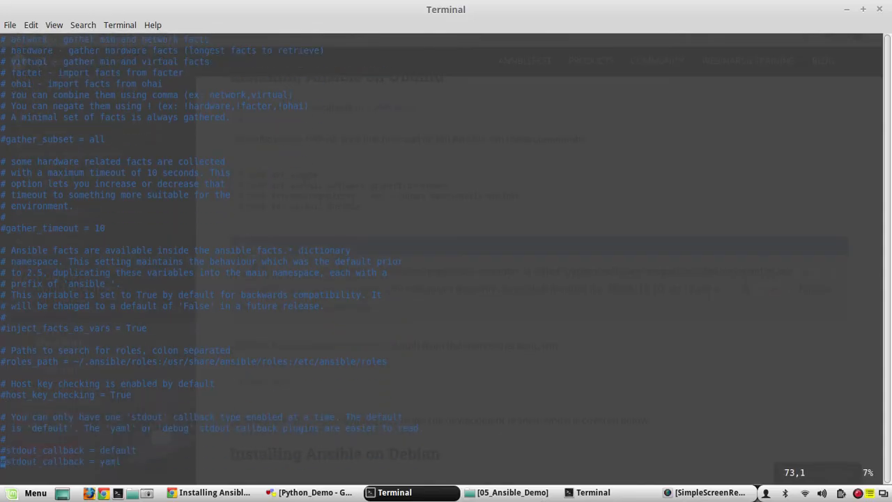
pyautogui.scroll(-3)
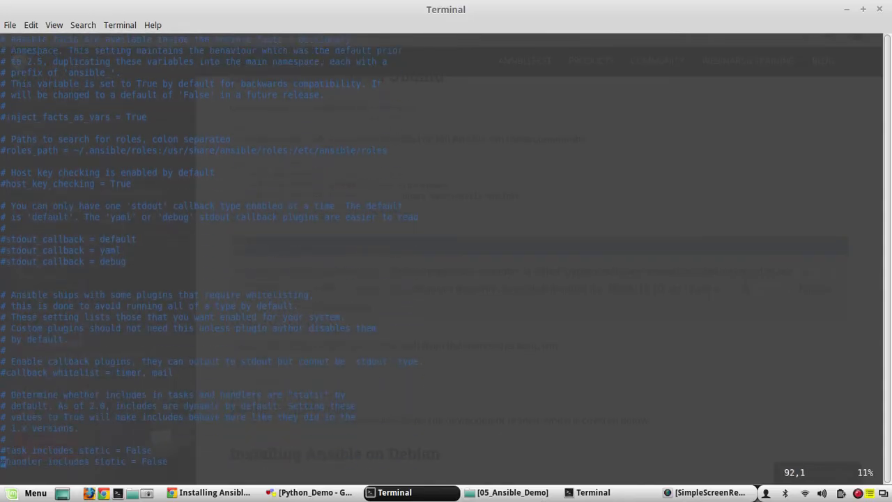
pyautogui.scroll(-3)
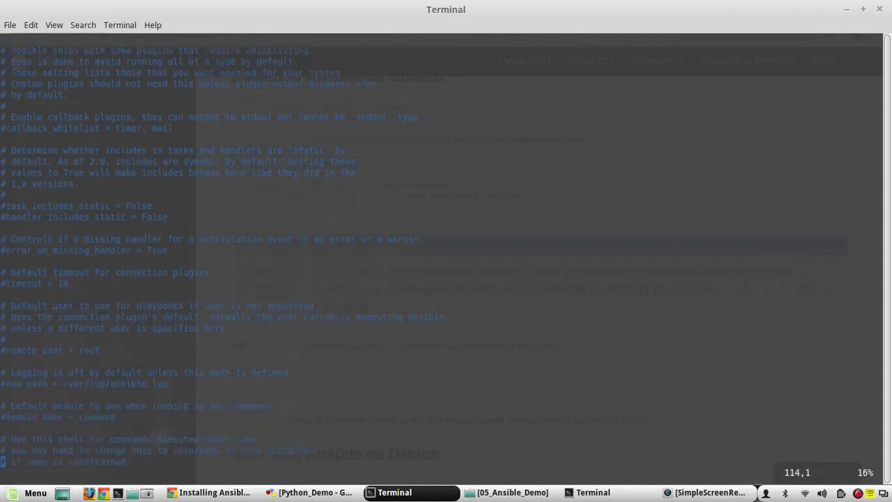
pyautogui.scroll(-3)
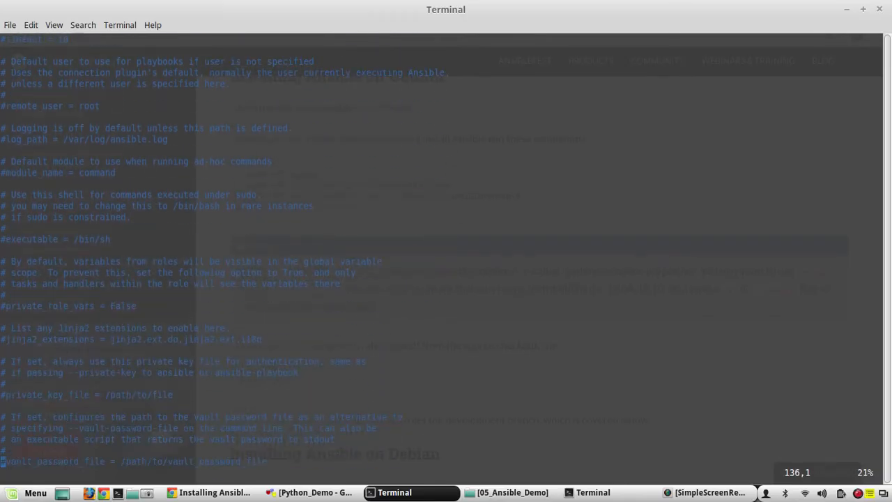
pyautogui.scroll(-3)
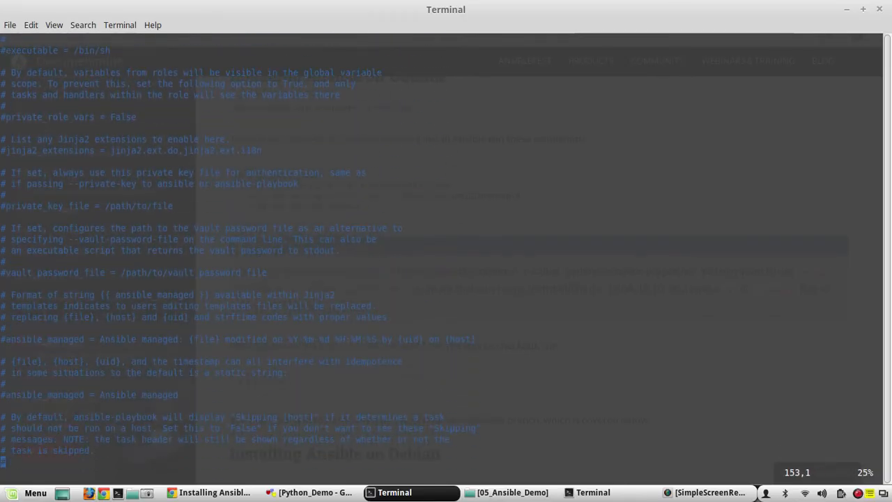
pyautogui.scroll(-3)
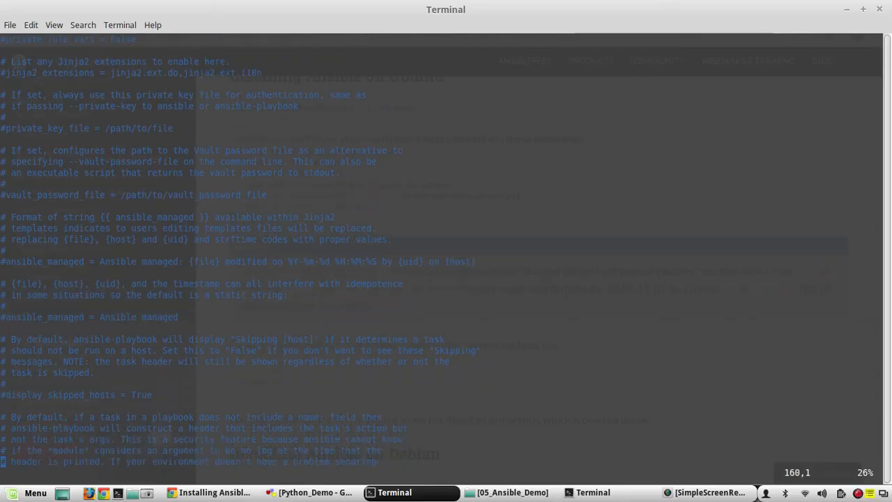
pyautogui.scroll(-3)
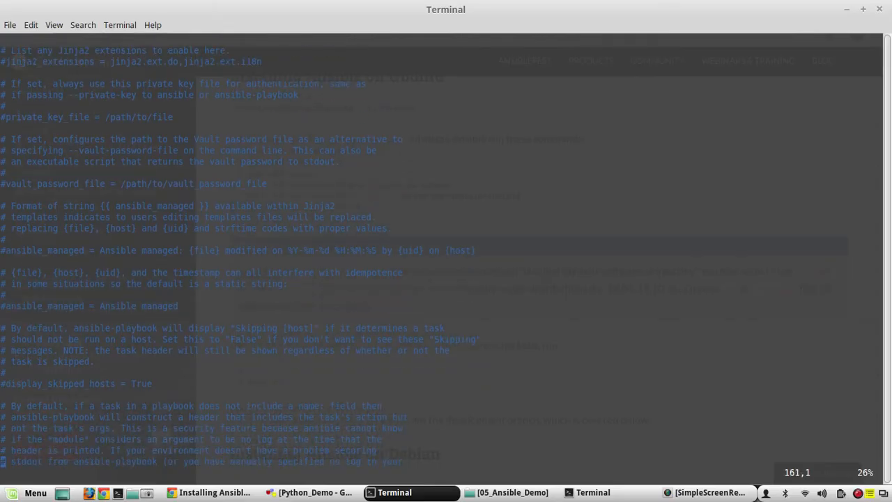
pyautogui.scroll(-3)
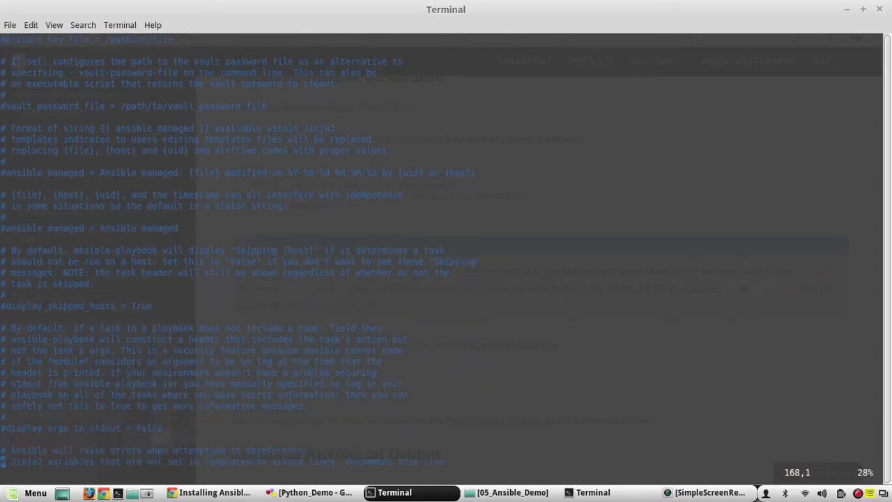
pyautogui.scroll(-3)
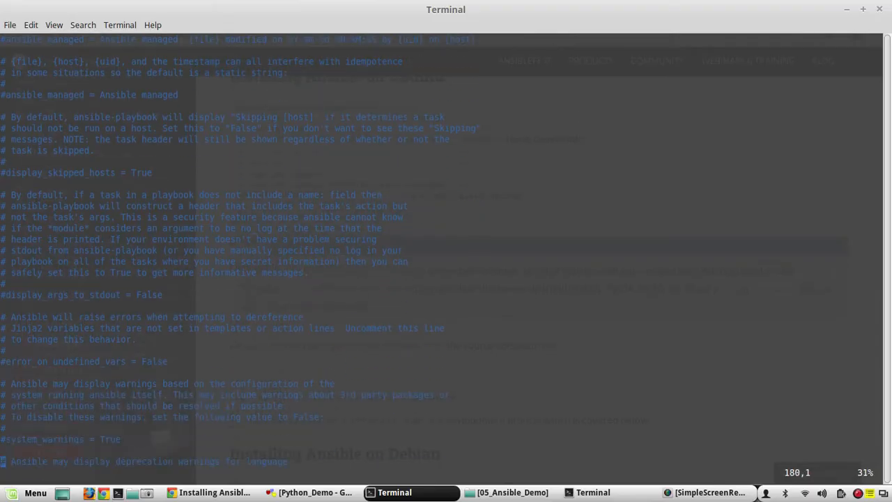
pyautogui.scroll(-3)
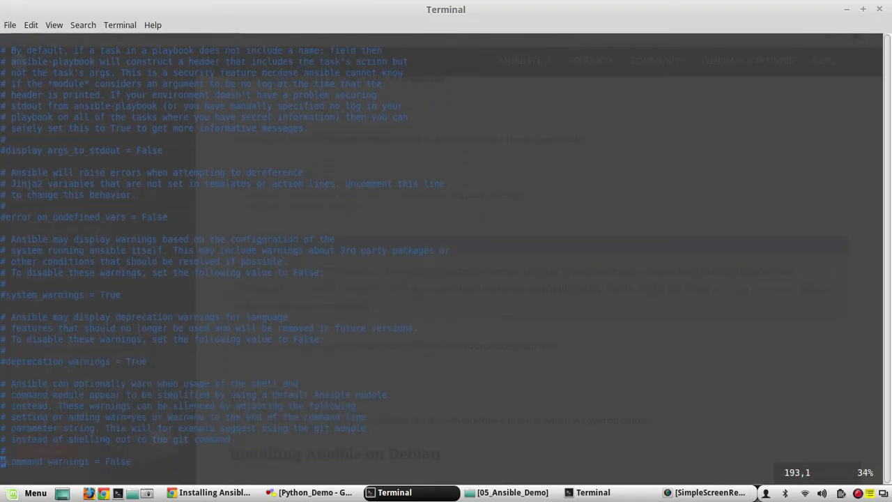
pyautogui.scroll(-3)
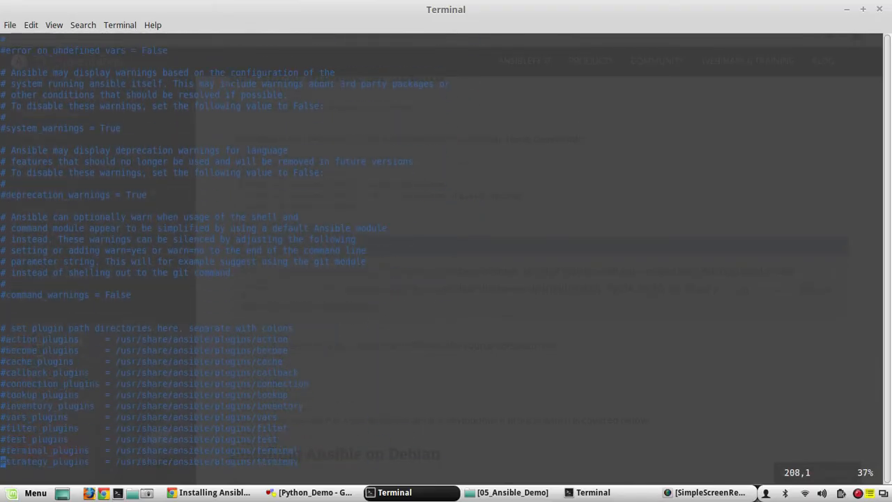
pyautogui.scroll(-3)
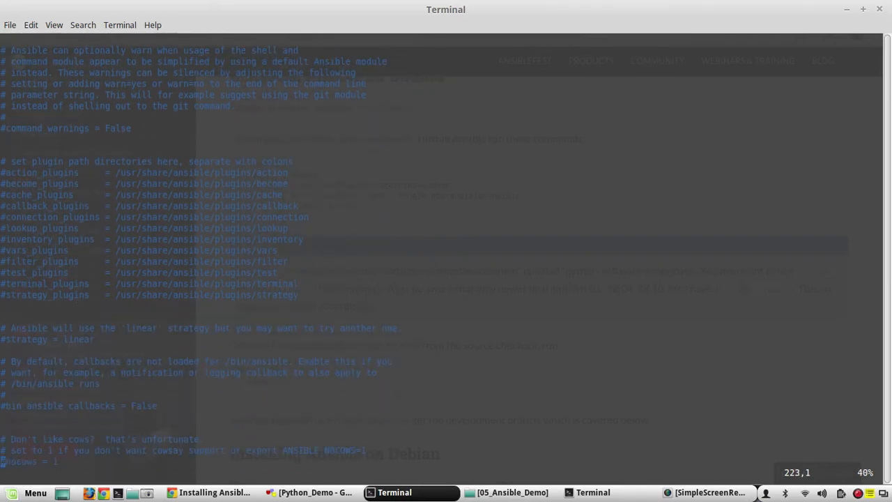
pyautogui.scroll(-3)
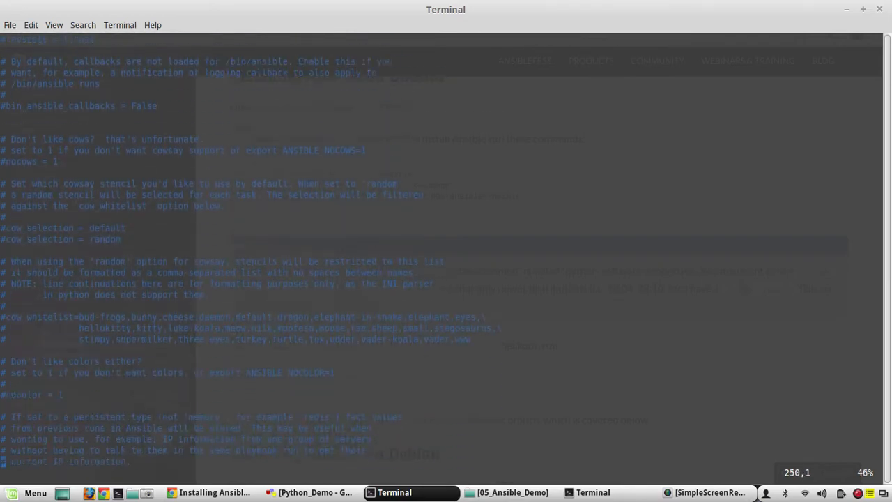
pyautogui.scroll(-3)
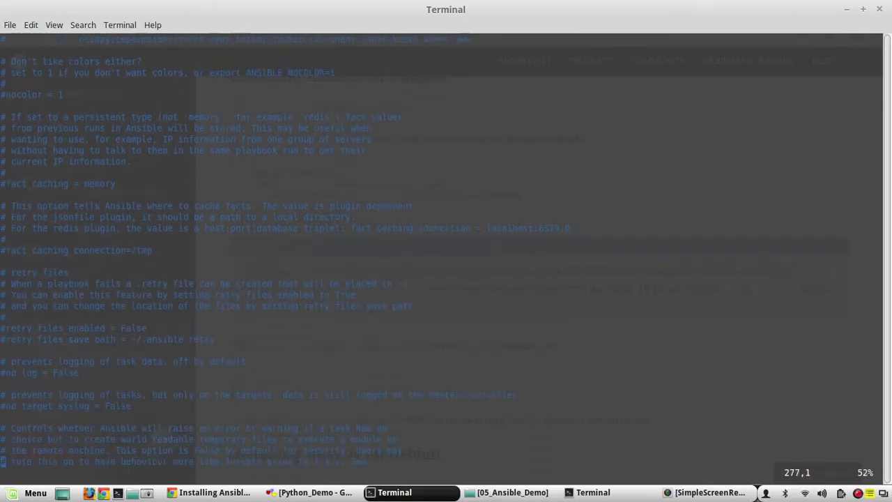
pyautogui.scroll(-3)
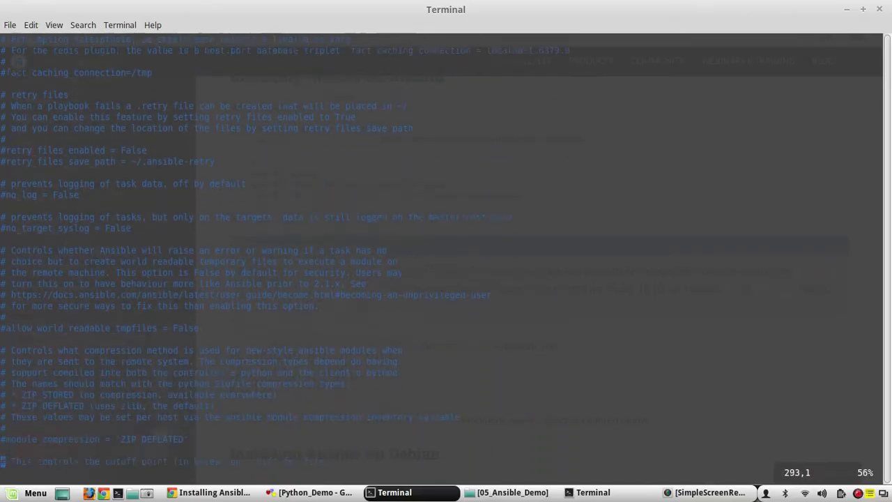
pyautogui.scroll(-3)
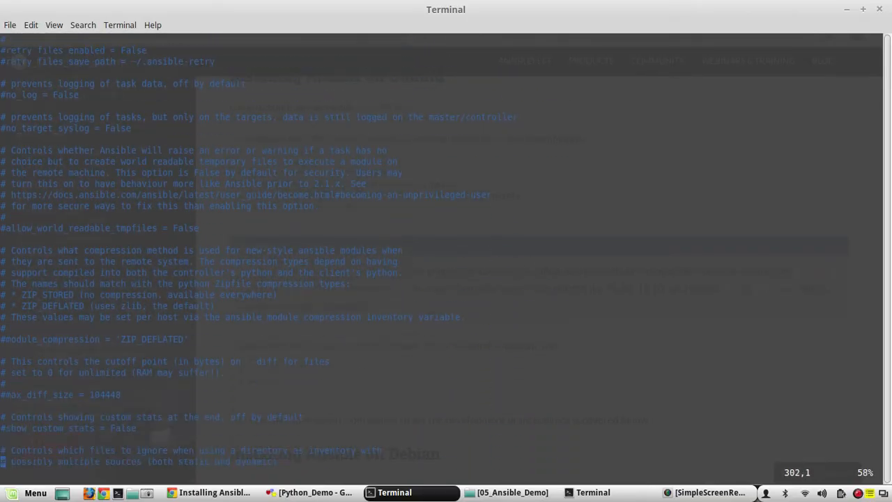
pyautogui.scroll(-3)
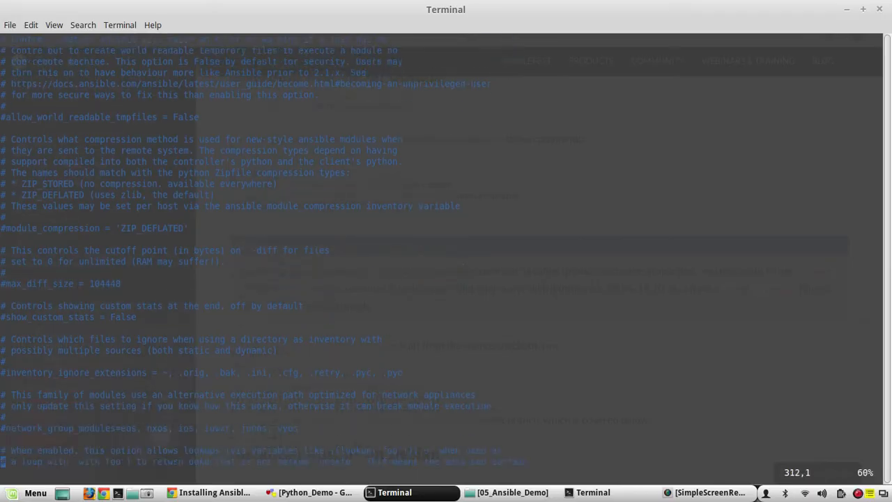
# Search for the host_key_checking setting and quit vi with :q! without saving.
pyautogui.write('/ho')
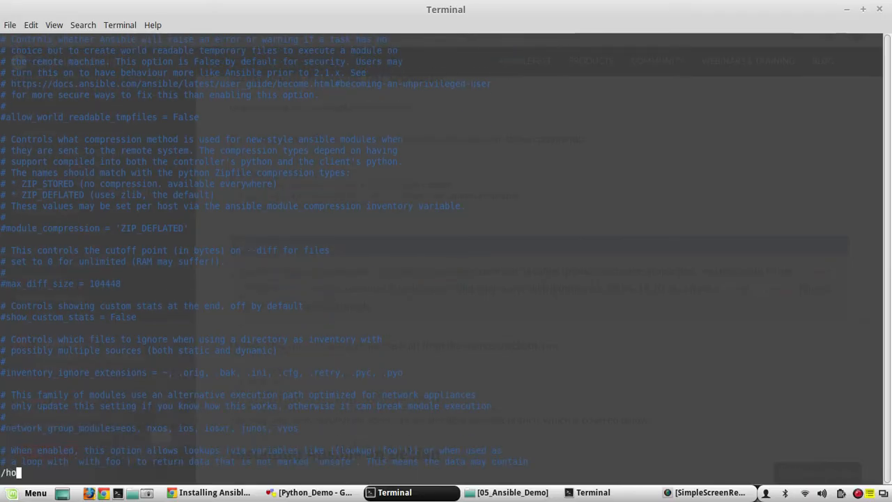
pyautogui.write('st')
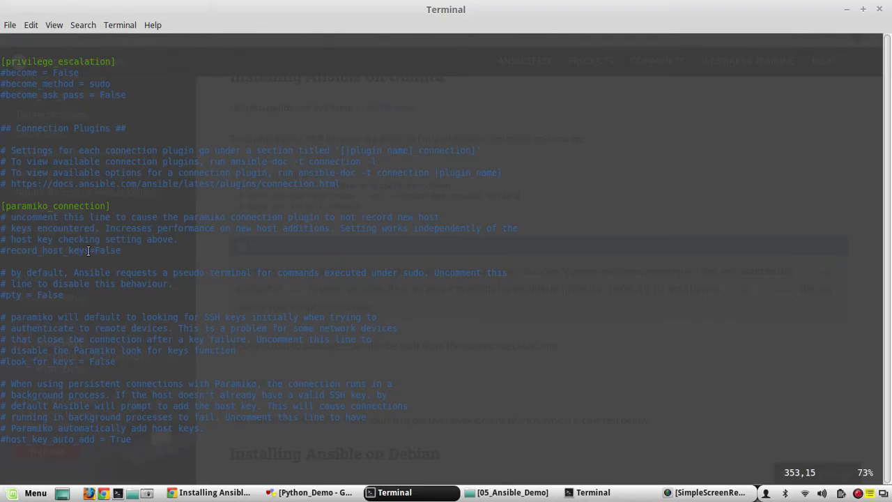
pyautogui.write('/host_ke')
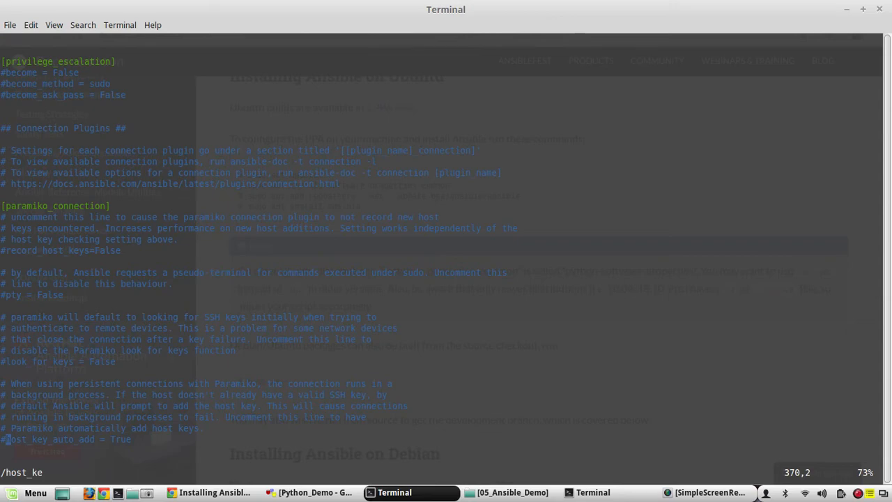
pyautogui.press('n')
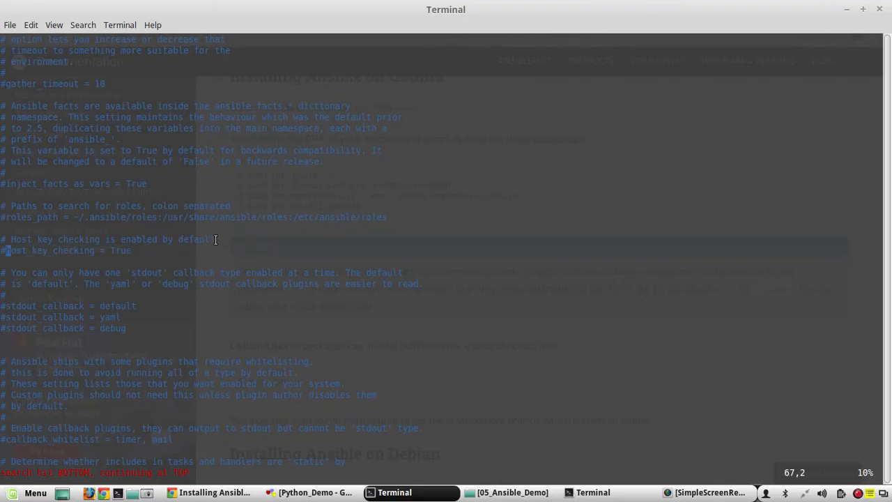
pyautogui.moveTo(121, 246)
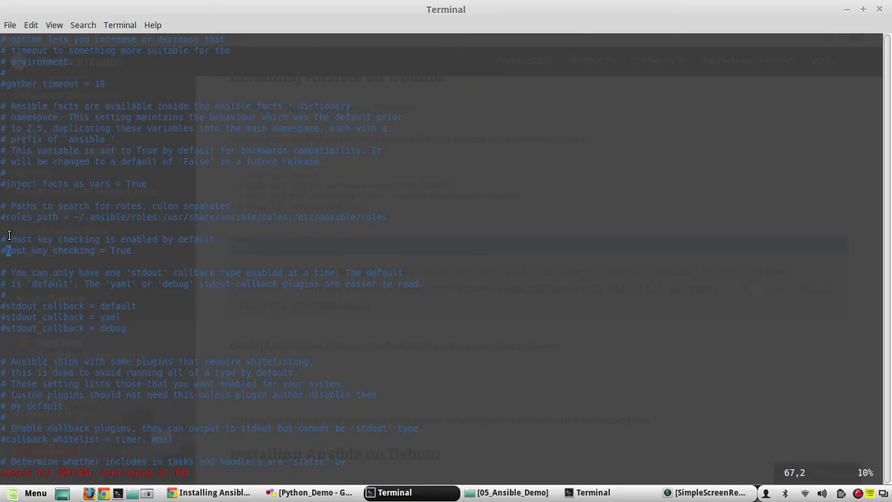
pyautogui.write(':q!')
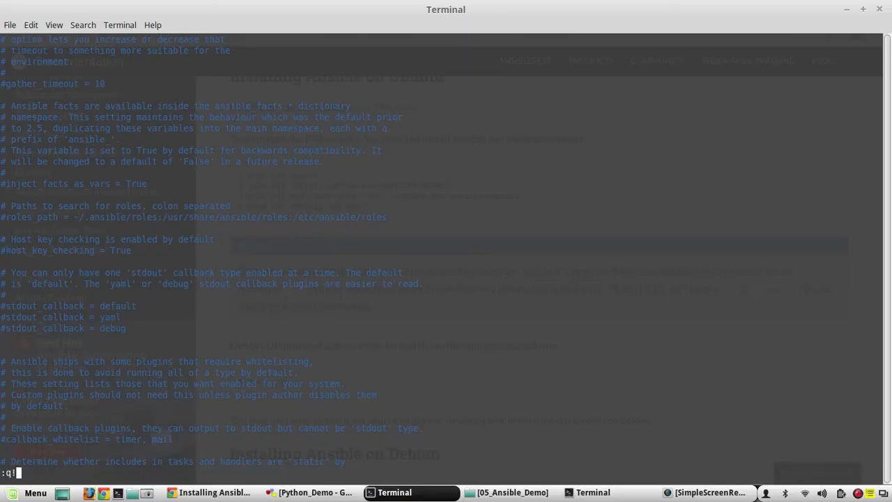
# Open the hosts inventory in vi and read its example host groups to the end.
pyautogui.press('Return')
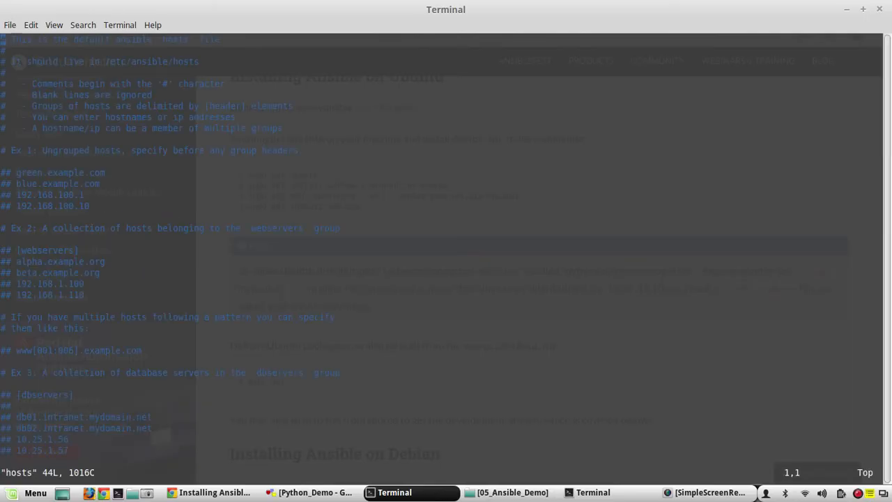
pyautogui.press('Down')
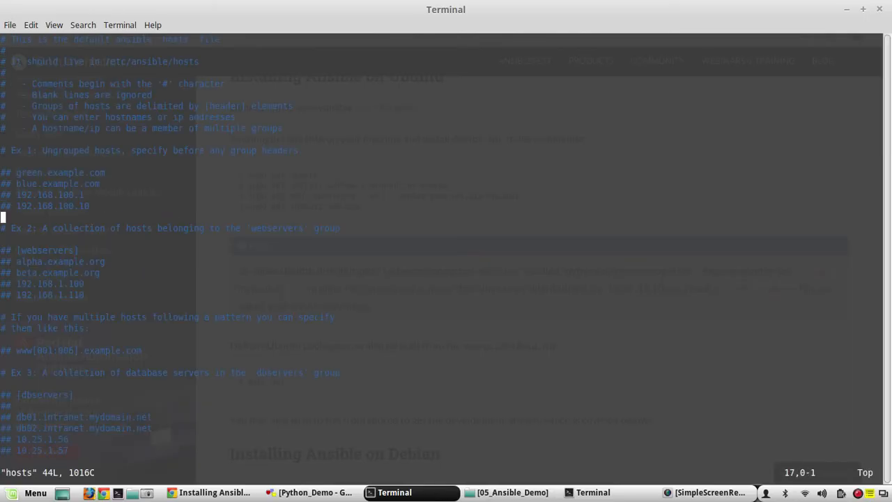
pyautogui.scroll(-3)
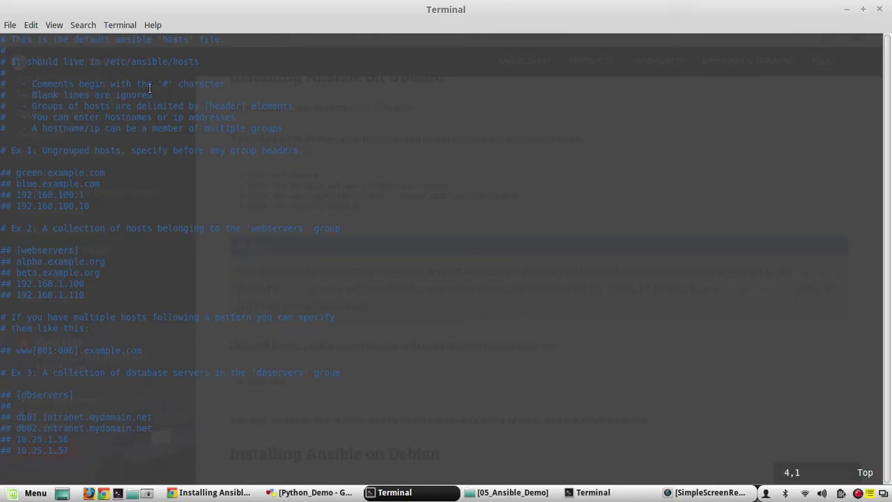
pyautogui.moveTo(104, 88)
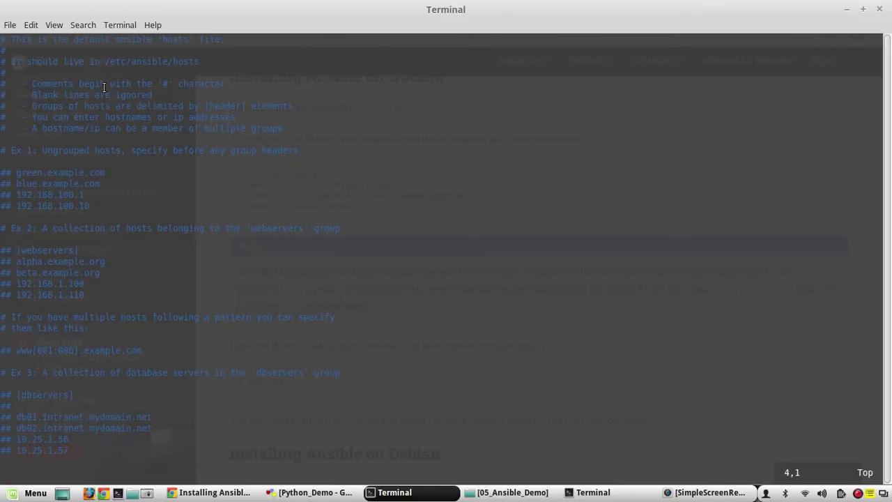
pyautogui.moveTo(72, 129)
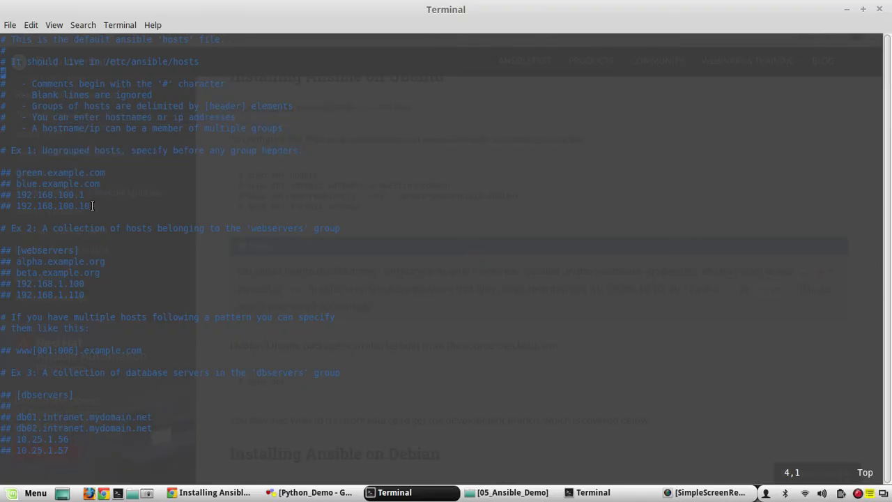
pyautogui.moveTo(279, 210)
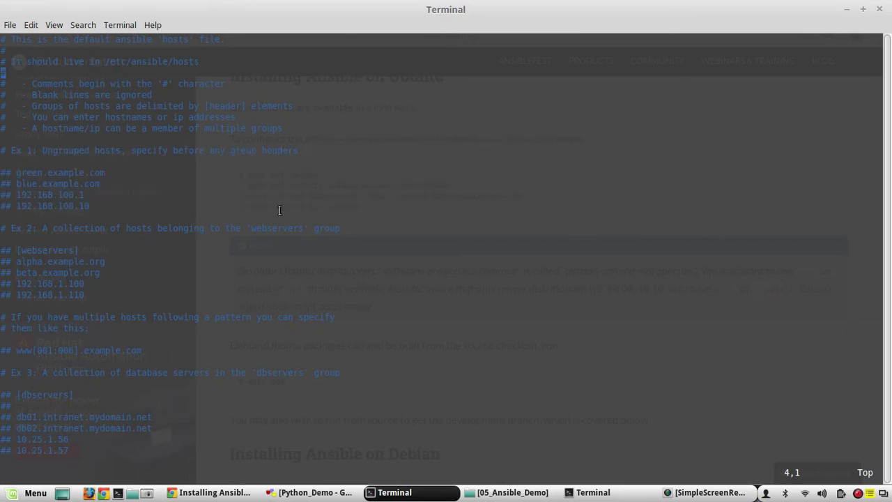
pyautogui.moveTo(82, 254)
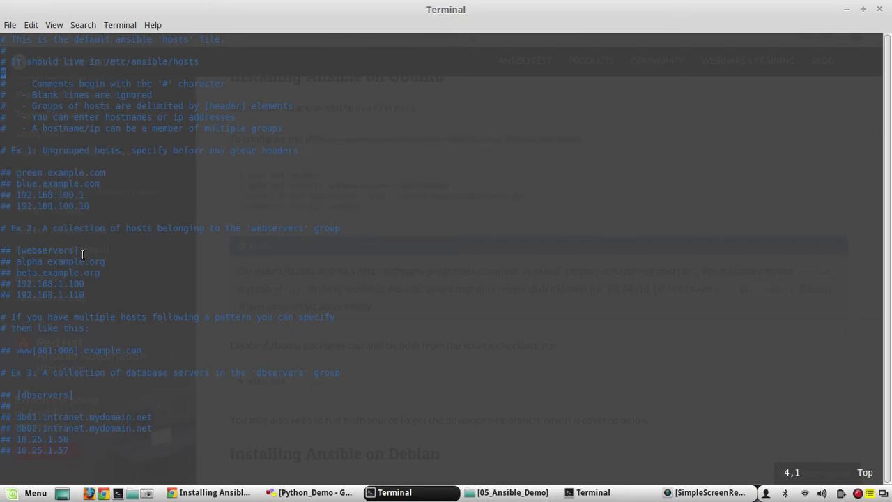
pyautogui.doubleClick(47, 250)
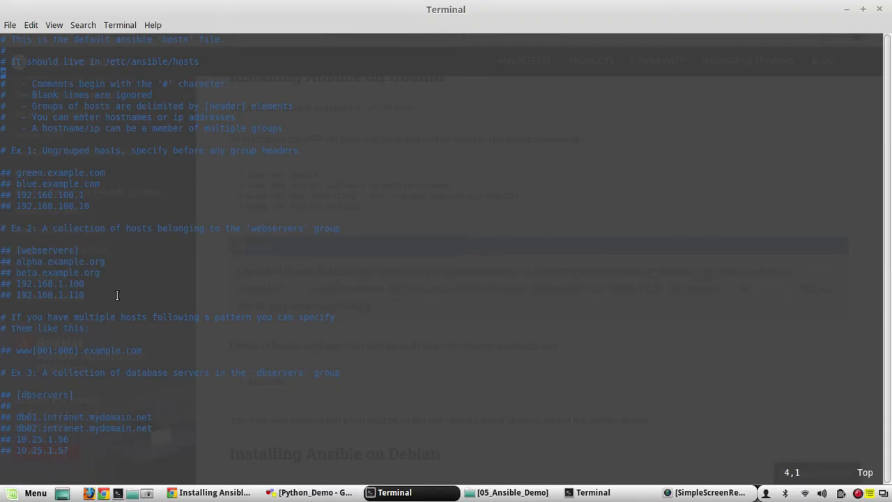
pyautogui.scroll(-3)
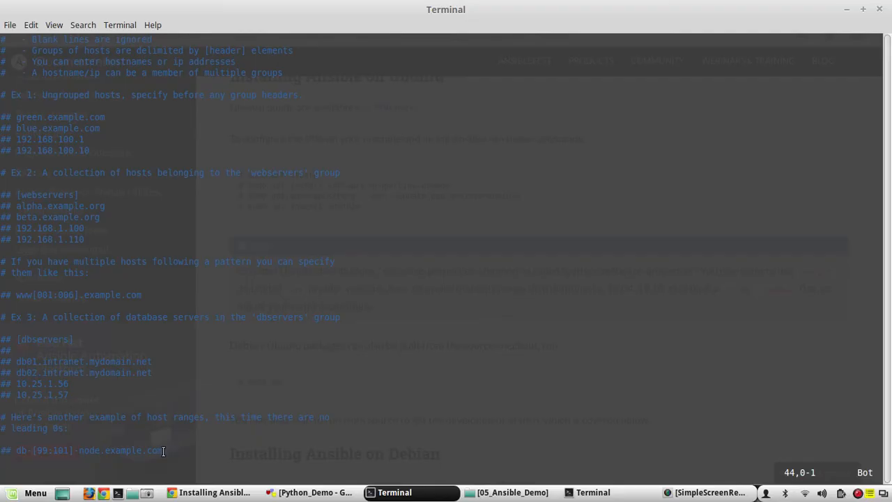
pyautogui.moveTo(40, 451)
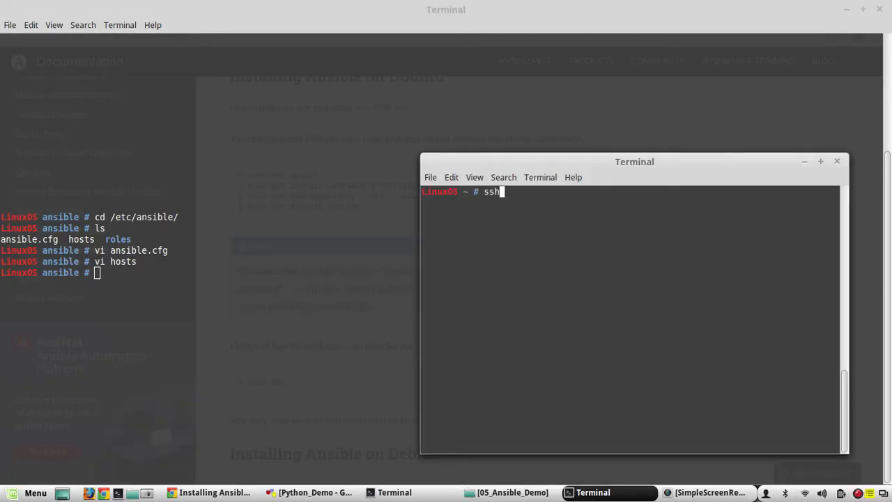
# SSH as admin to R1 at 10.10.10.10, accept its host key and page through 'sh run'.
pyautogui.write('admin@10.10.10.10')
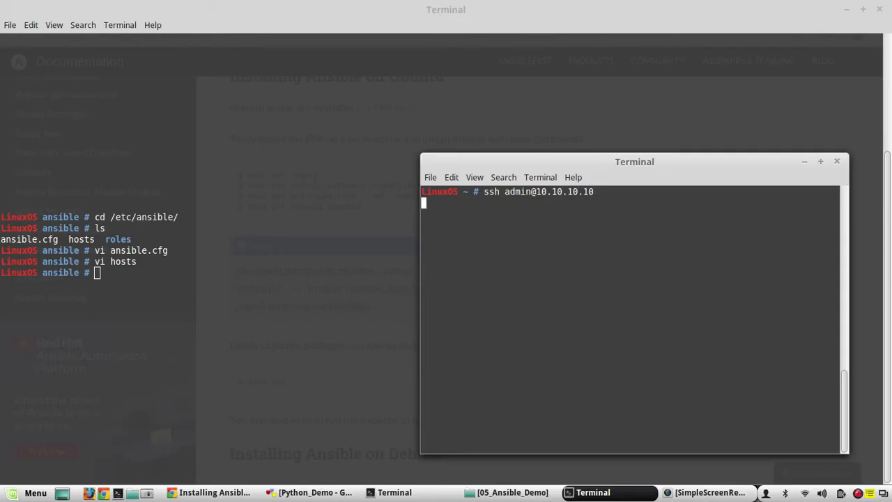
pyautogui.press('Return')
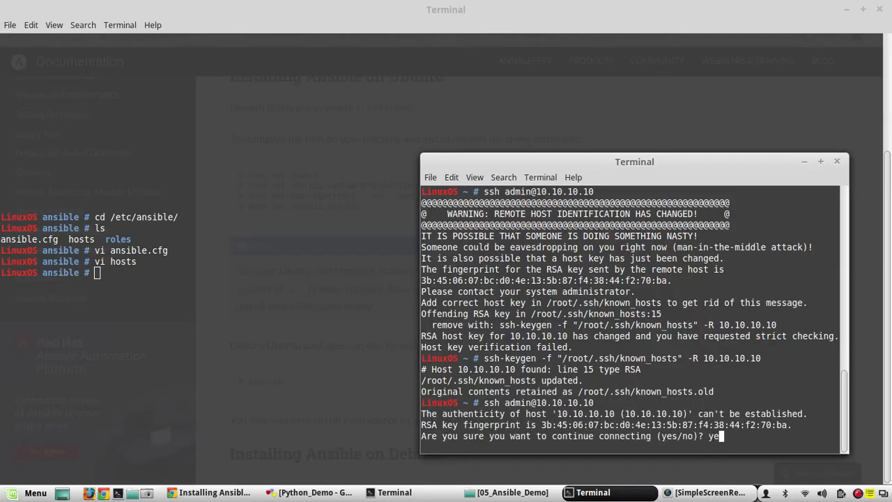
pyautogui.press('Return')
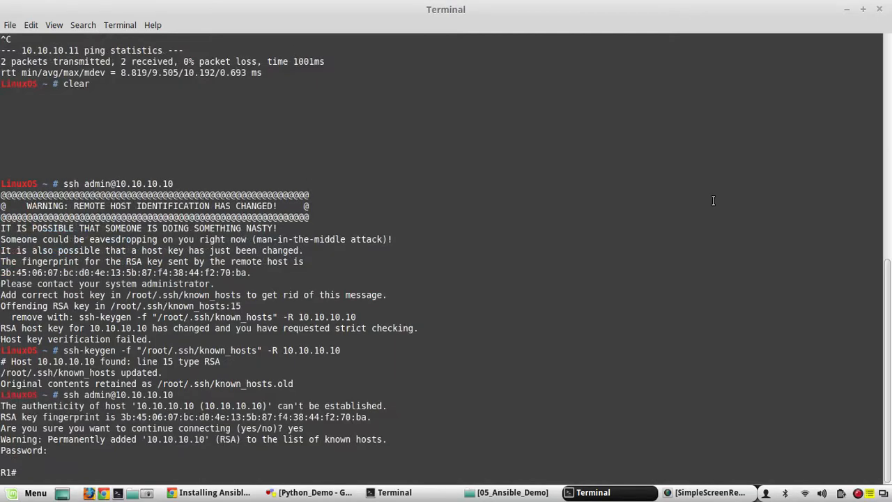
pyautogui.write('sh running-config')
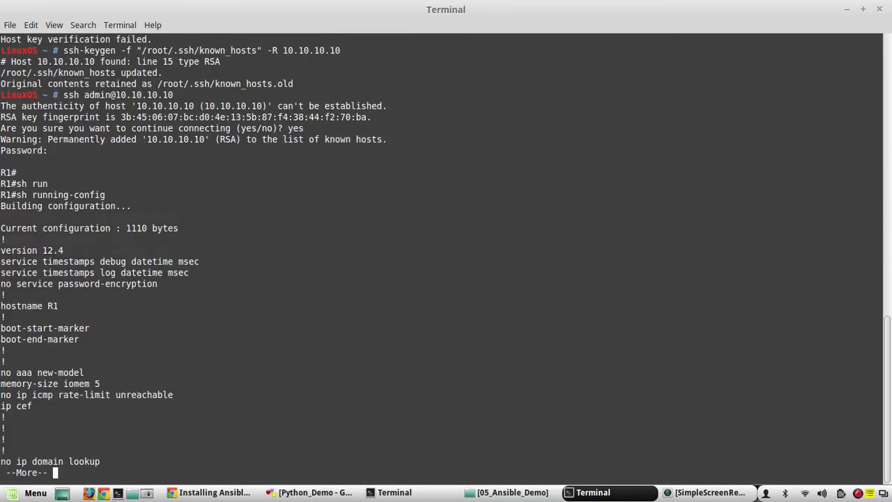
pyautogui.press('space')
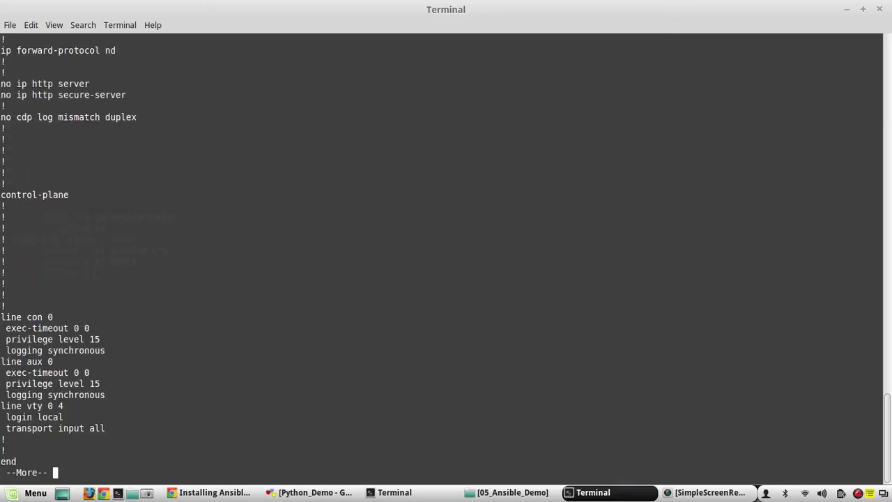
pyautogui.moveTo(524, 12)
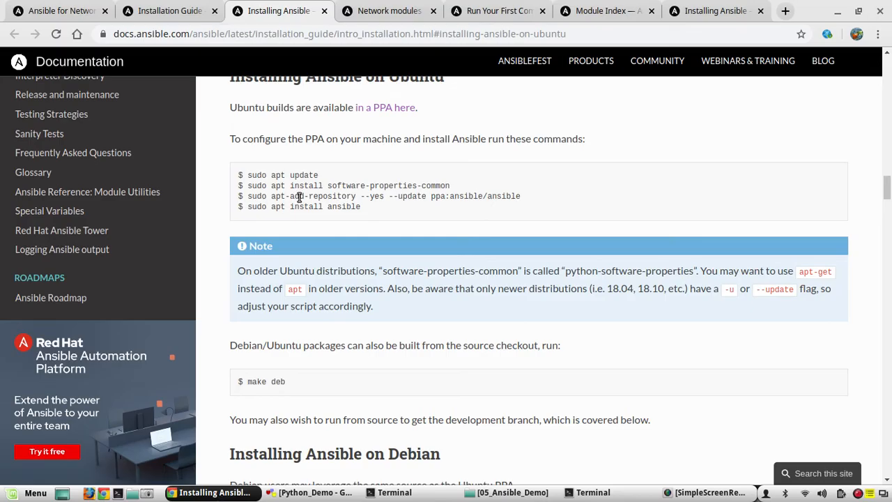
pyautogui.moveTo(419, 46)
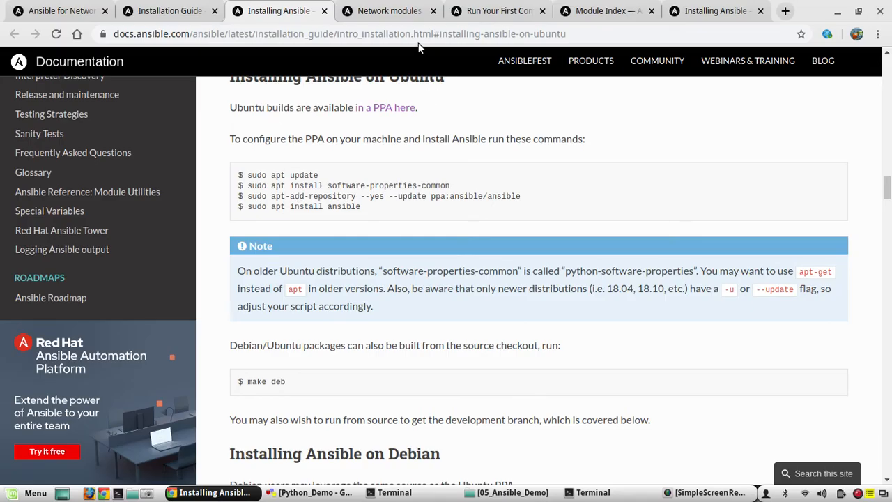
# Read the first network Ansible command guide, picking out the vyos.example.net device name.
pyautogui.click(497, 10)
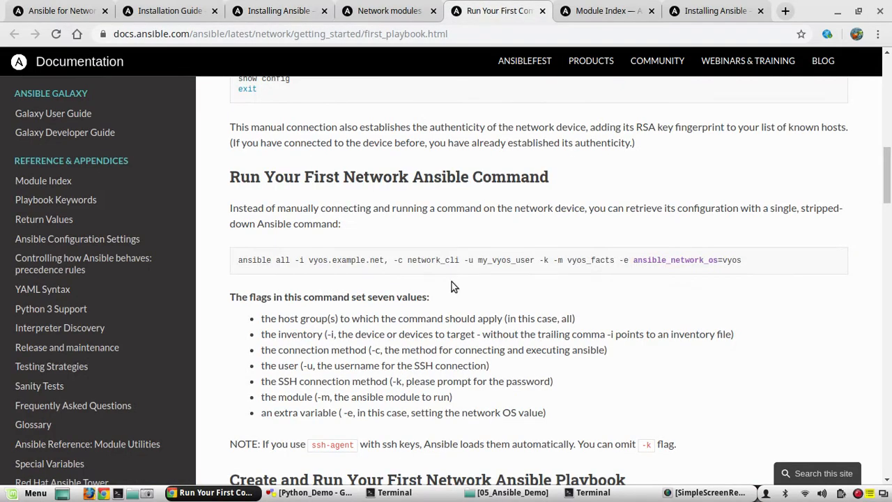
pyautogui.moveTo(746, 279)
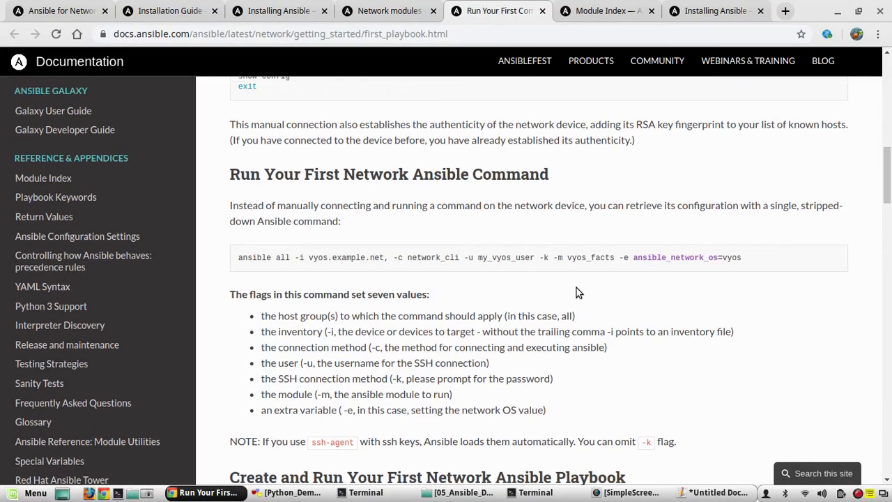
pyautogui.scroll(3)
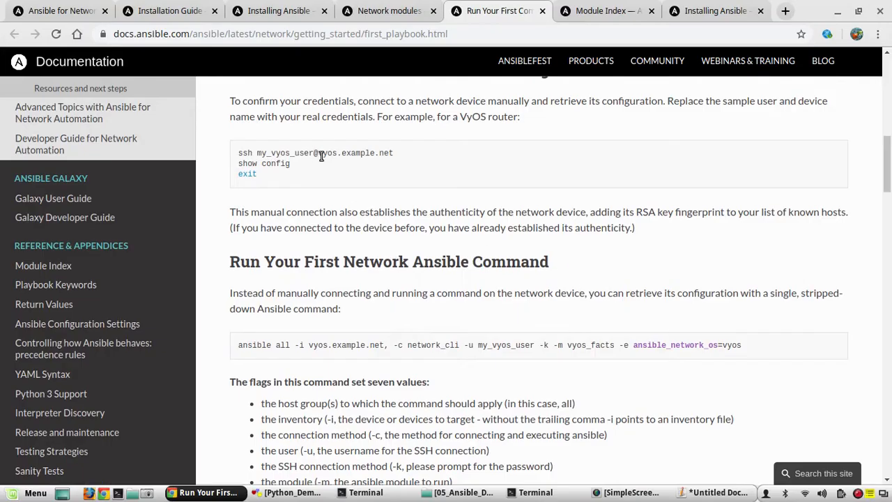
pyautogui.doubleClick(355, 153)
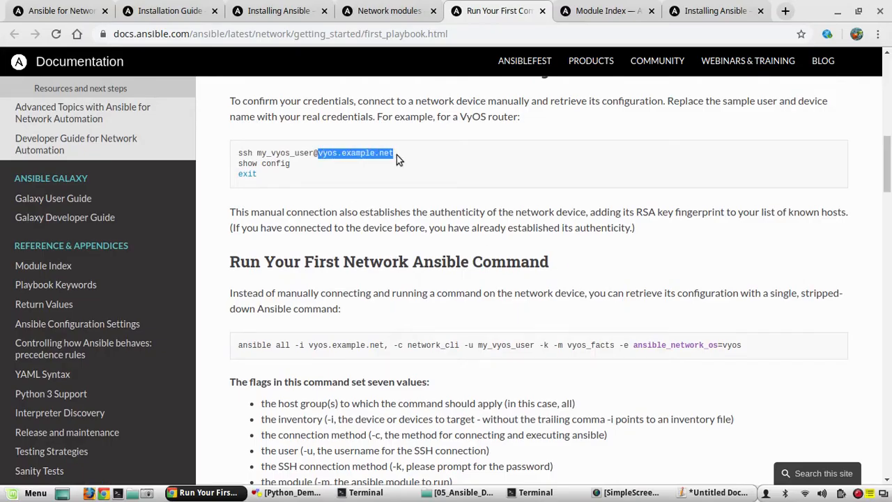
pyautogui.moveTo(366, 492)
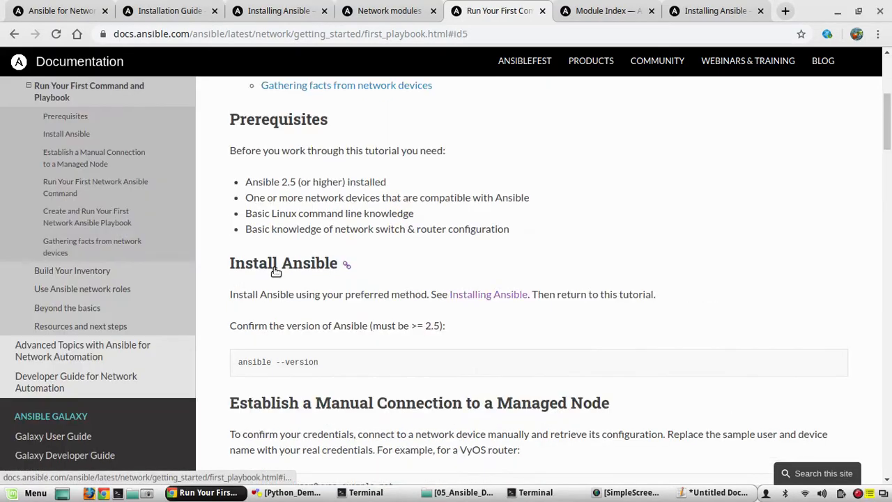
pyautogui.scroll(-3)
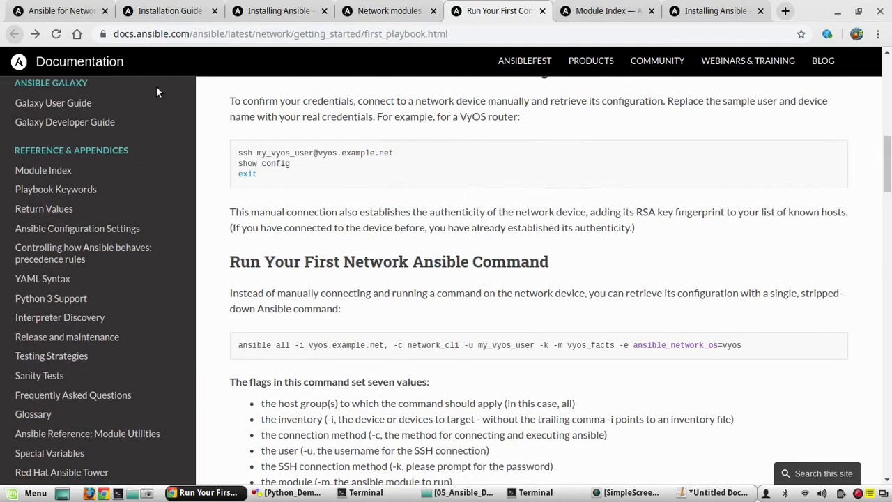
pyautogui.scroll(-3)
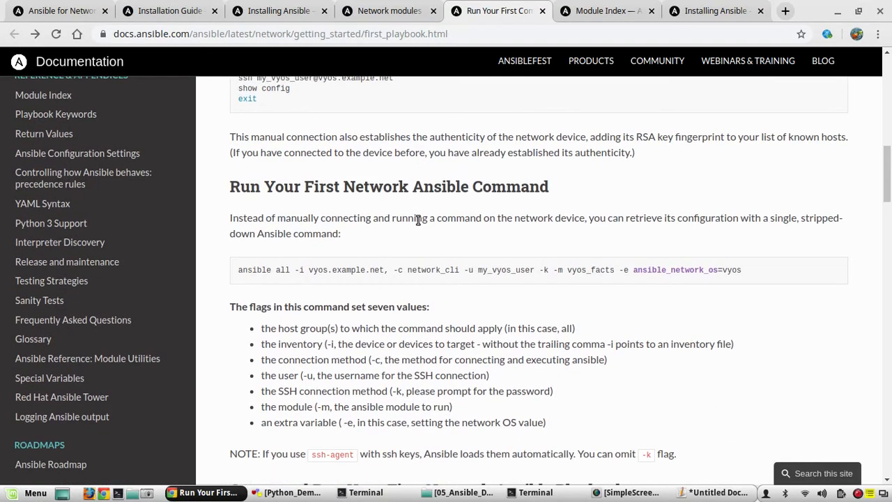
pyautogui.moveTo(375, 322)
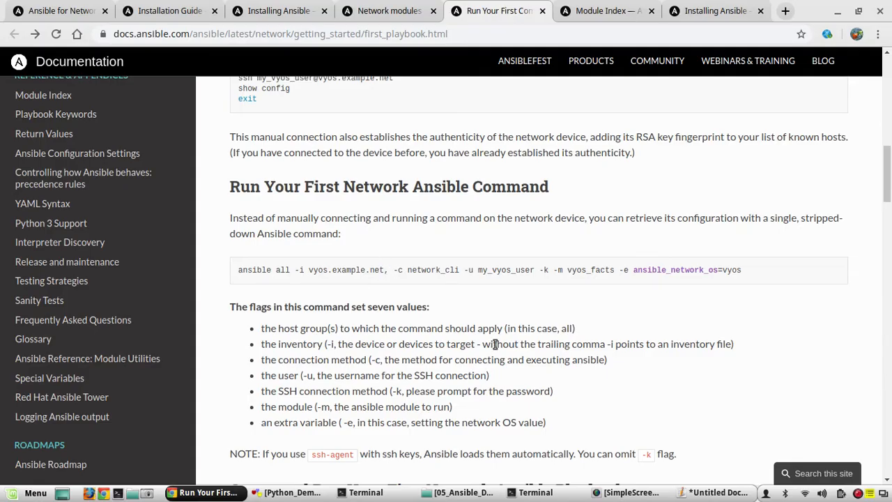
pyautogui.moveTo(703, 340)
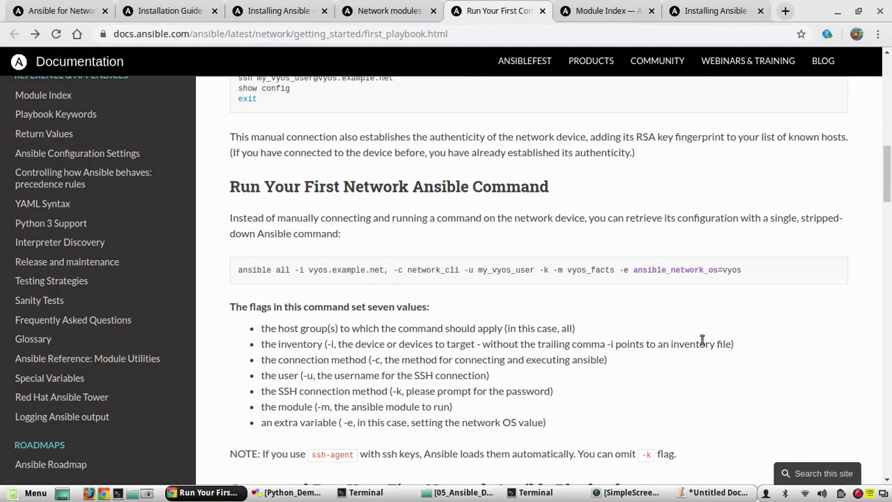
pyautogui.doubleClick(701, 344)
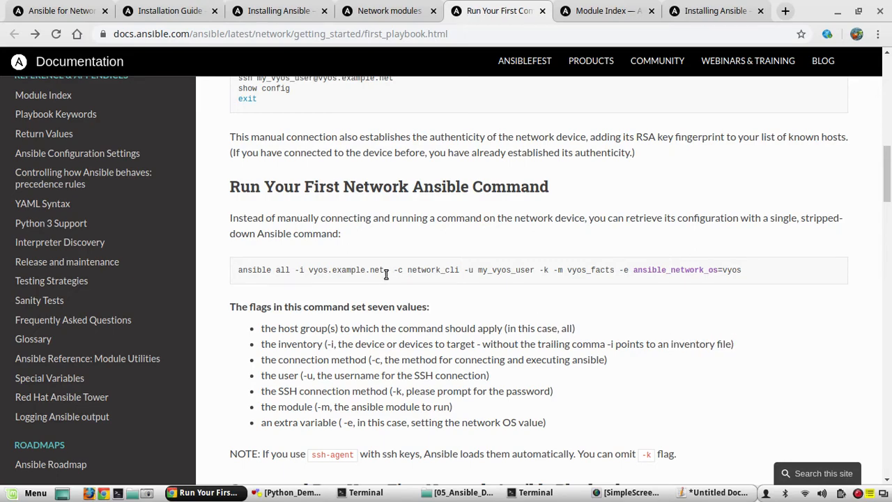
pyautogui.moveTo(514, 314)
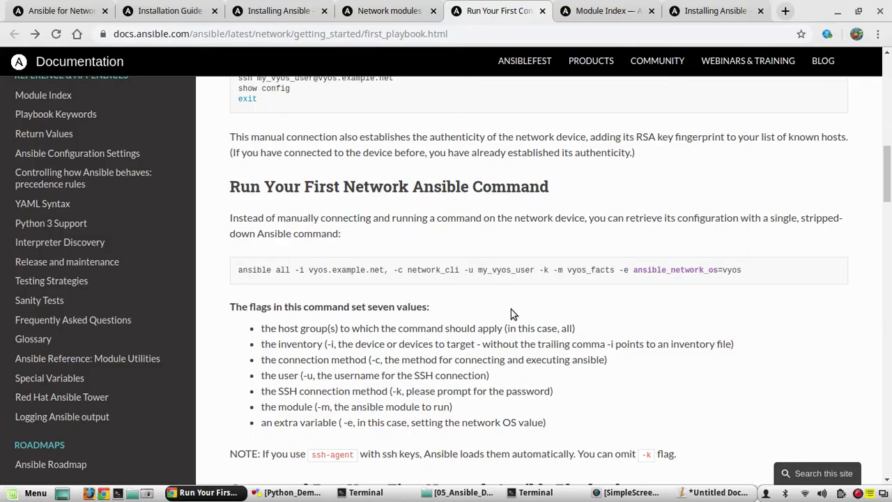
pyautogui.moveTo(491, 444)
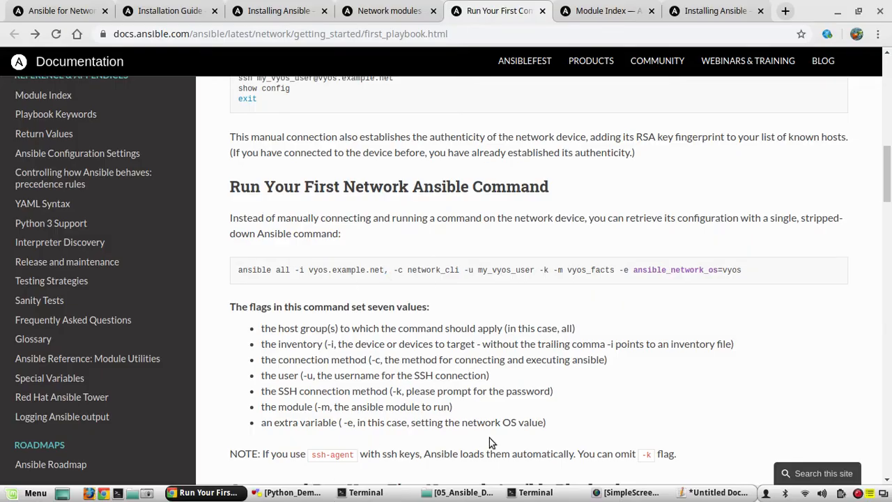
pyautogui.scroll(-3)
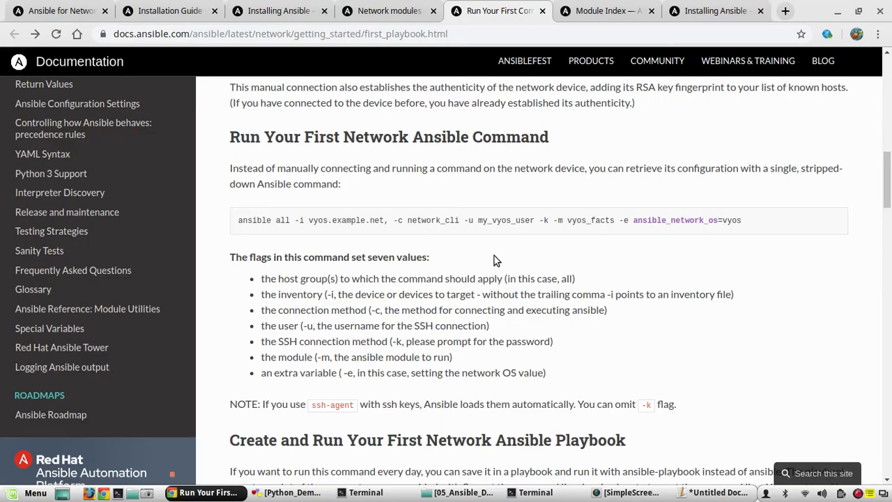
pyautogui.moveTo(282, 327)
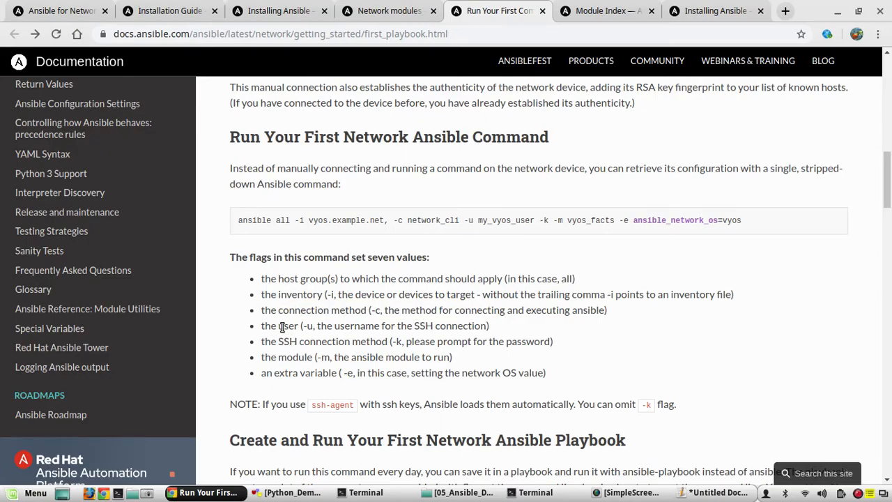
pyautogui.moveTo(540, 221)
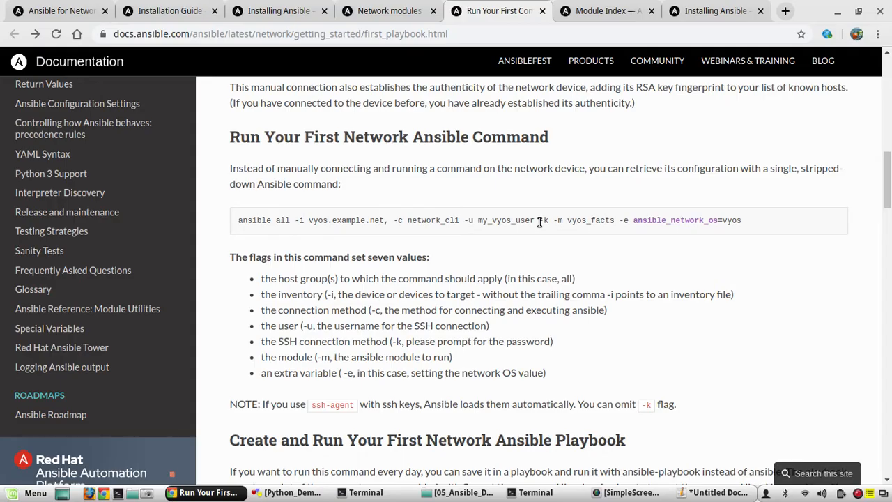
# Examine the ad hoc command's -k password prompt, -e extra variable and vyos network OS flags.
pyautogui.doubleClick(543, 221)
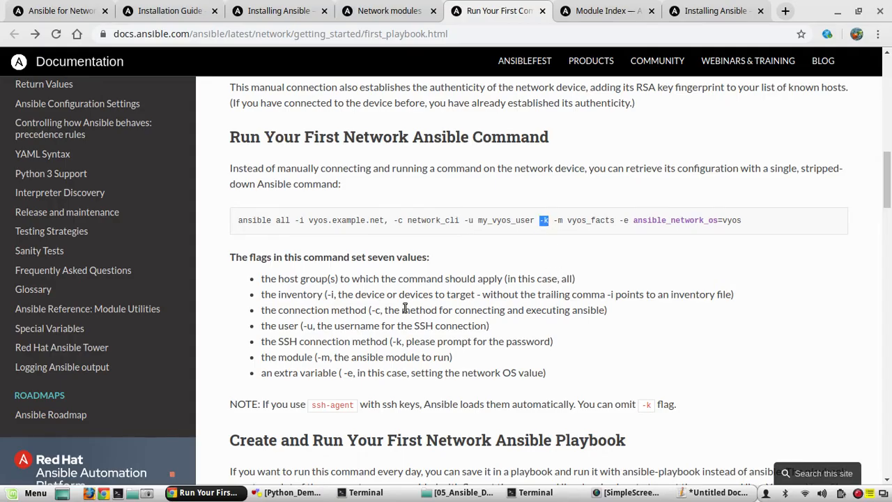
pyautogui.moveTo(591, 221)
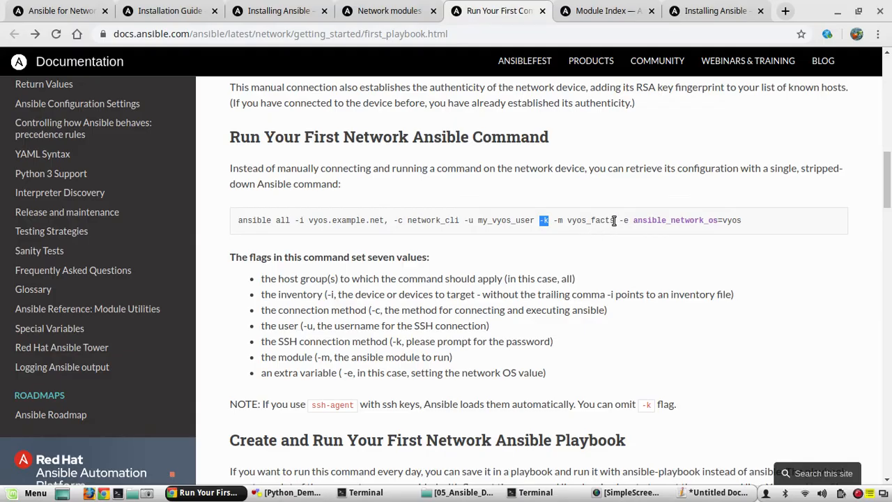
pyautogui.doubleClick(588, 220)
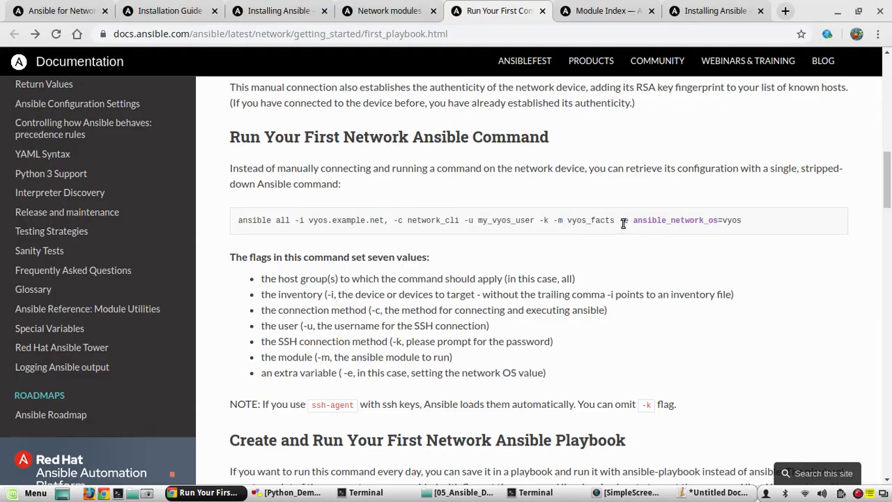
pyautogui.doubleClick(623, 220)
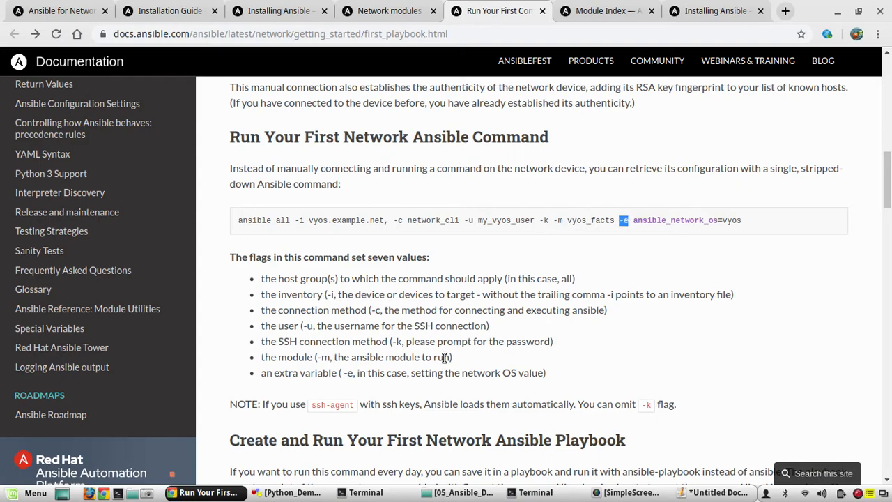
pyautogui.moveTo(507, 376)
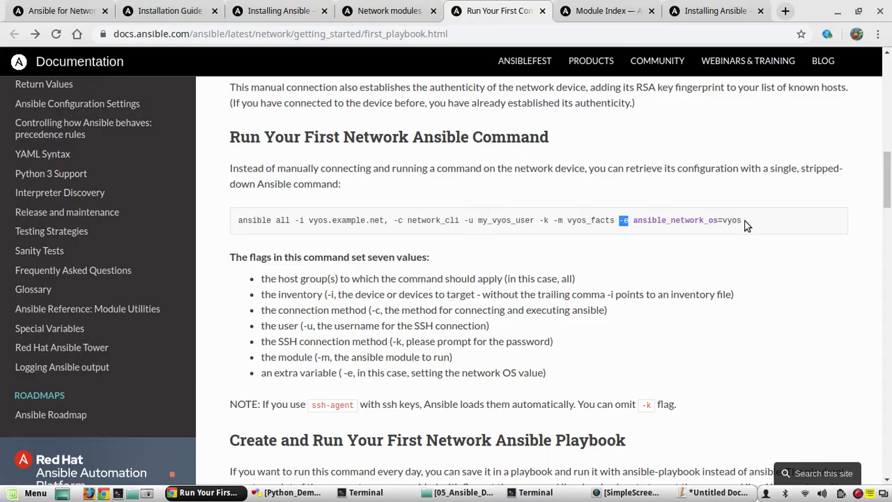
pyautogui.doubleClick(732, 220)
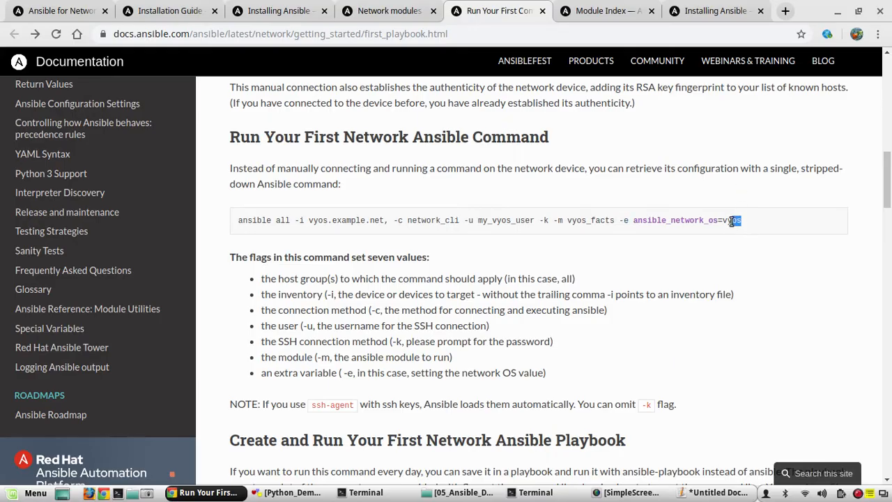
pyautogui.doubleClick(731, 220)
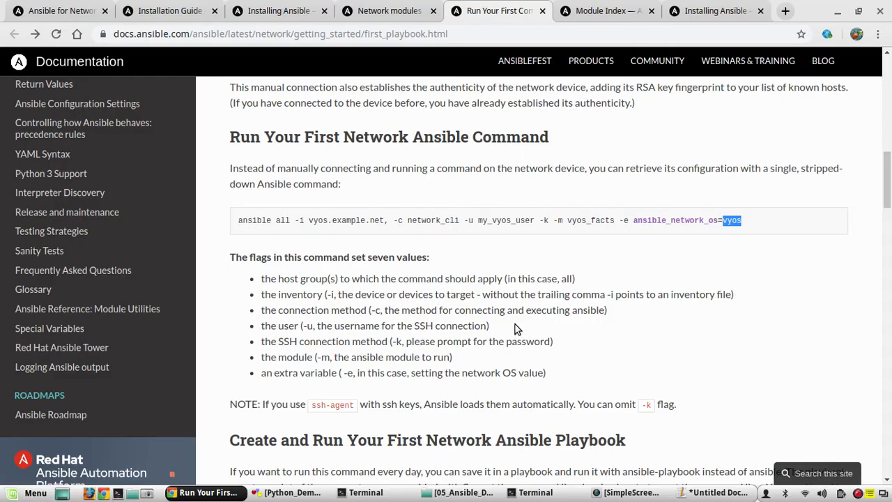
pyautogui.moveTo(714, 492)
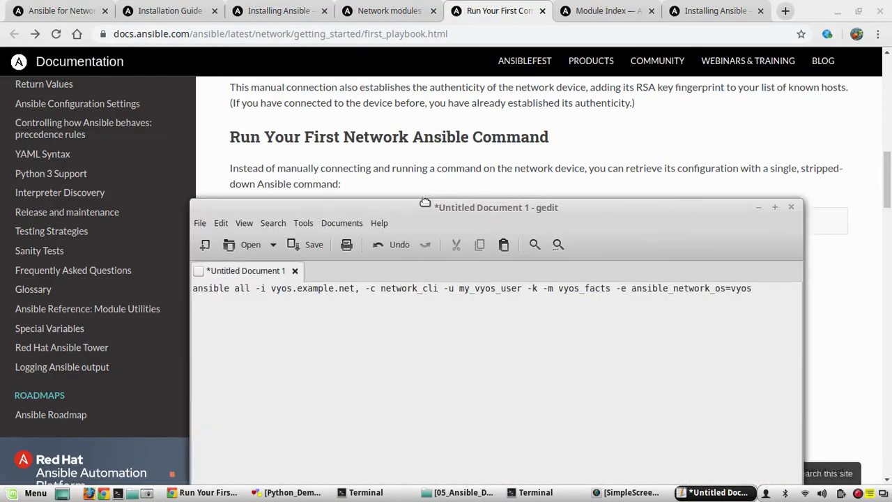
# Retarget the copied command at host 10.10.10.10 with username admin.
pyautogui.moveTo(496, 207); pyautogui.dragTo(540, 272)
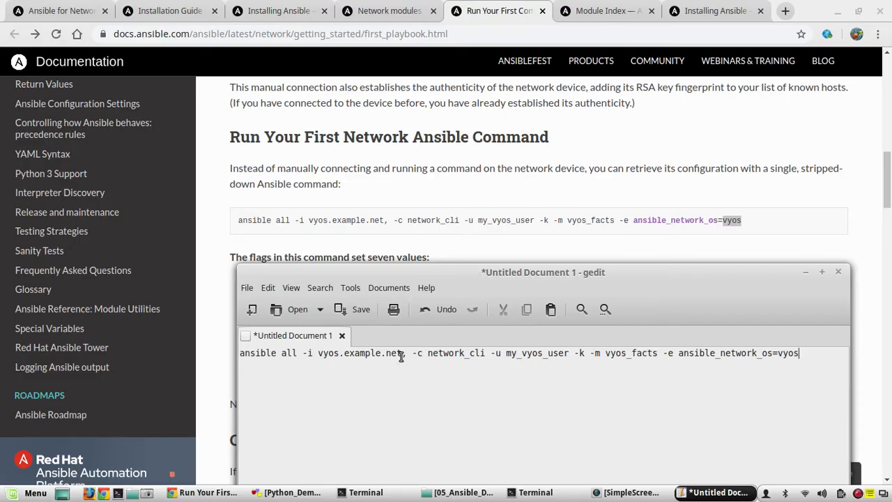
pyautogui.doubleClick(359, 352)
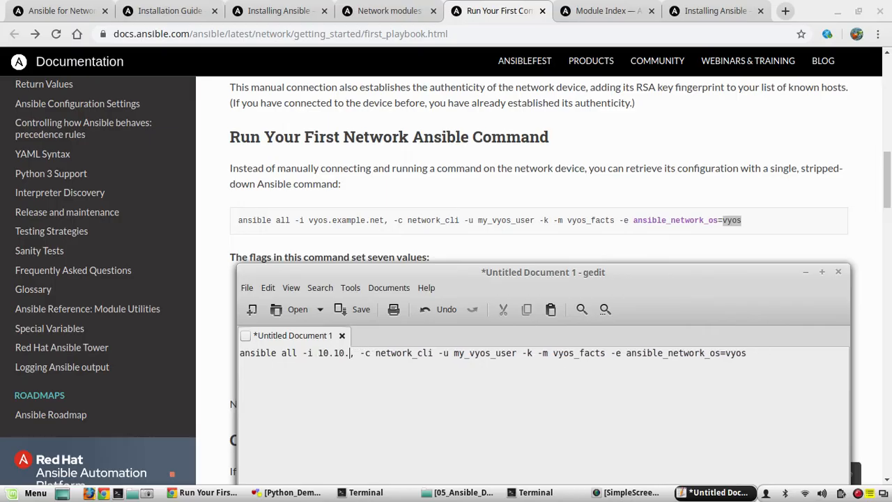
pyautogui.write('10.10')
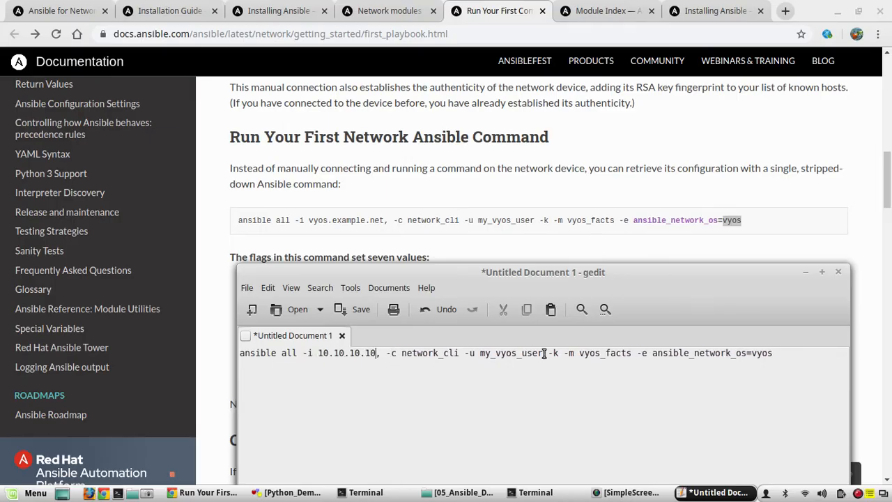
pyautogui.doubleClick(511, 352)
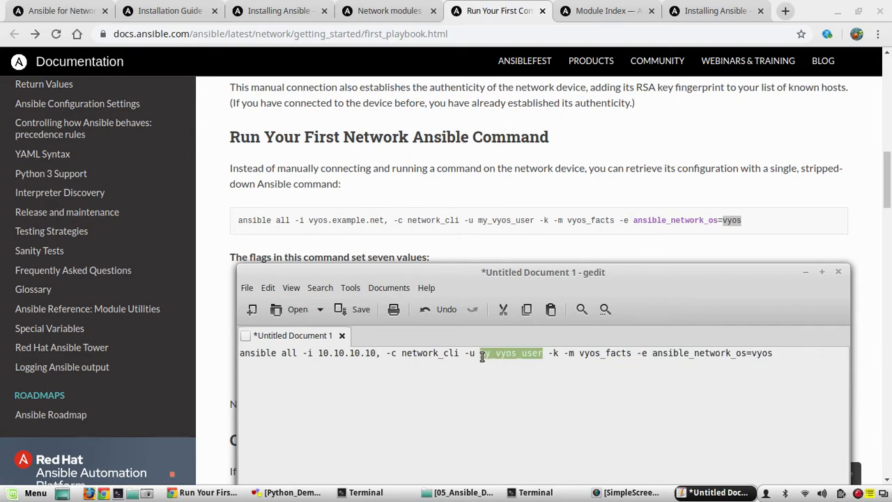
pyautogui.write('admin')
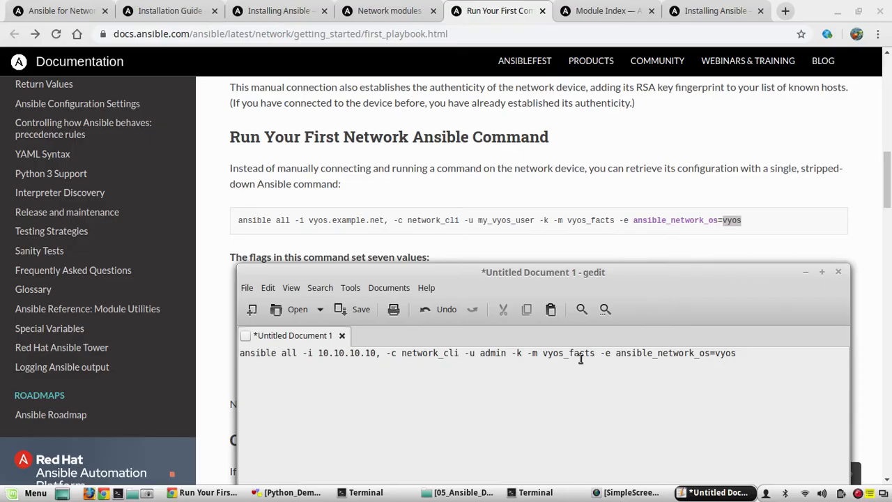
# Change the module to ios_facts with ios network OS and copy the ios_facts name.
pyautogui.doubleClick(552, 352)
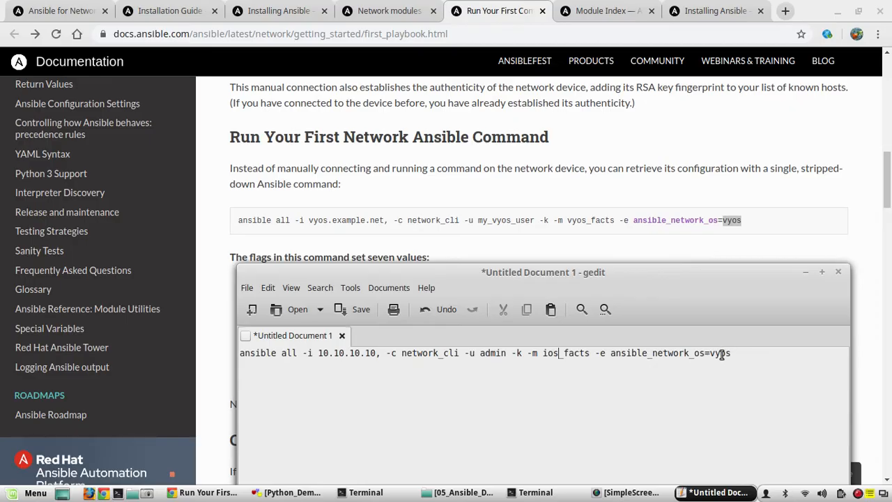
pyautogui.write('ios')
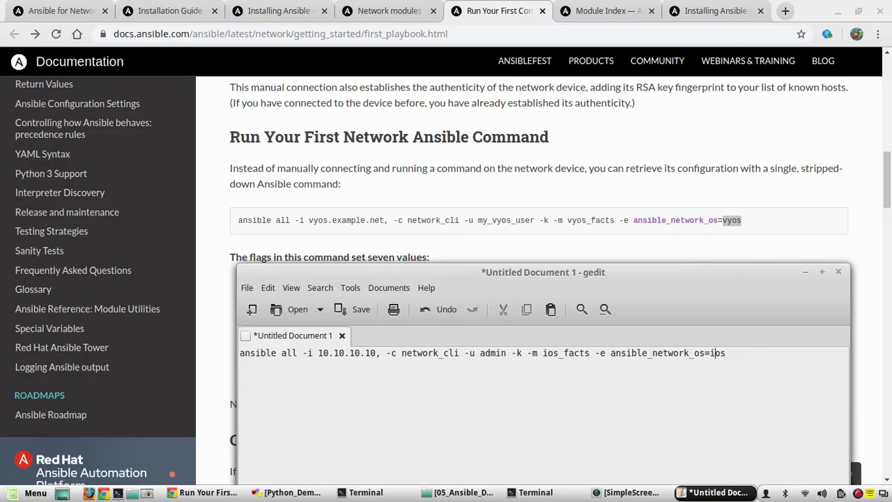
pyautogui.moveTo(612, 347)
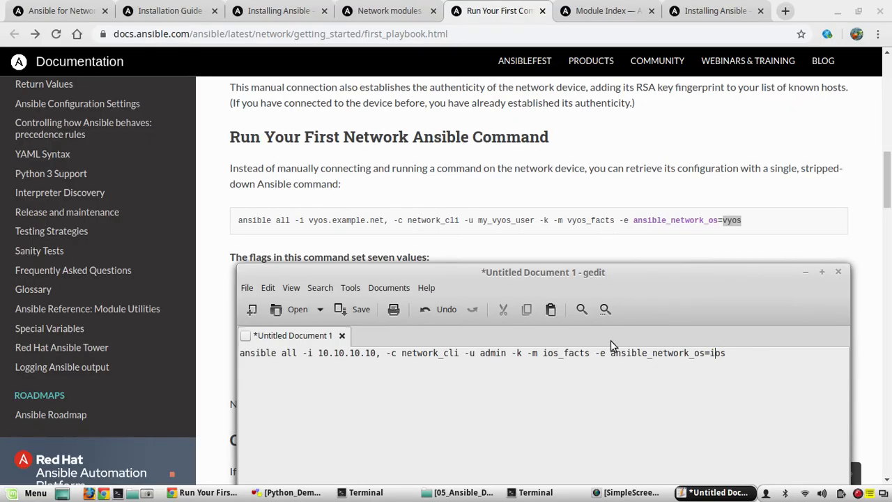
pyautogui.doubleClick(566, 353)
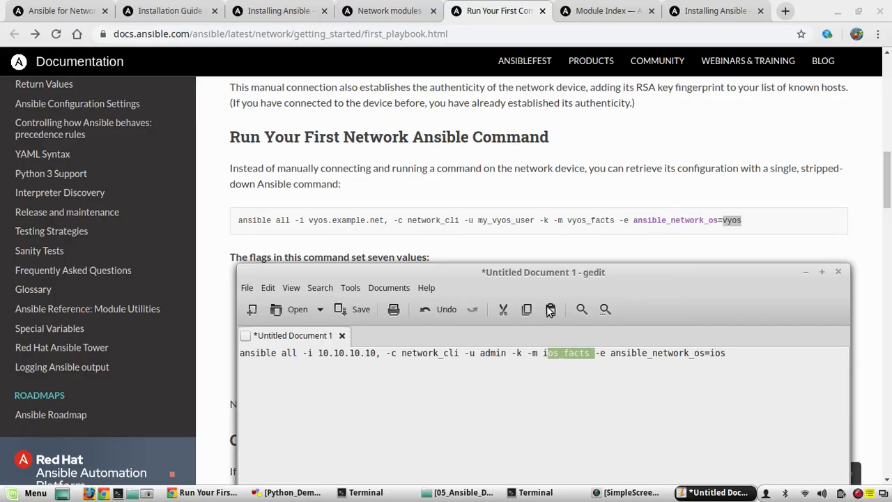
pyautogui.click(605, 10)
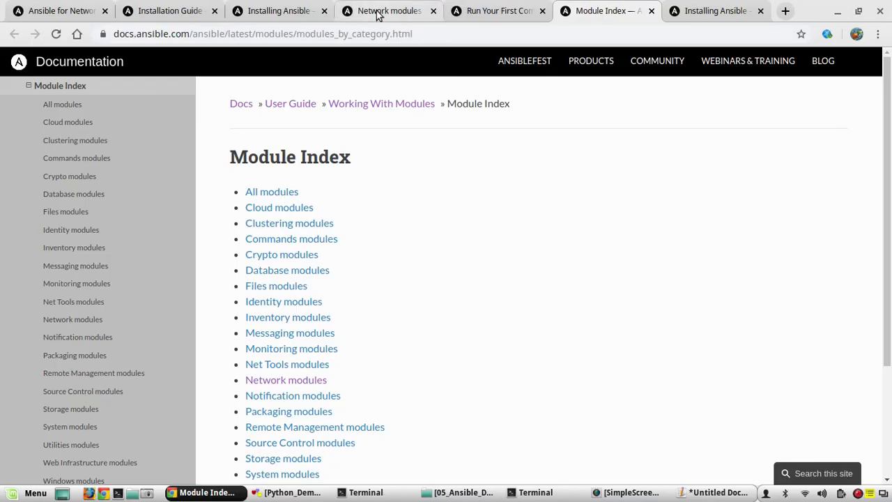
# Find ios_facts in the network modules list and scroll its page to the provider connection parameters.
pyautogui.click(285, 380)
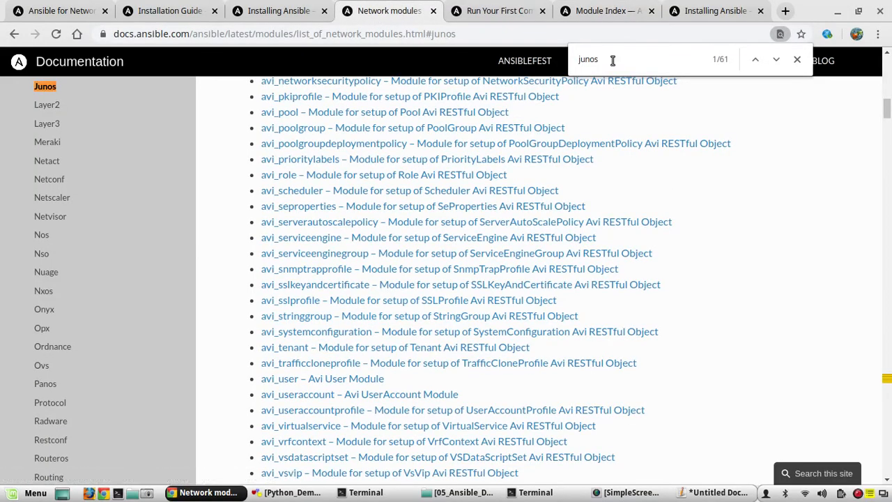
pyautogui.moveTo(557, 63)
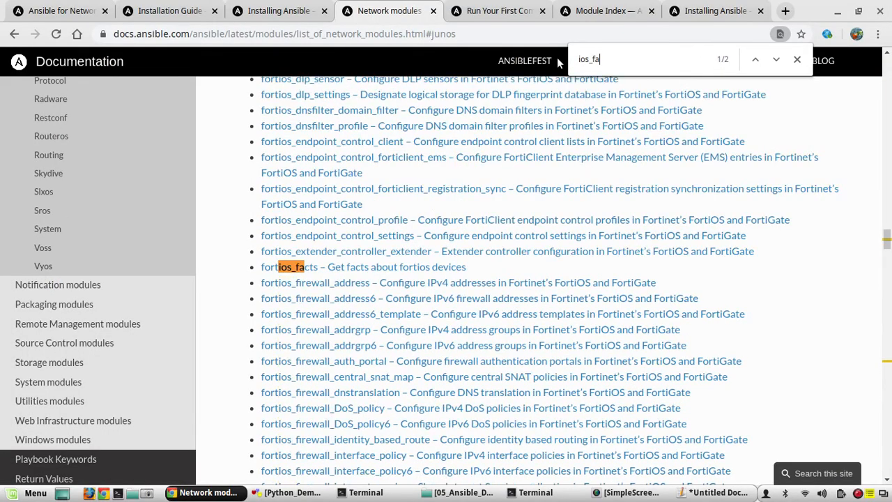
pyautogui.click(776, 59)
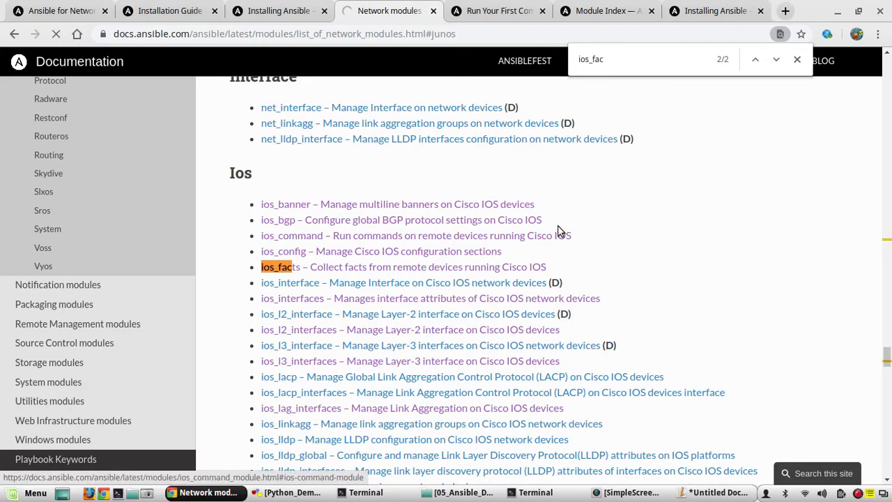
pyautogui.click(280, 266)
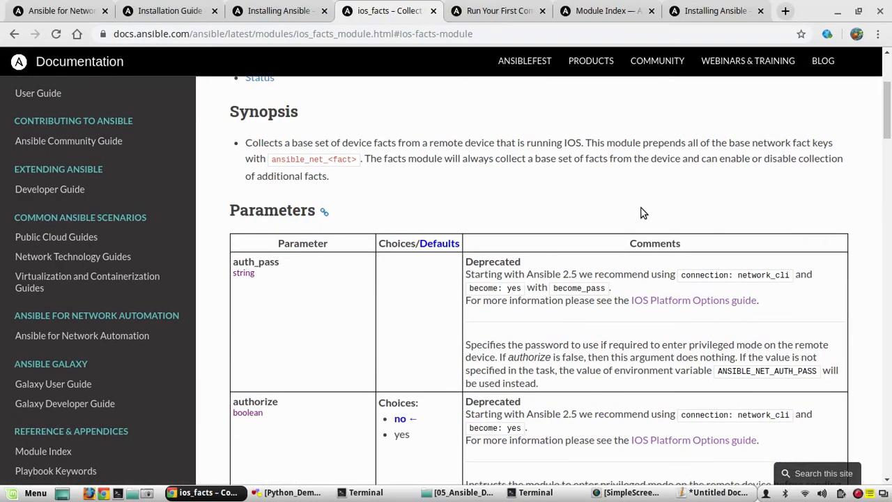
pyautogui.scroll(3)
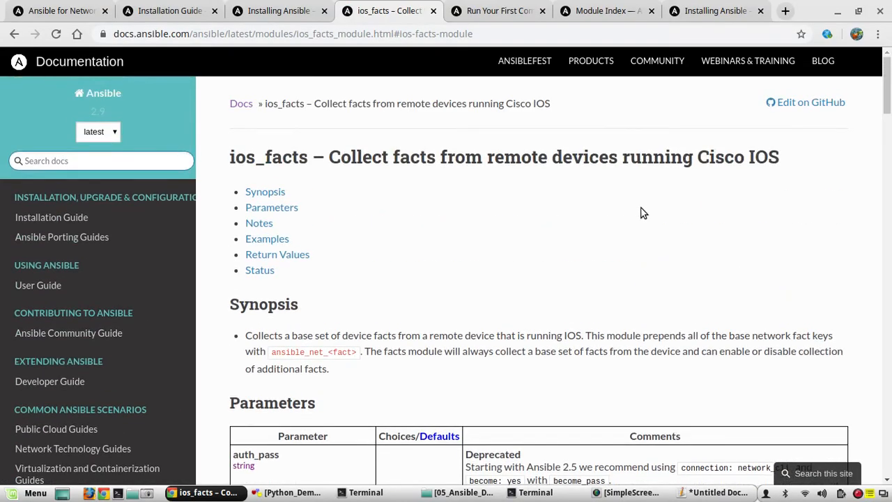
pyautogui.scroll(-3)
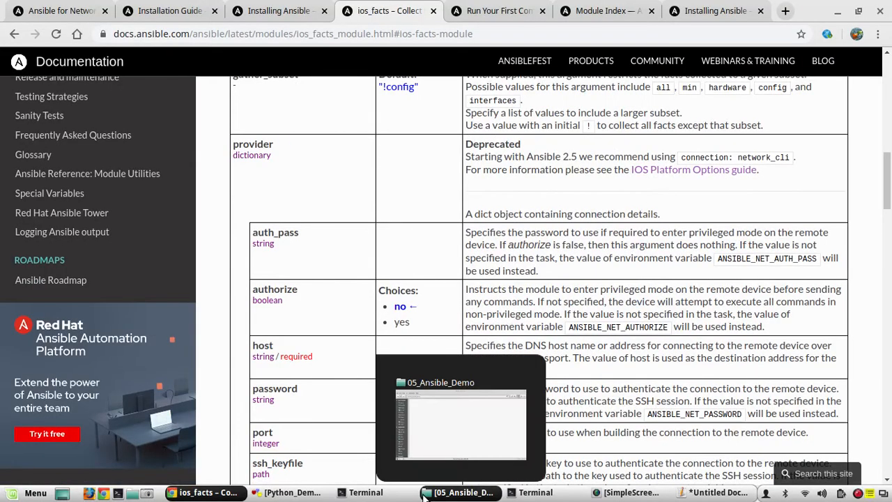
# Select the whole drafted ios_facts command in gedit and return to the terminal.
pyautogui.click(718, 492)
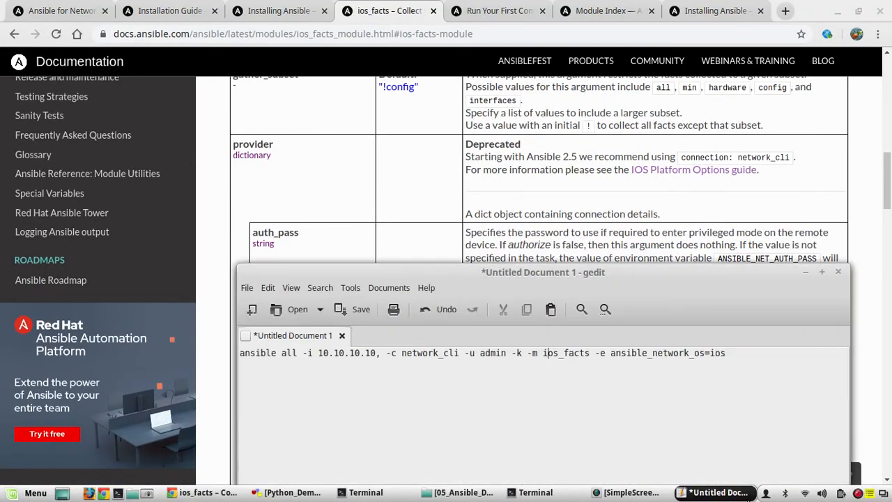
pyautogui.moveTo(760, 356)
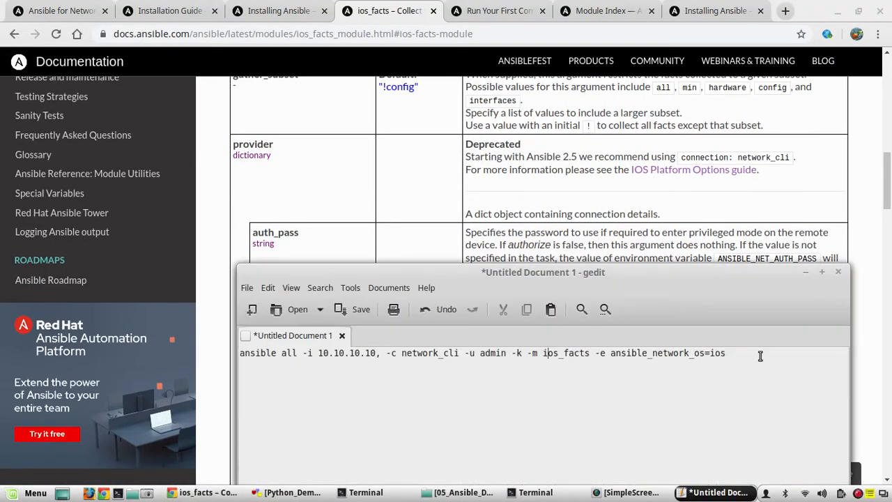
pyautogui.press('ctrl+a')
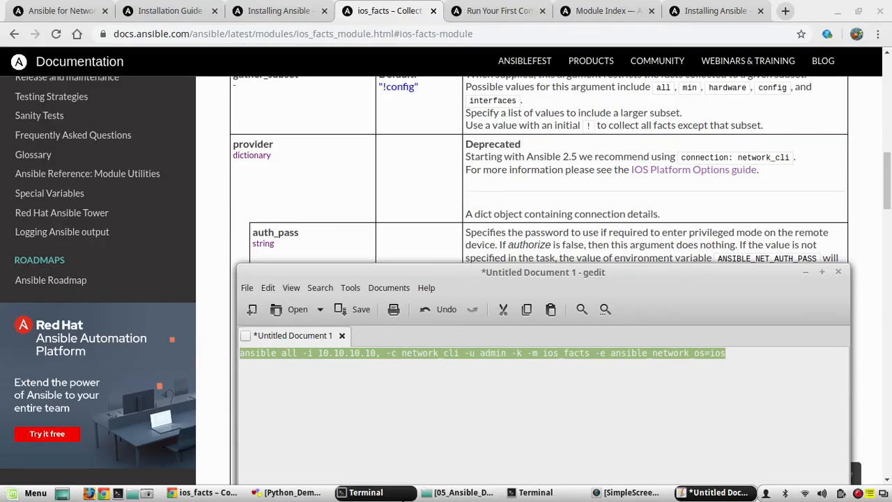
pyautogui.click(366, 492)
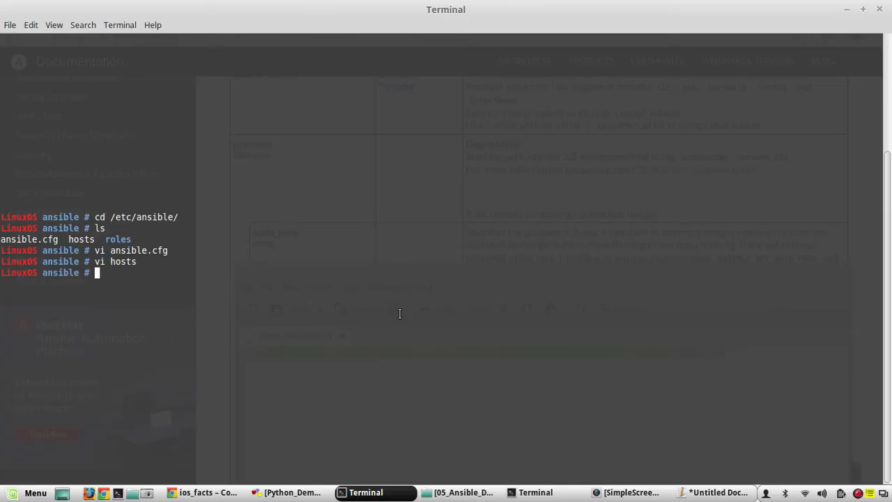
# Run the ios_facts command against 10.10.10.10 as admin, get inventory parse warnings, and recall it.
pyautogui.write('ansible all -i 10.10.10.10, -c network_cli -u admin -k -m ios_facts -e ansible_network_os=ios')
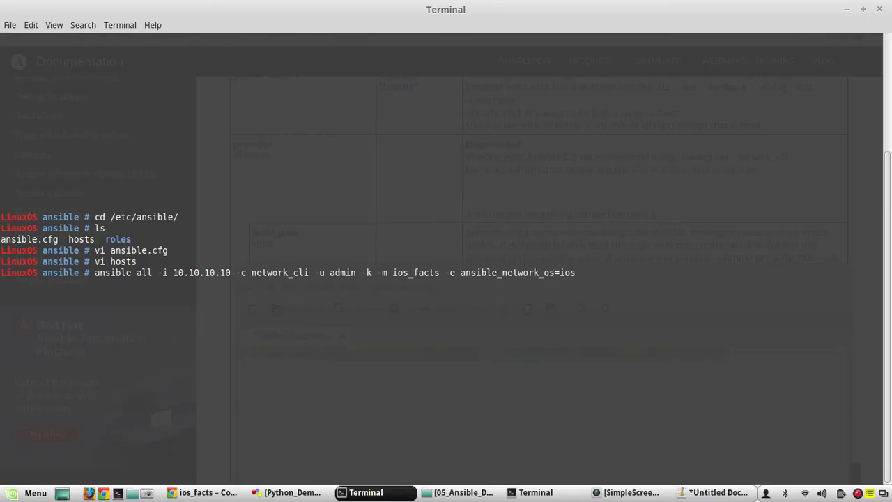
pyautogui.press('Return')
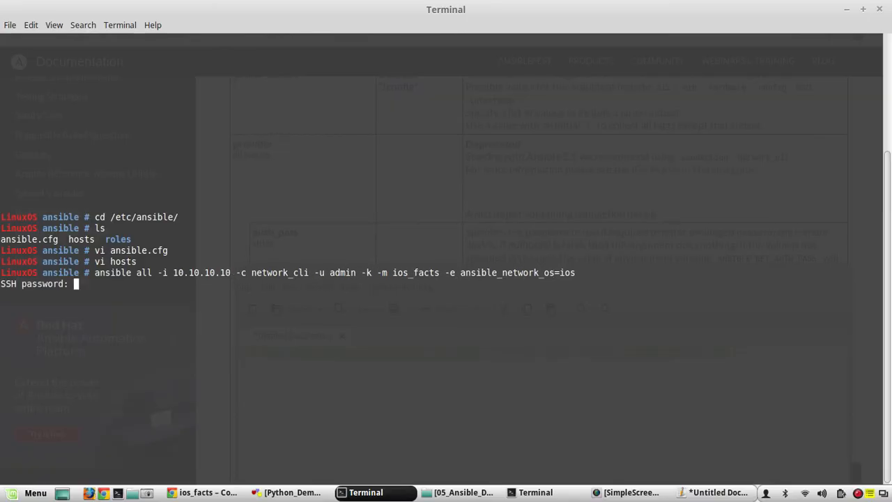
pyautogui.press('Return')
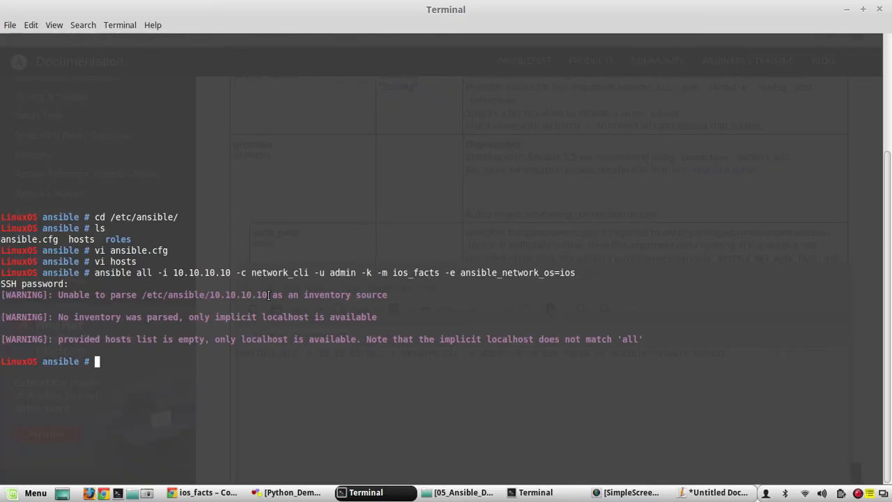
pyautogui.doubleClick(237, 294)
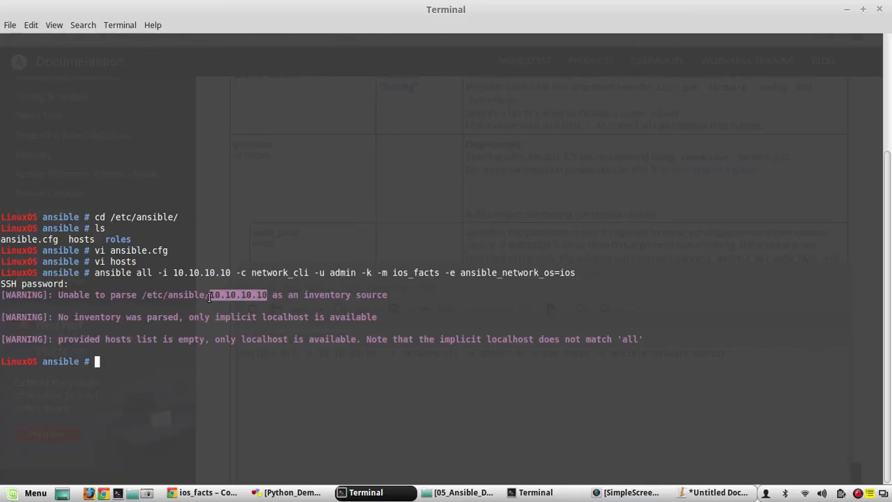
pyautogui.press('Up')
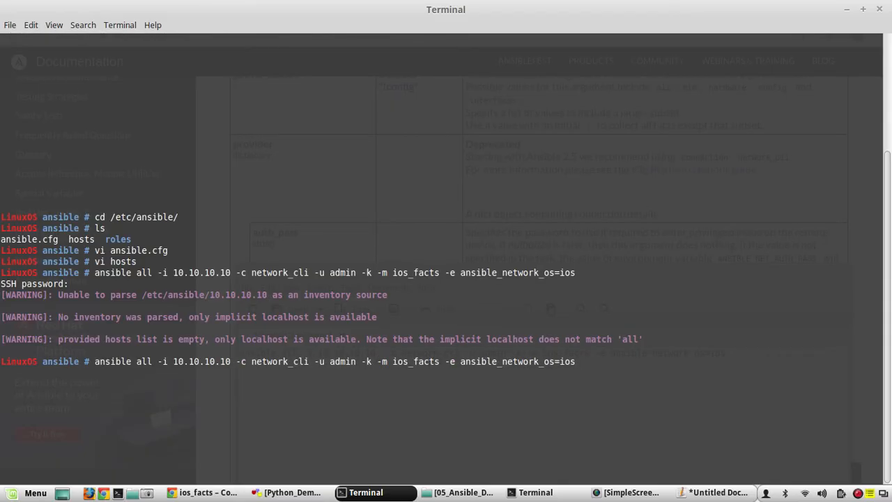
# Rerun the command with a comma after 10.10.10.10 and scroll through router R1's returned facts.
pyautogui.write(',')
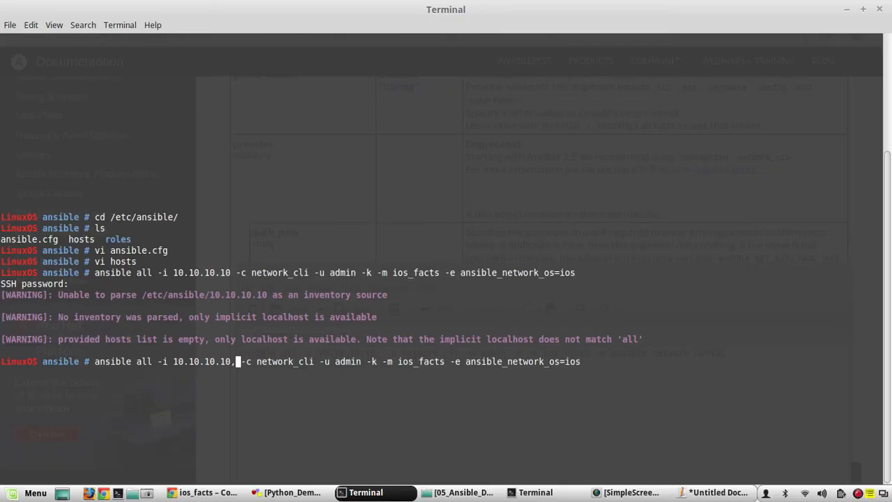
pyautogui.press('Return')
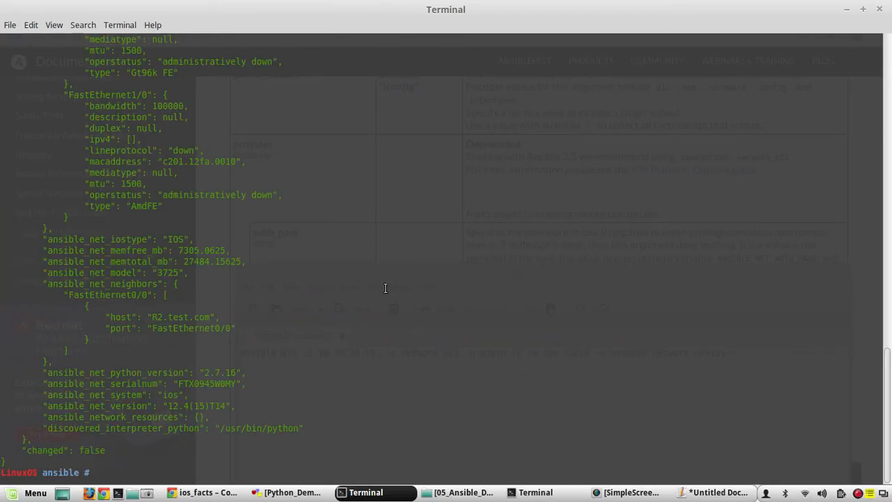
pyautogui.scroll(3)
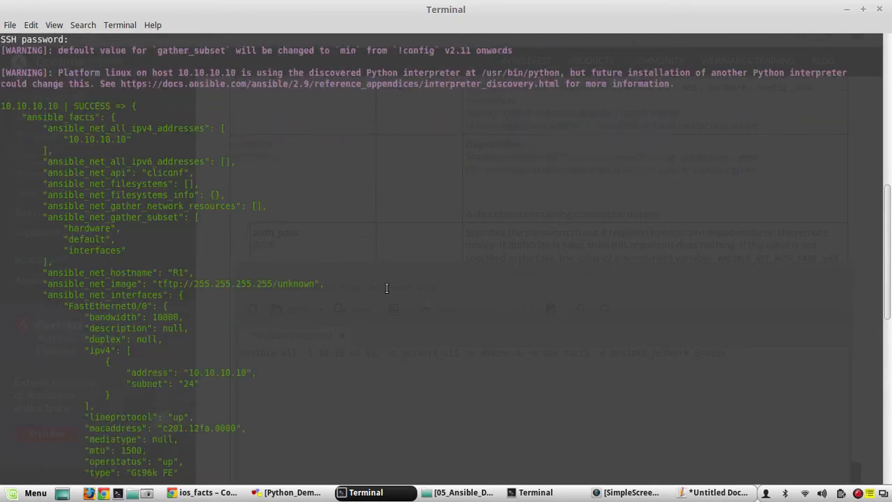
pyautogui.scroll(-3)
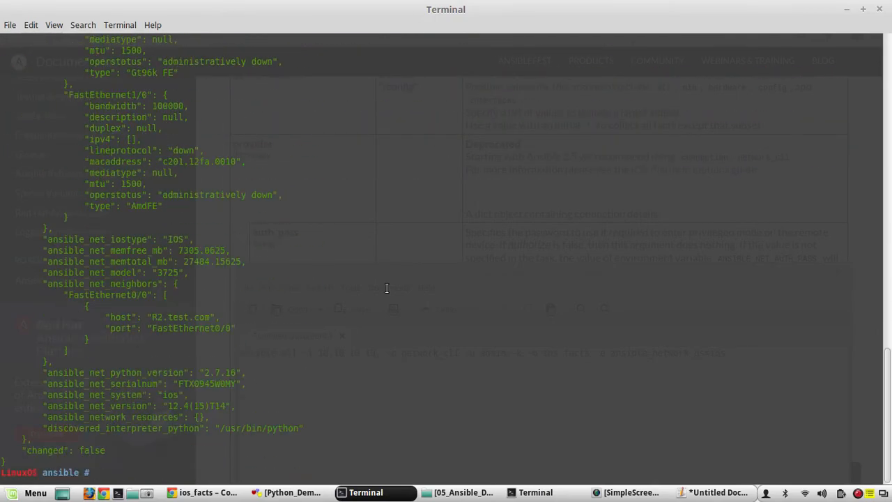
# Run the ios_facts command against 10.10.10.11 and review the second router's facts listing neighbor R1.
pyautogui.write('ansible all -i 10.10.10.10, -c network_cli -u admin -k -m ios_facts -e ansible_network_os=ios')
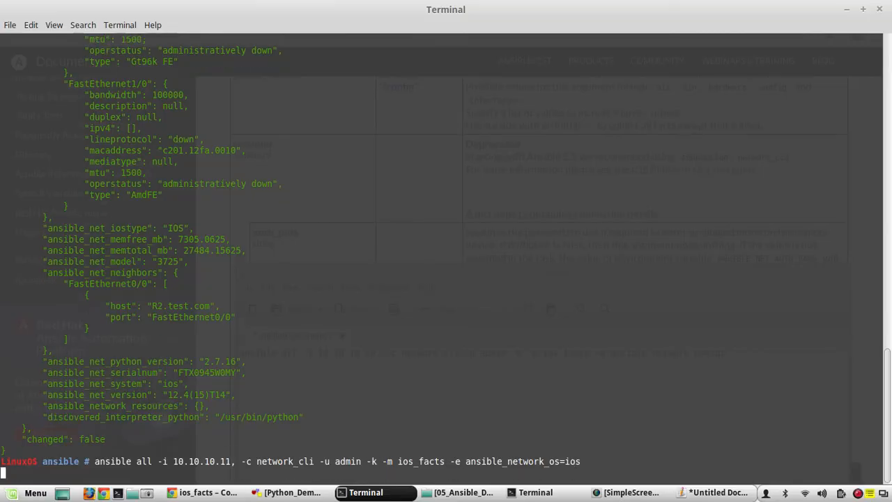
pyautogui.press('Return')
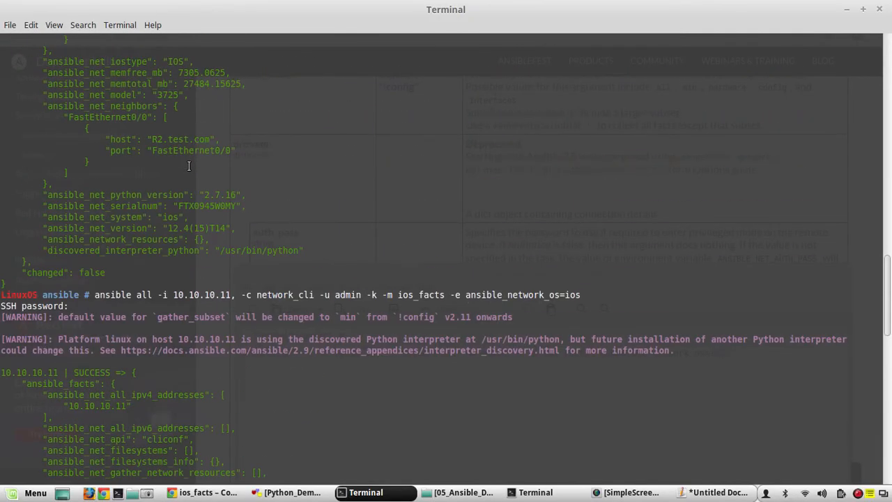
pyautogui.scroll(3)
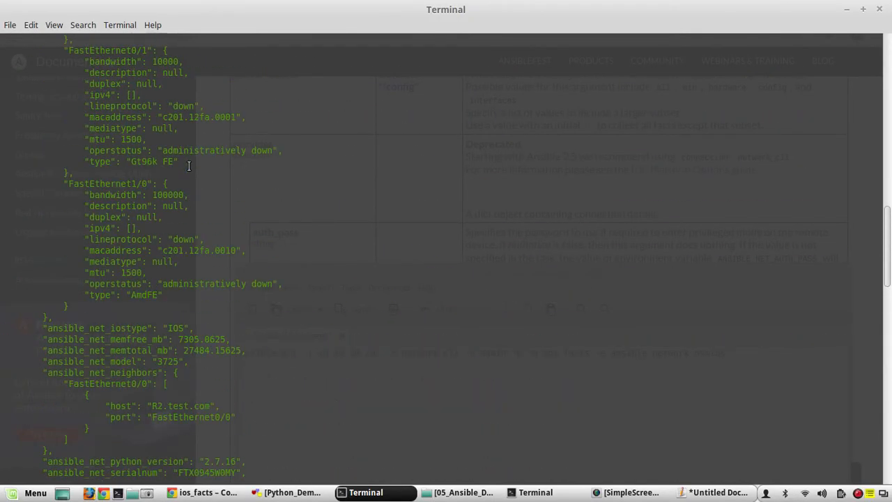
pyautogui.scroll(-3)
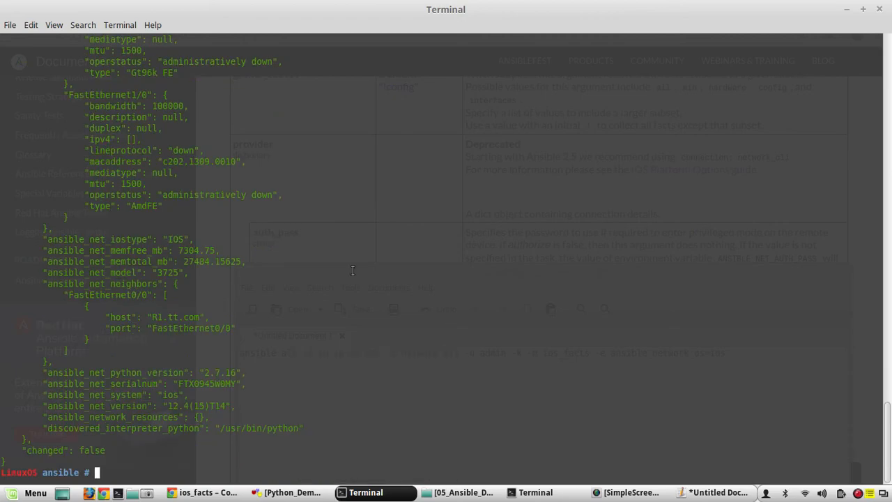
pyautogui.write('ansible all -i 10.10.10.10 -c network_cli -u admin -k -m ios_facts -e ansible_network_os=ios')
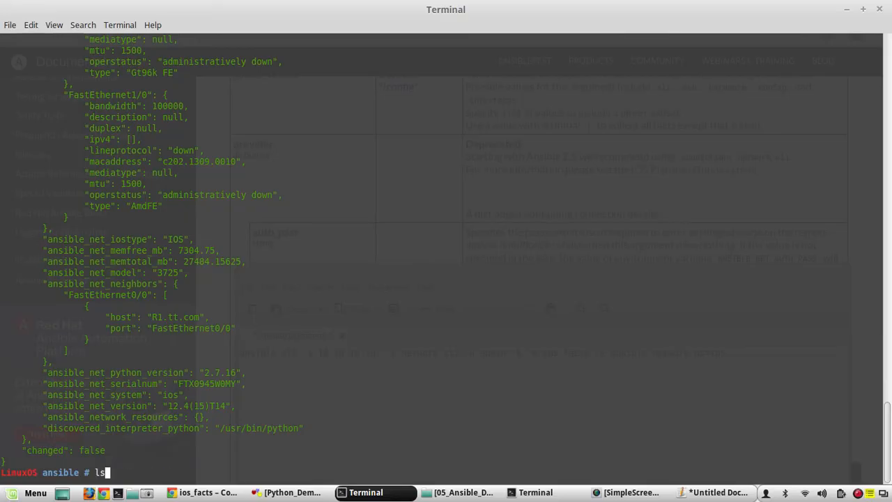
# In ansible.cfg, find host_key_checking, uncomment it, set it to False and save with :wq!
pyautogui.press('Return')
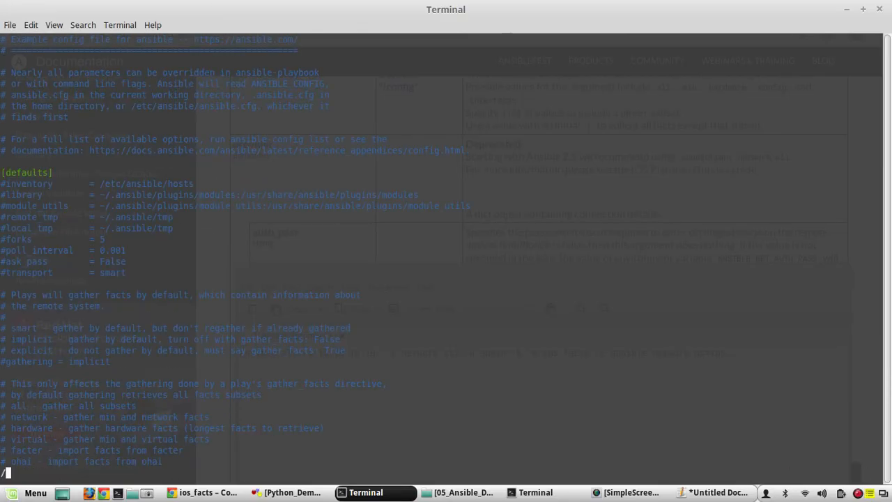
pyautogui.write('host')
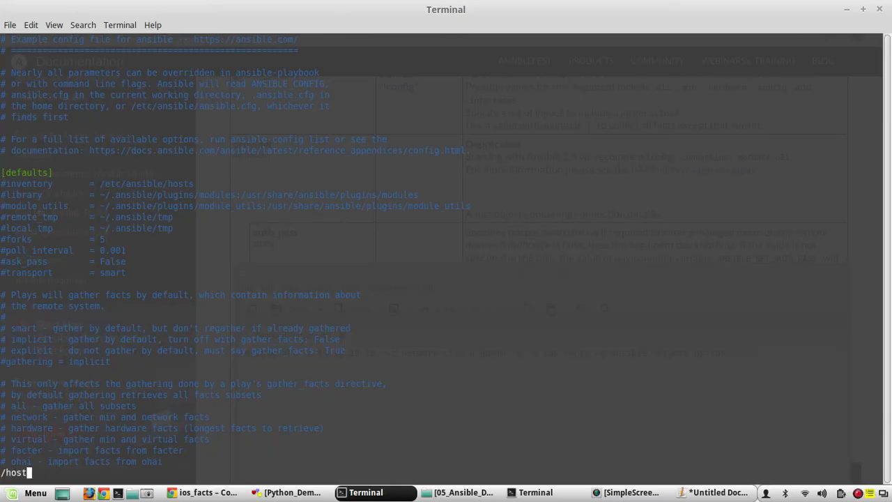
pyautogui.write('_key')
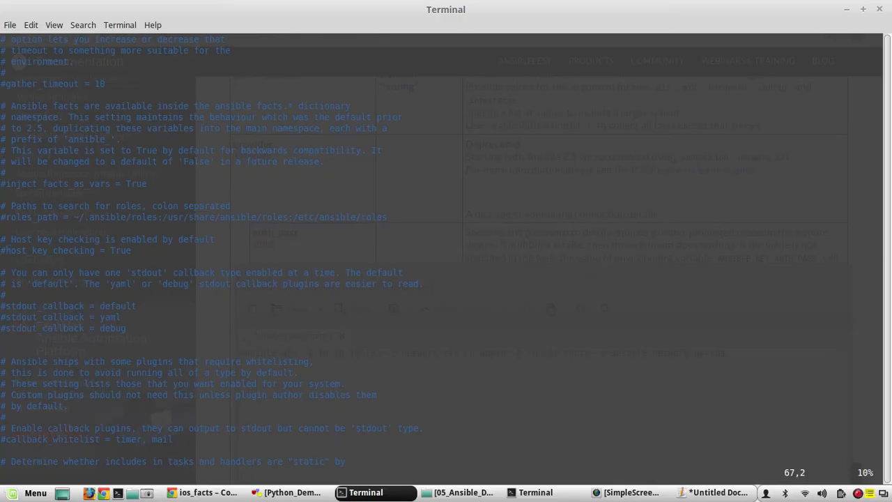
pyautogui.press('i')
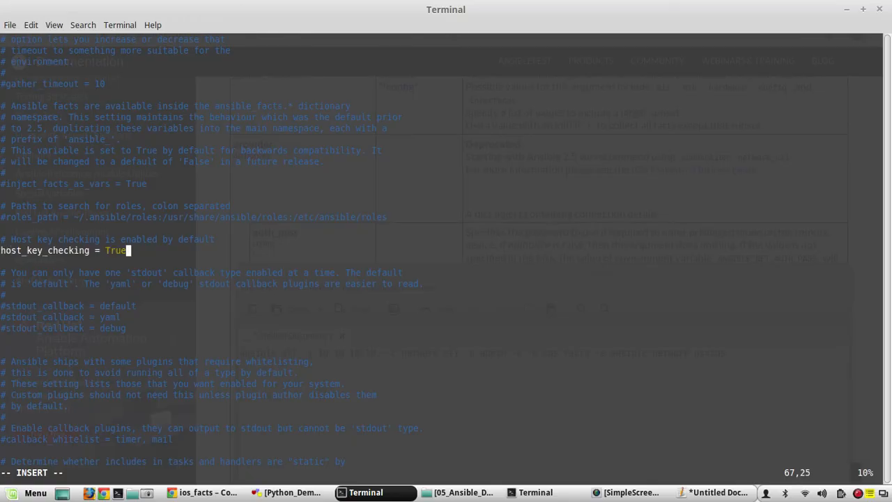
pyautogui.press('BackSpace')
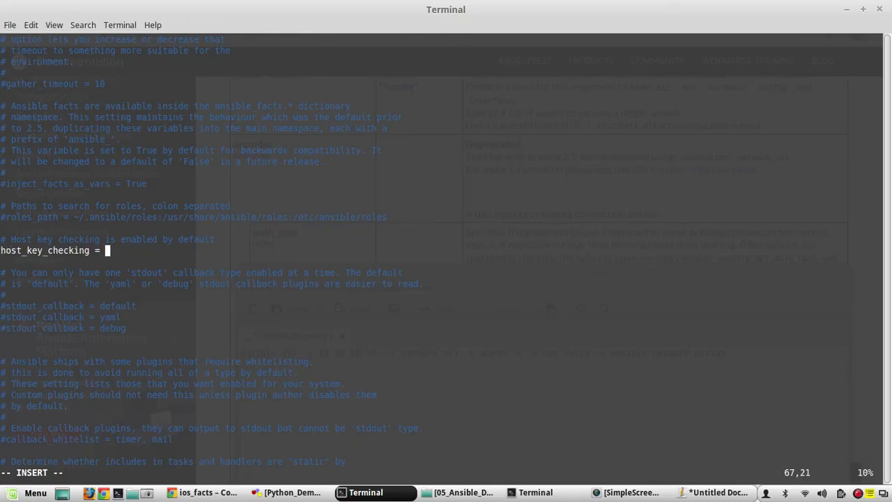
pyautogui.write('False')
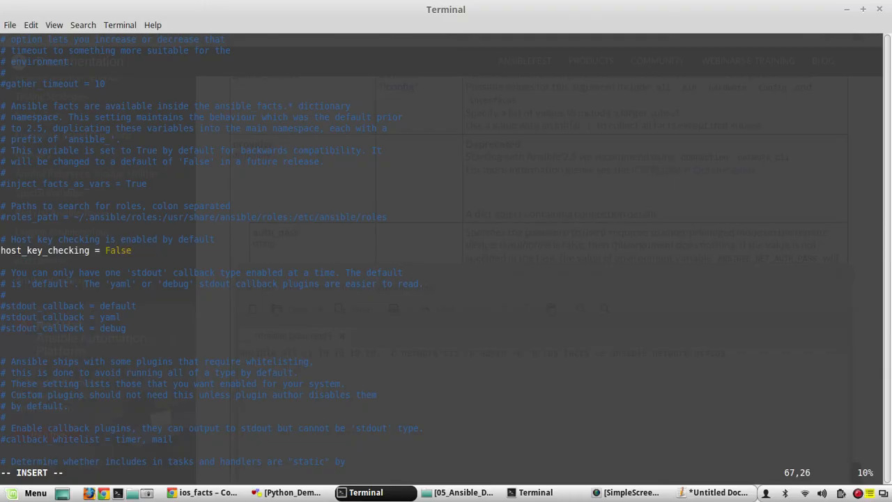
pyautogui.write(':wq!')
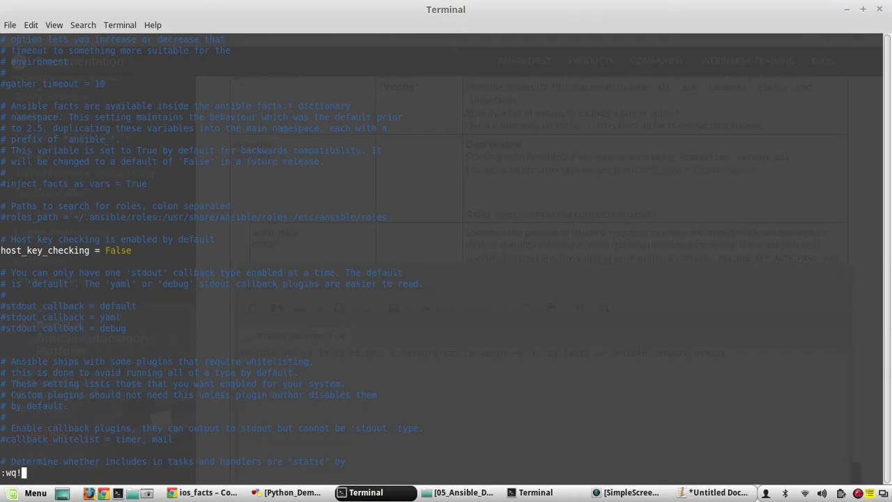
pyautogui.press('Return')
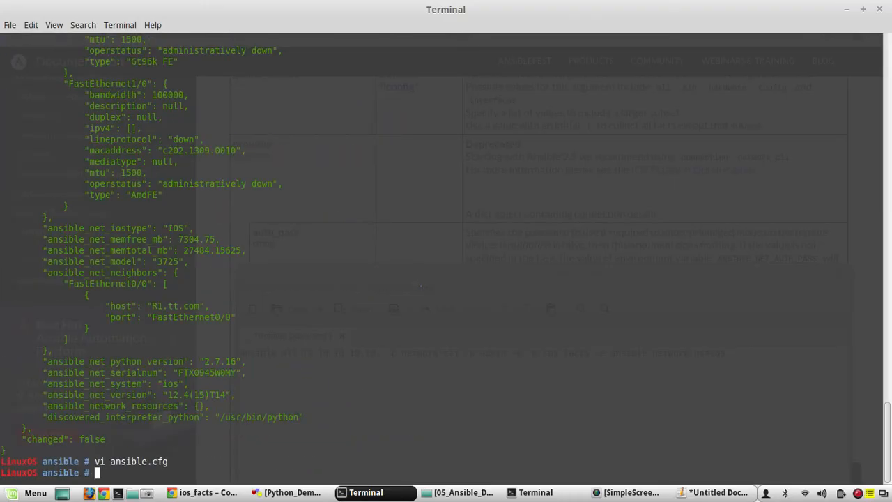
# View /etc/hosts in vi to check the D1 entry for 10.10.10.10.
pyautogui.press('Return')
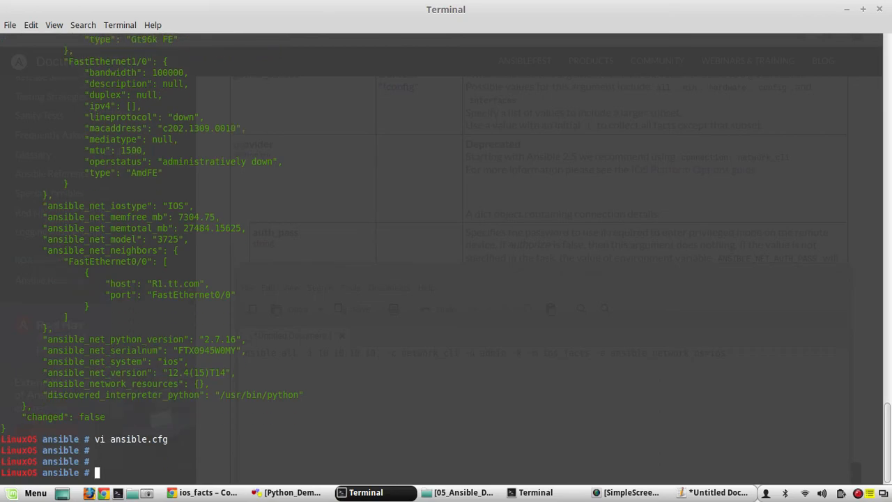
pyautogui.moveTo(565, 232)
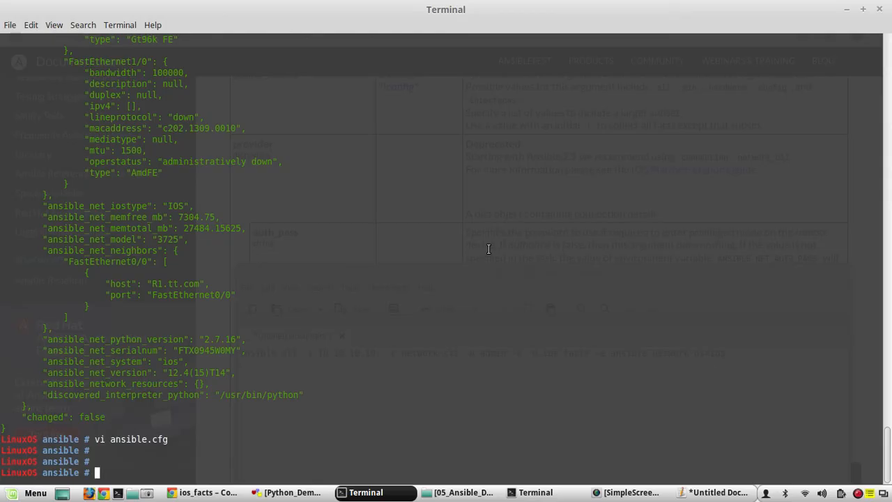
pyautogui.write('vi /etc/')
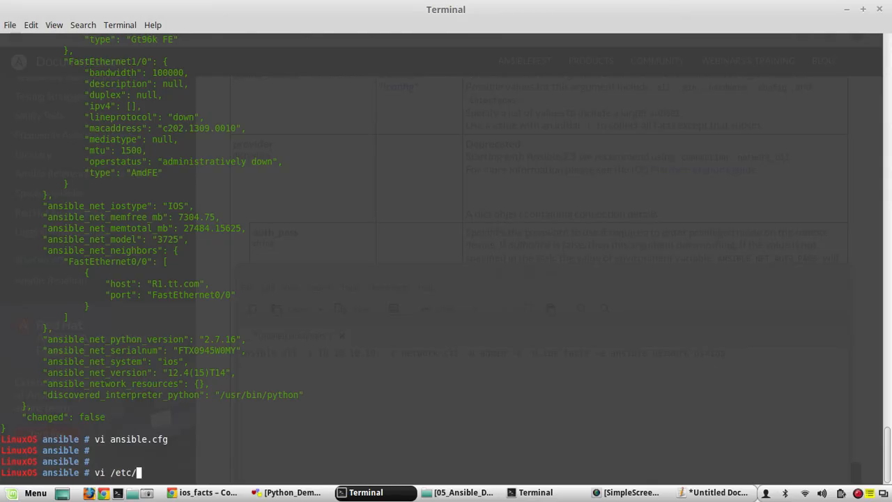
pyautogui.write('host')
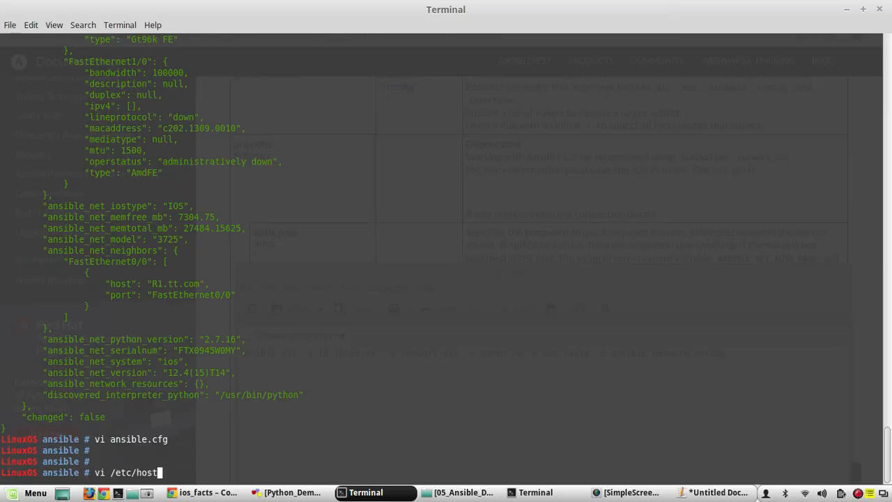
pyautogui.press('Return')
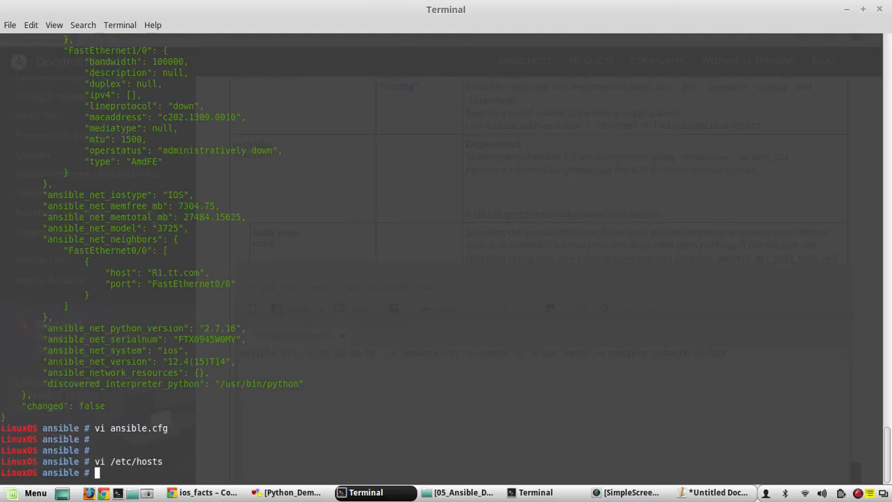
# Ping D1 until it replies from 10.10.10.10, stop it, and prepare to reopen /etc/hosts.
pyautogui.write('ping D1')
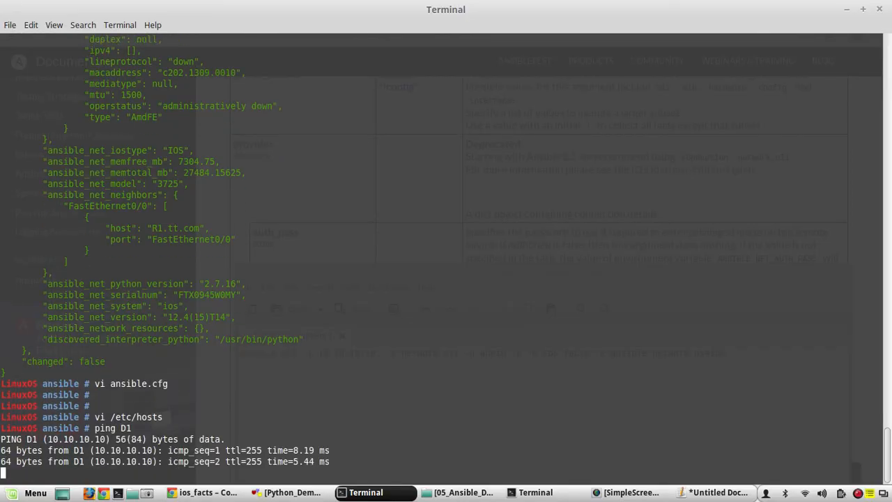
pyautogui.press('ctrl+c')
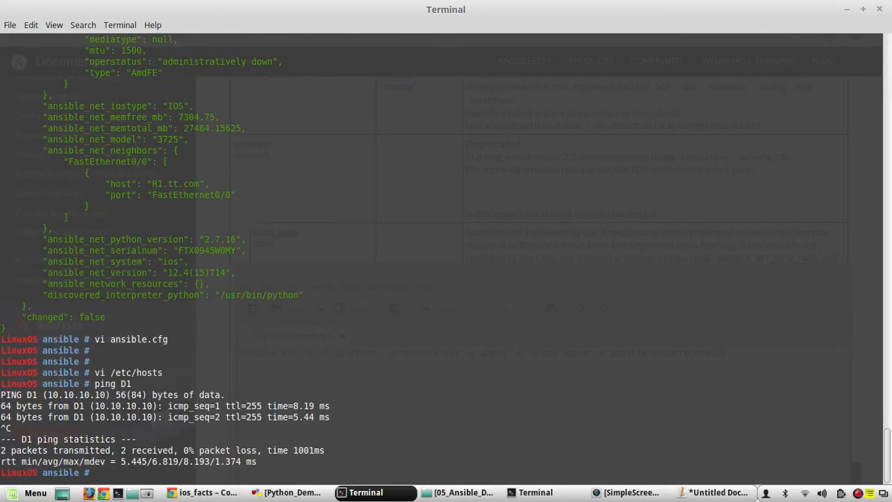
pyautogui.write('vi /etc/hosts')
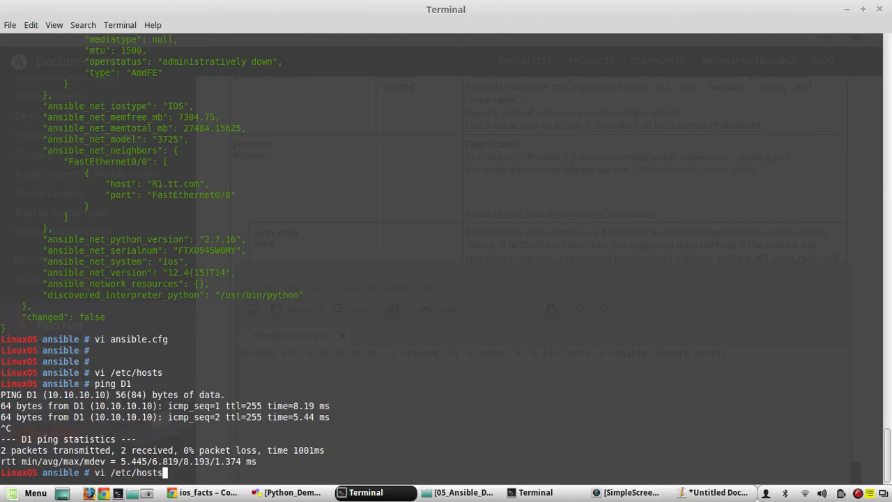
# Add a 10.10.10.11 D2 line to /etc/hosts, ping D2, and start an ios_facts command using the hostname inventory.
pyautogui.press('Return')
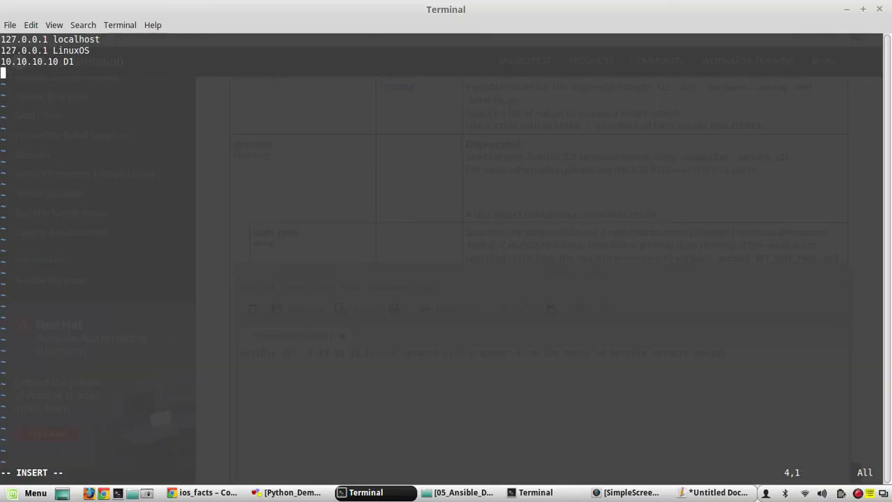
pyautogui.write('10.10.10.10 D2')
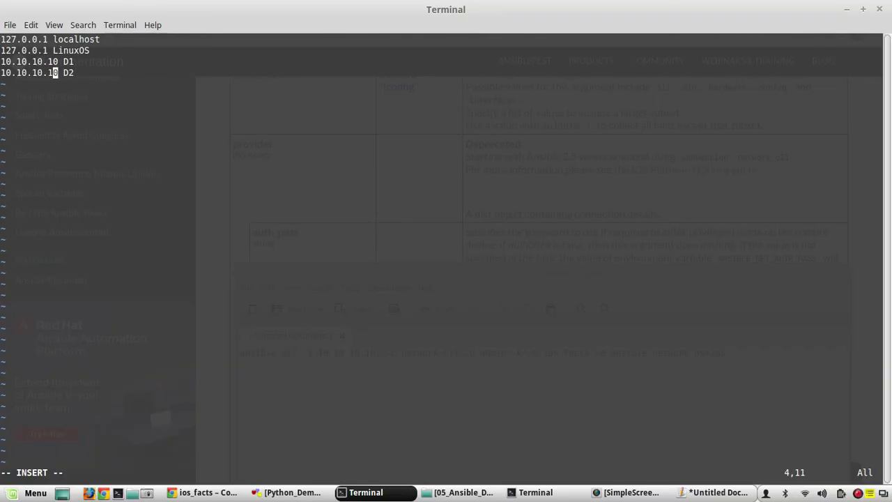
pyautogui.write('1')
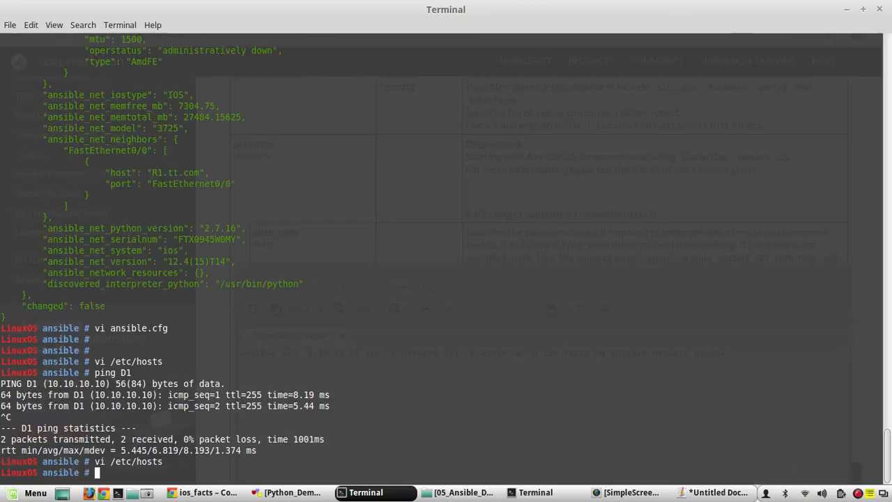
pyautogui.write('ping D1')
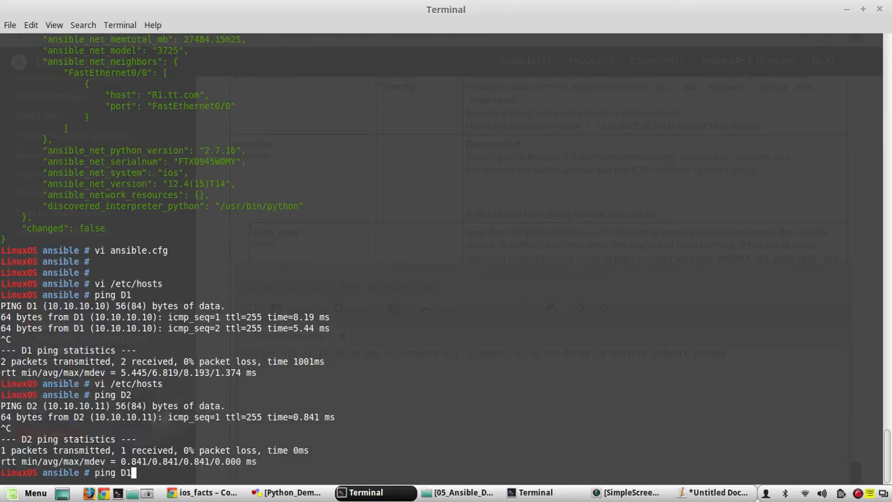
pyautogui.write('ansible all -i 10.10.10.11, -c network_cli -u admin -k -m ios_facts -e ansible_network_os=ios')
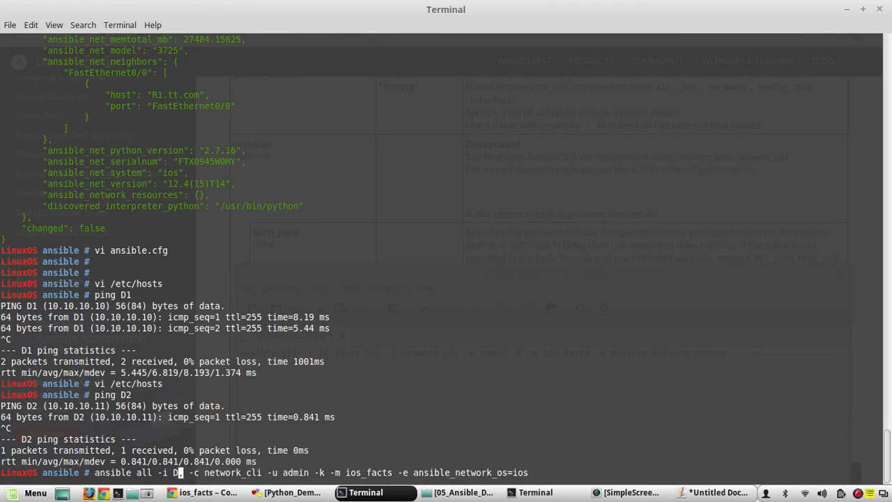
# Run the ios_facts ad-hoc command with -i D1,D2 and enter the SSH password.
pyautogui.write('1')
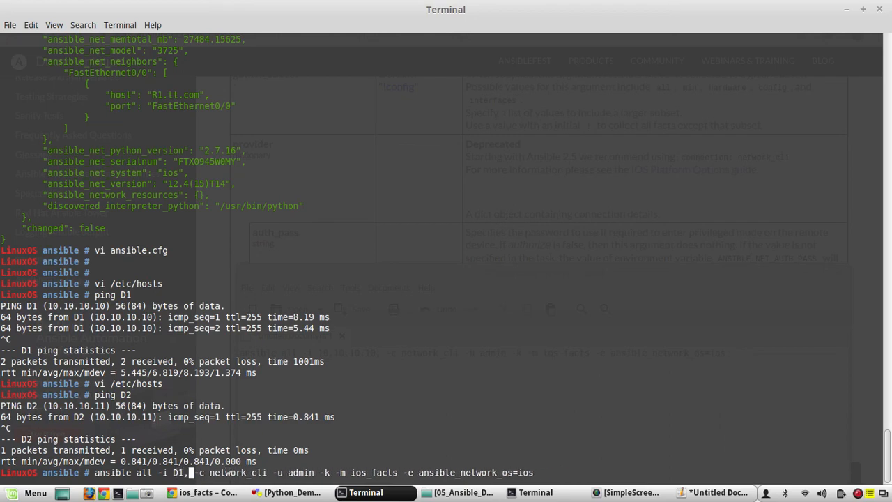
pyautogui.write('D2')
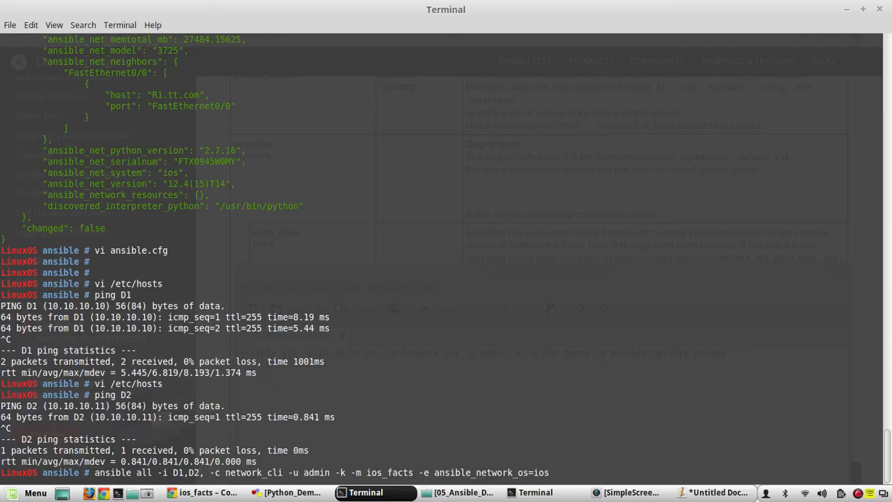
pyautogui.press('Return')
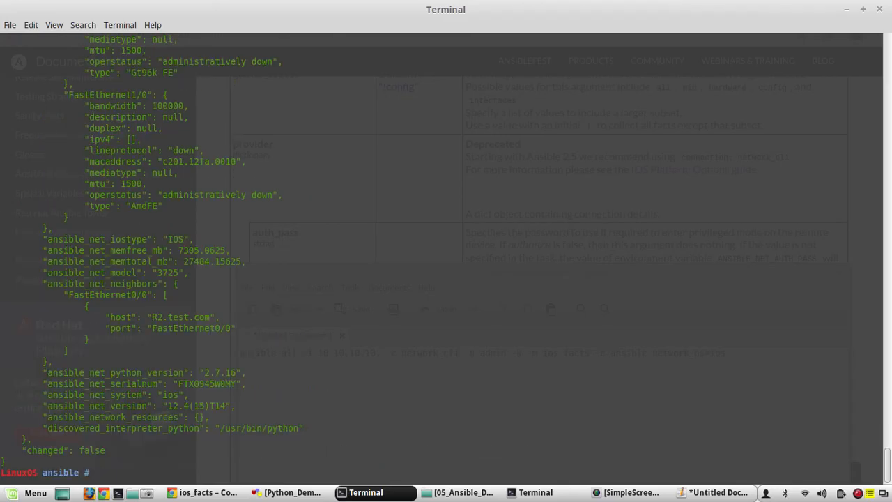
pyautogui.click(31, 26)
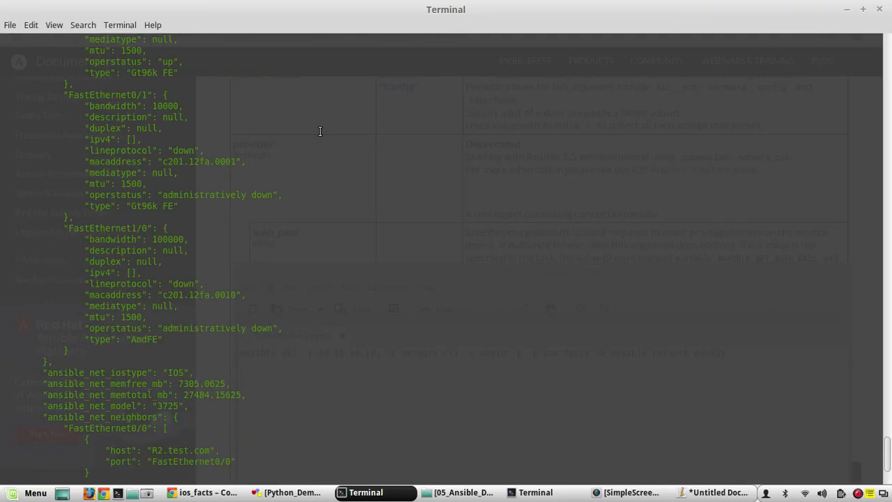
pyautogui.scroll(-3)
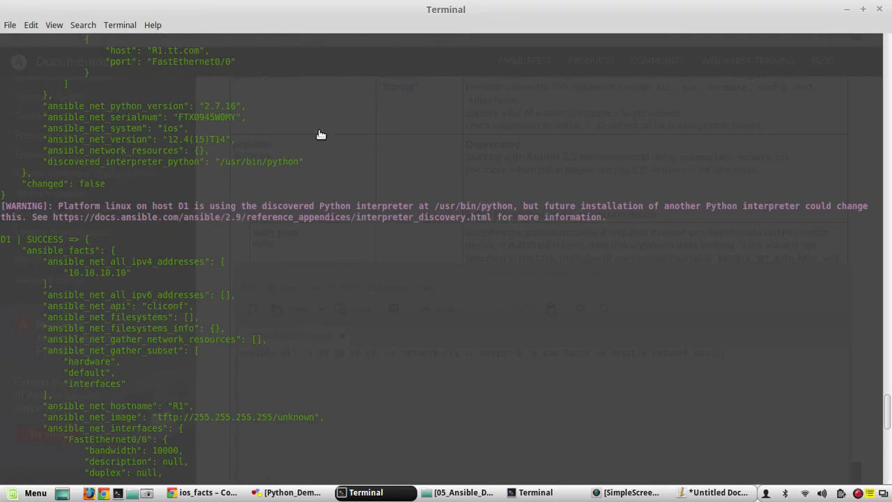
pyautogui.scroll(-3)
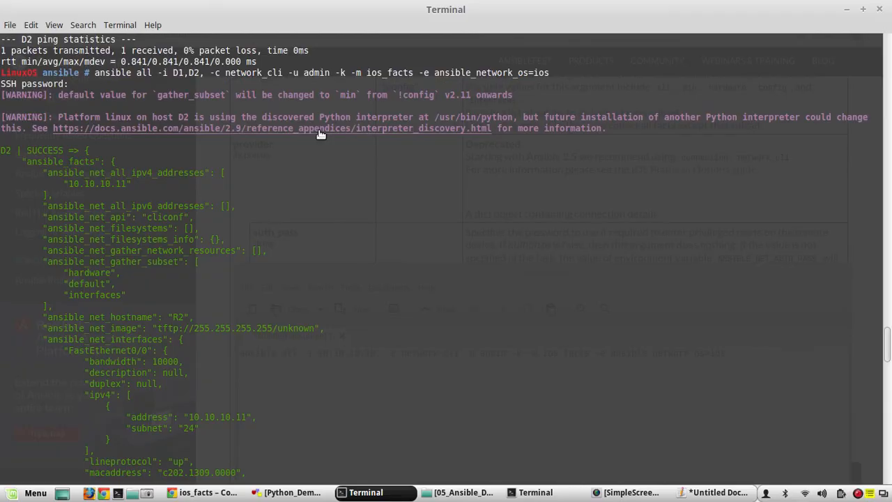
pyautogui.scroll(-3)
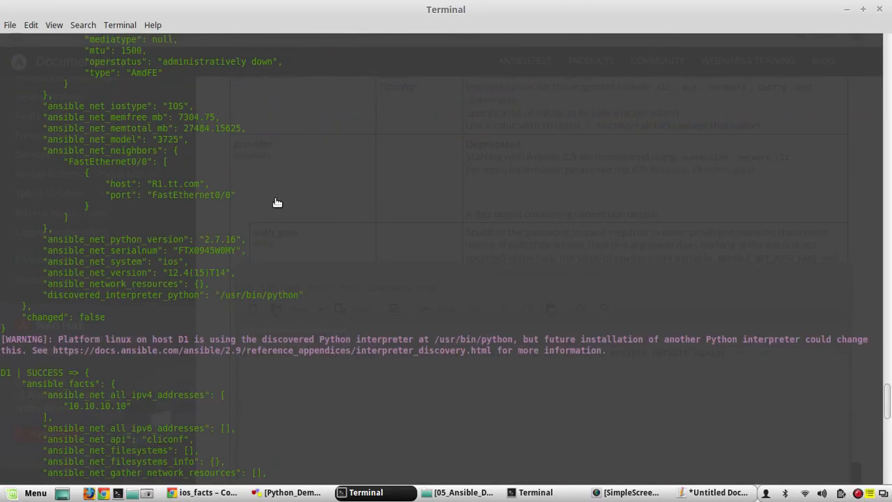
pyautogui.scroll(3)
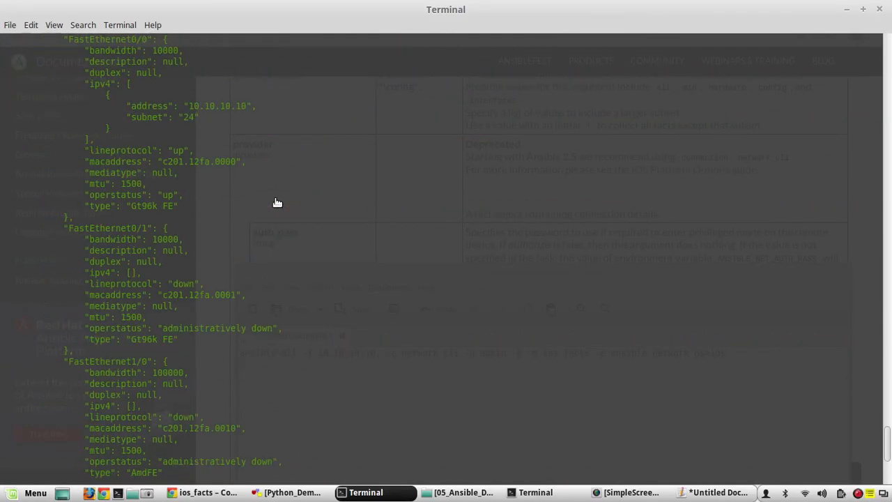
pyautogui.scroll(-3)
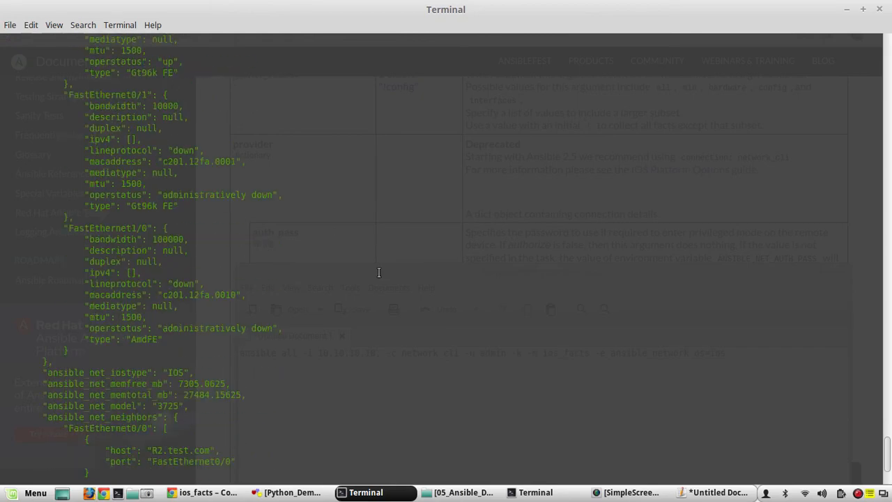
pyautogui.scroll(-3)
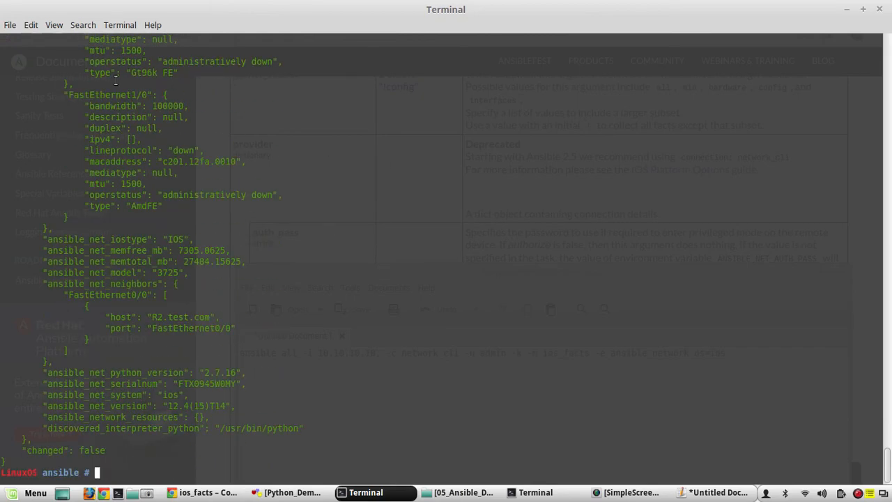
pyautogui.moveTo(62, 95)
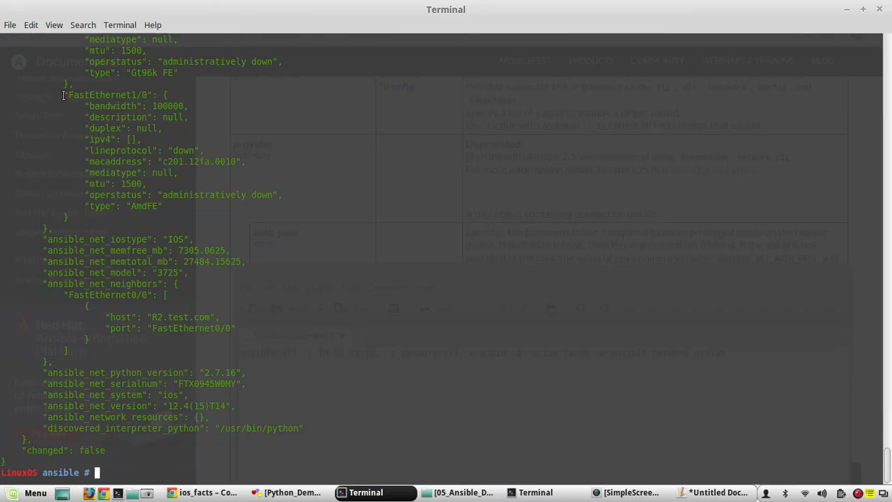
pyautogui.moveTo(172, 221)
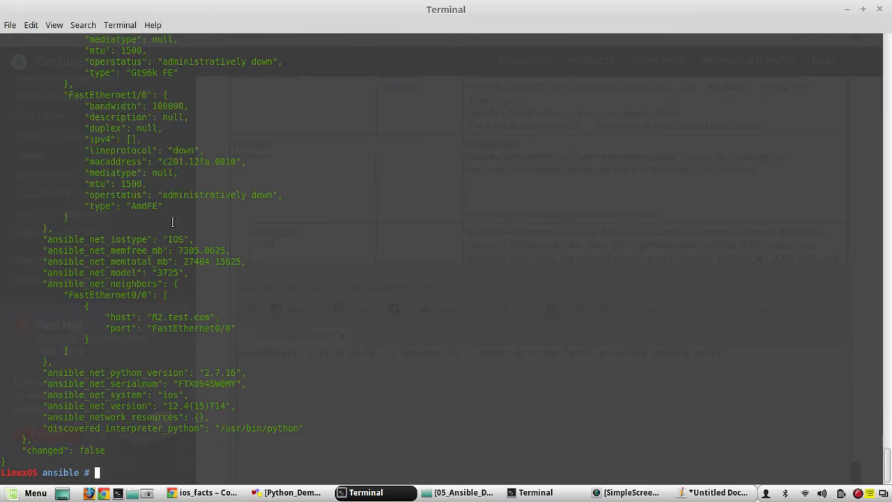
pyautogui.scroll(3)
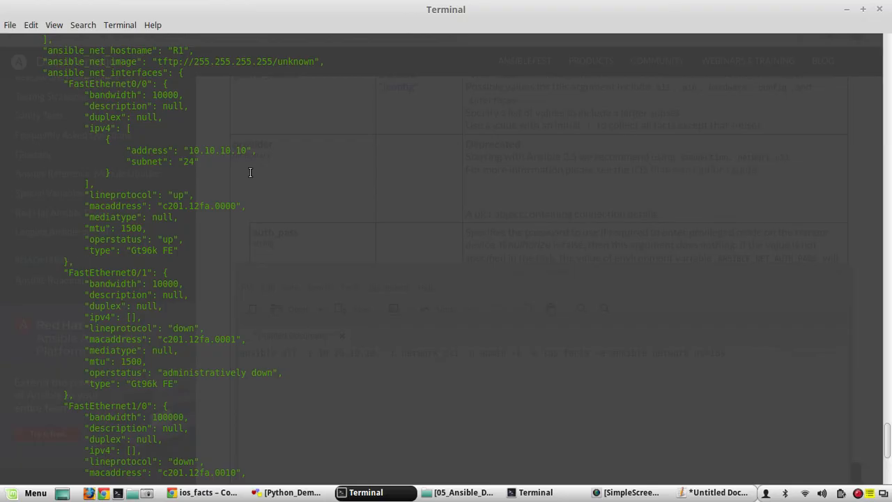
pyautogui.scroll(3)
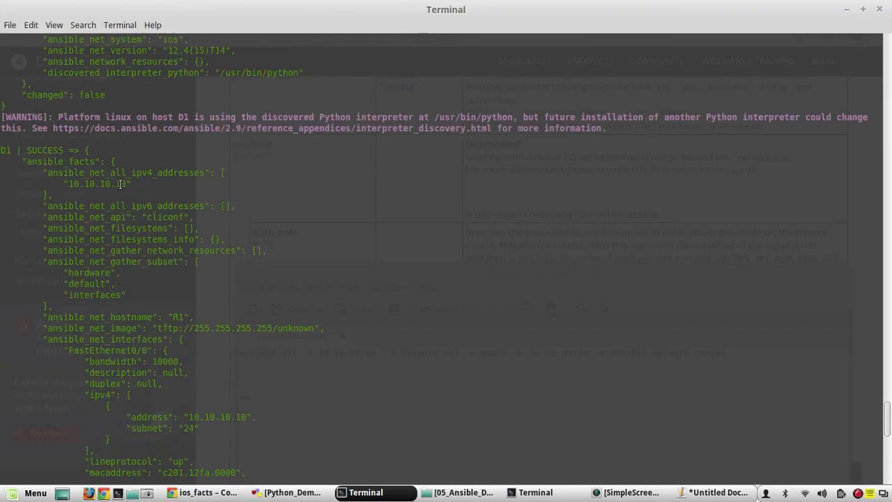
pyautogui.scroll(3)
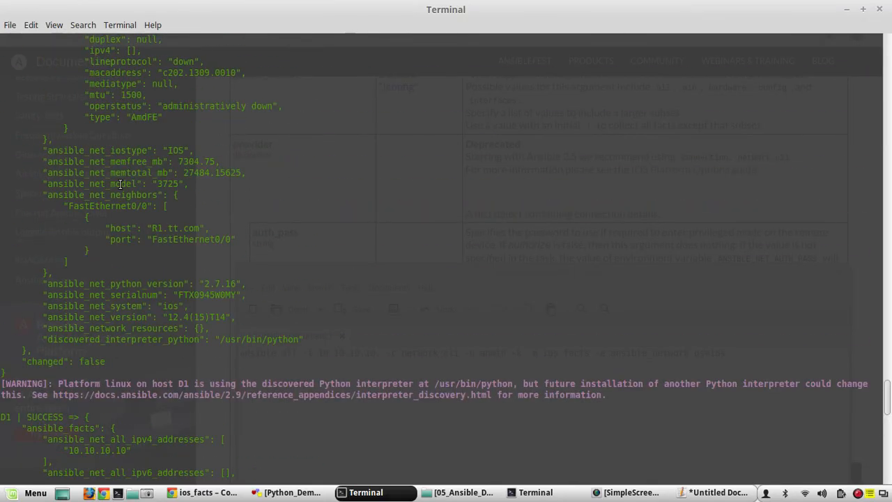